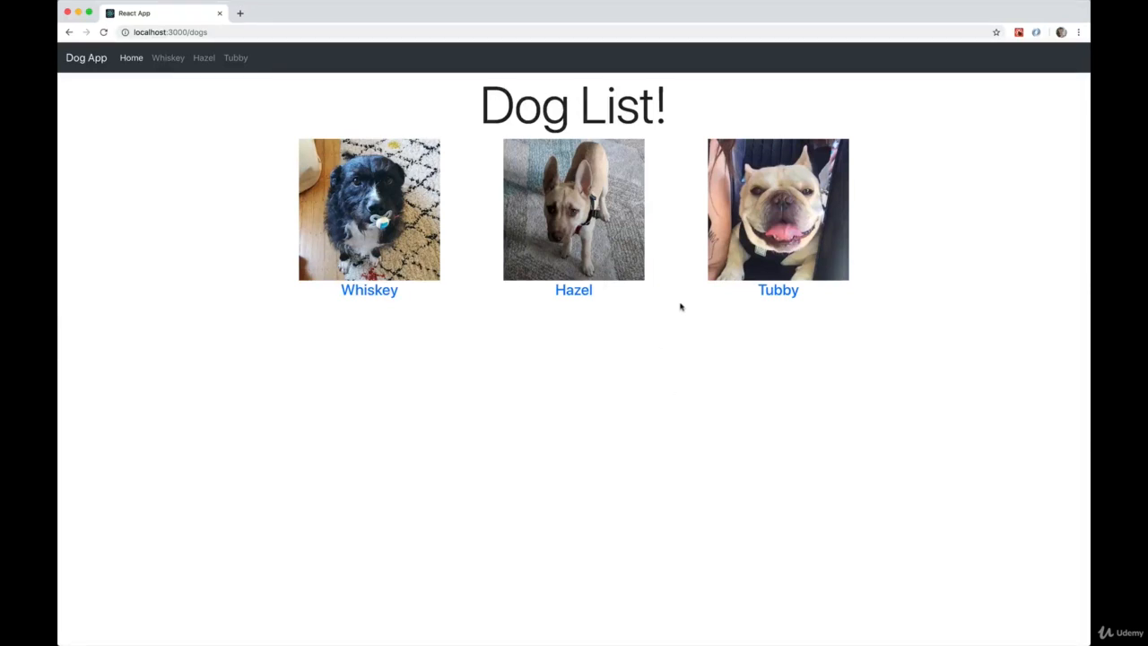
pyautogui.moveTo(381, 303)
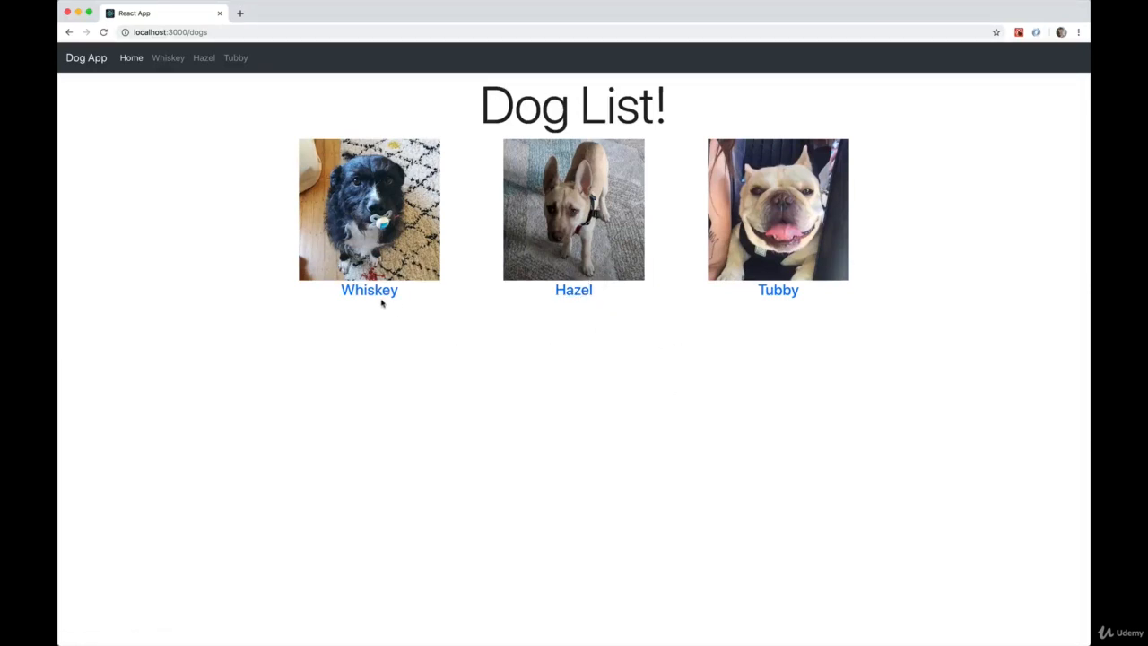
pyautogui.moveTo(834, 339)
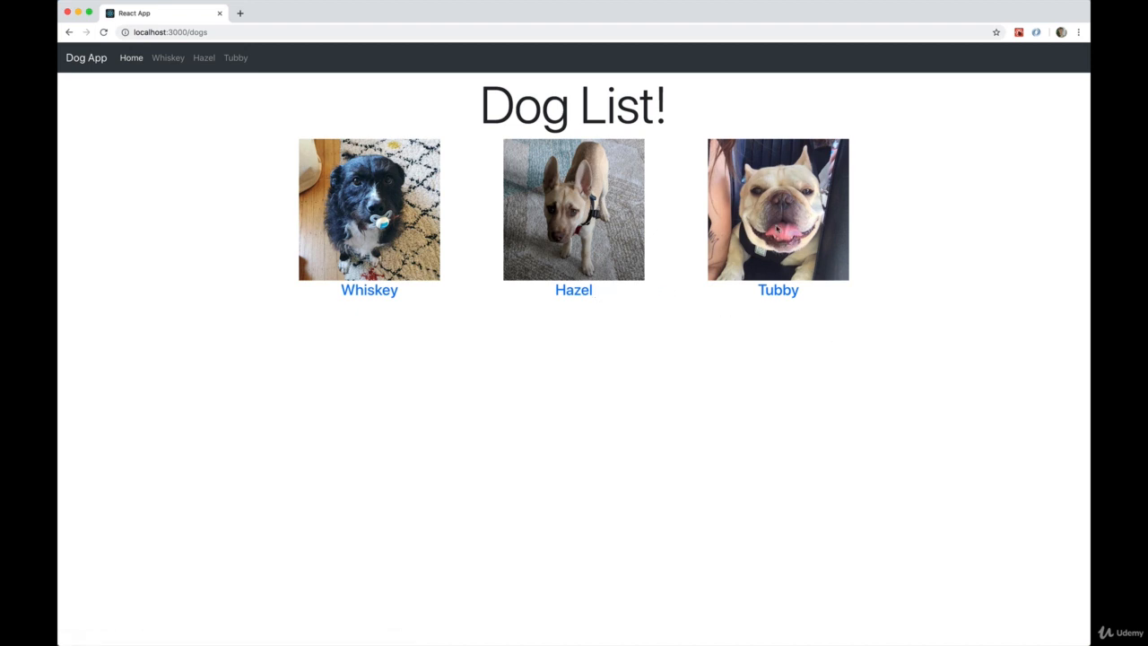
pyautogui.moveTo(256, 131)
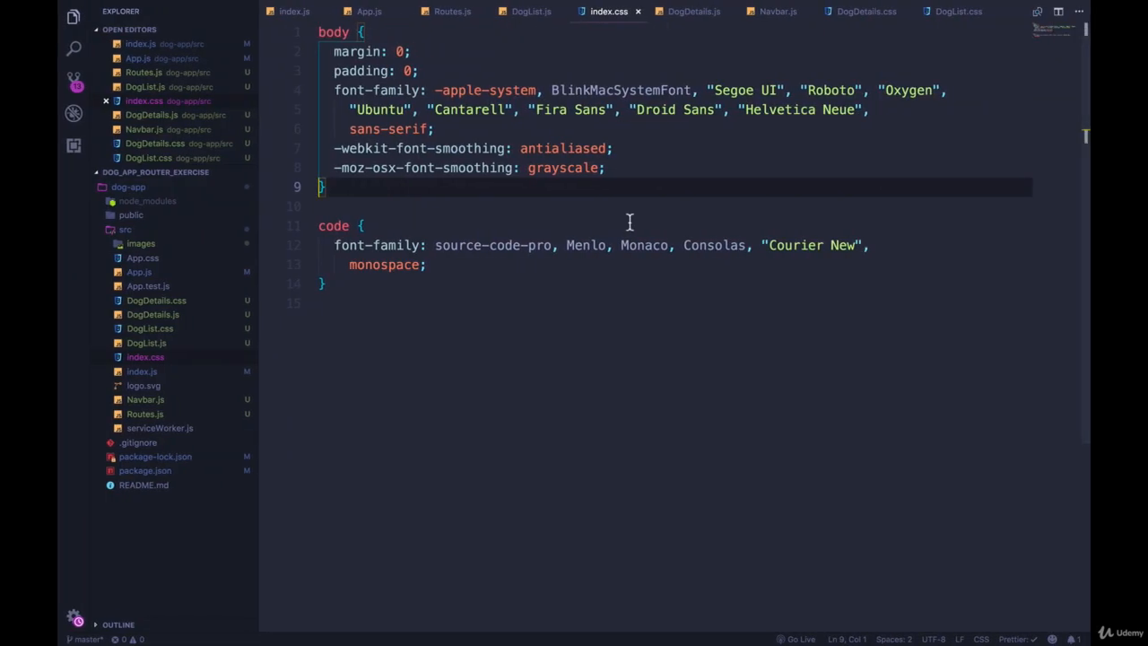
# - Add the peach-to-teal linear-gradient to body and check it behind Whiskey's page and the dog list
pyautogui.click(606, 167)
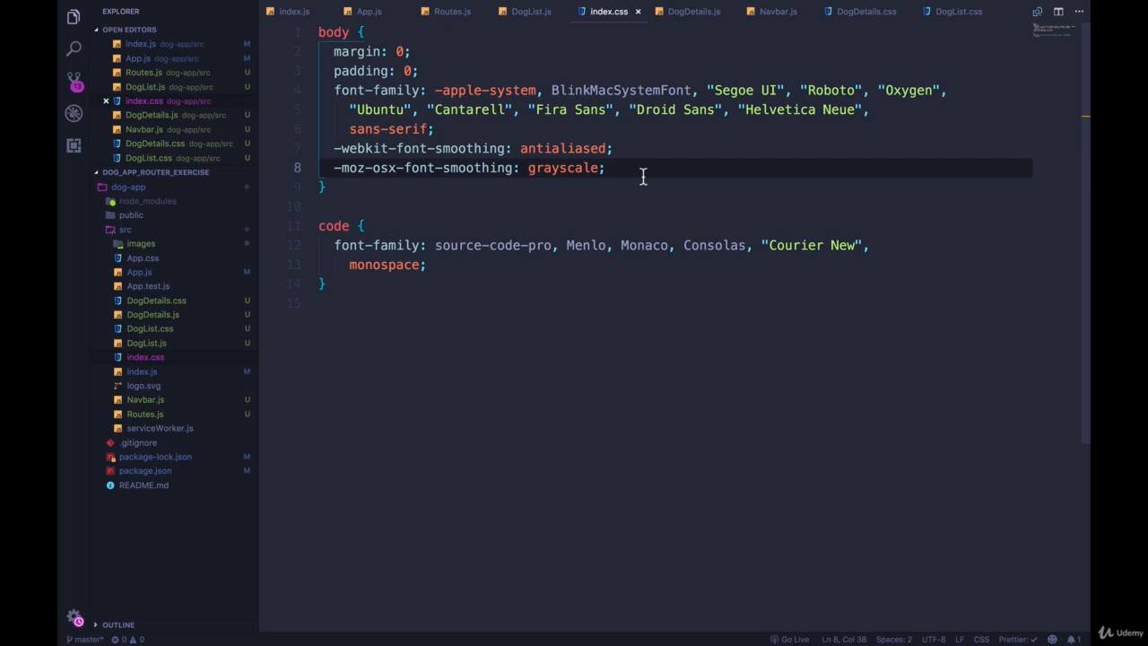
pyautogui.press('enter')
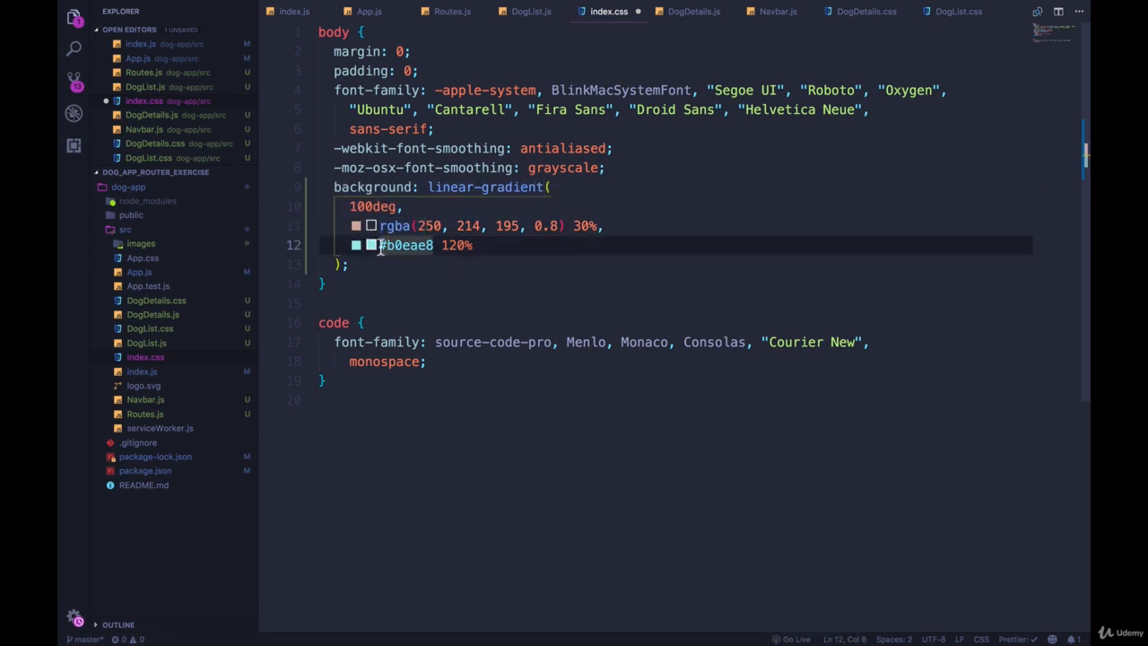
pyautogui.moveTo(357, 245)
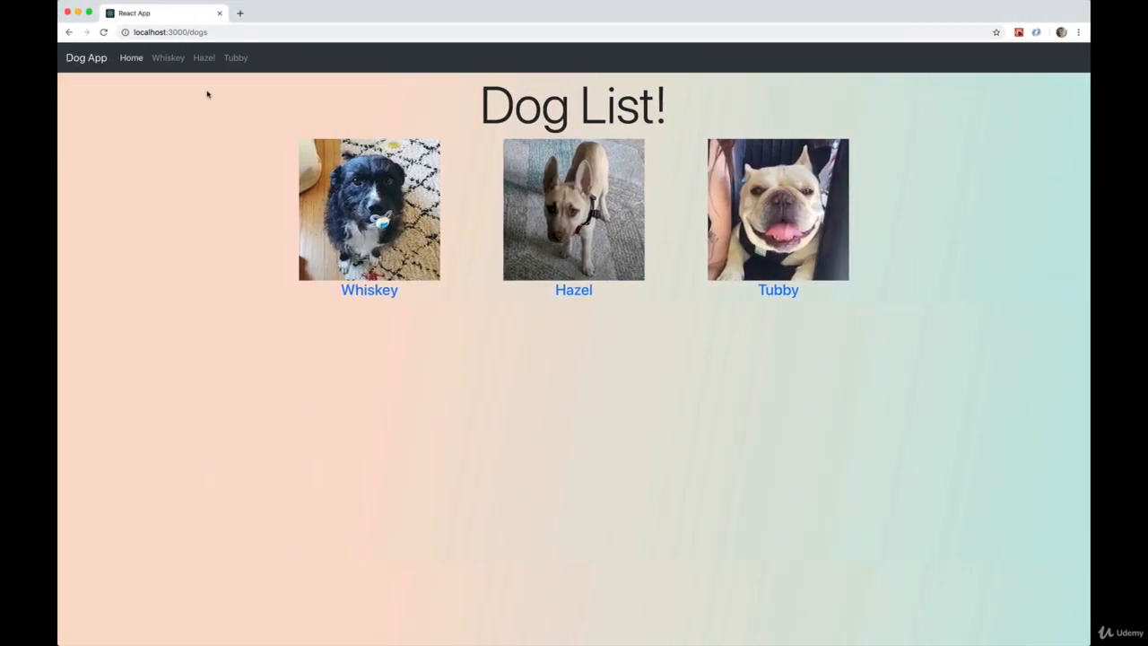
pyautogui.click(368, 289)
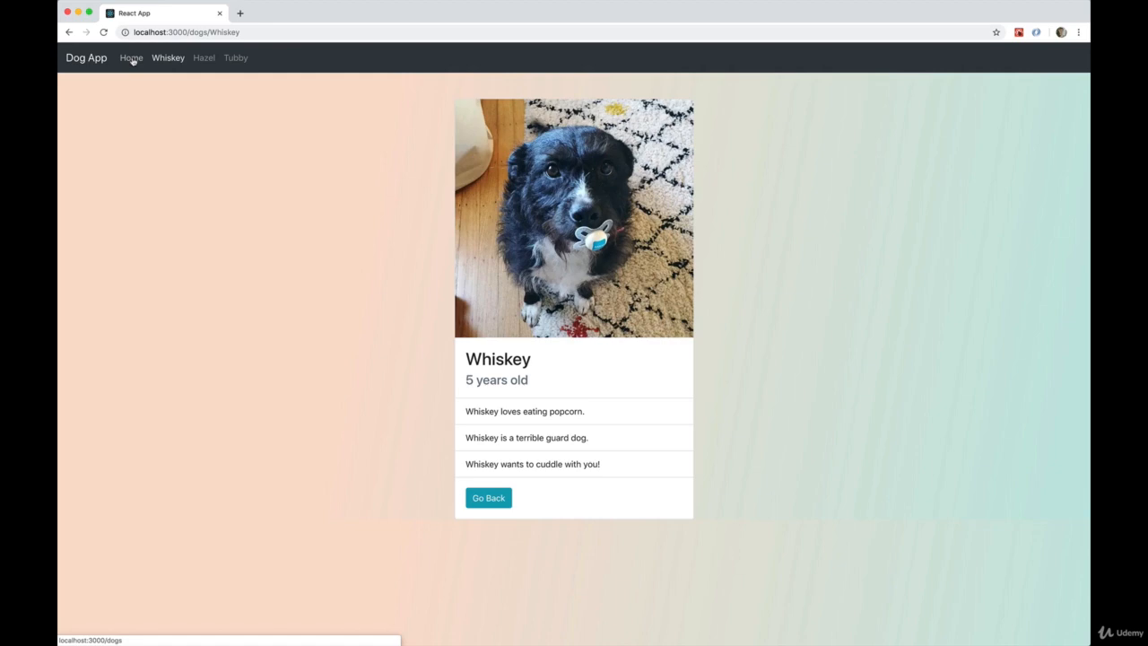
pyautogui.click(131, 57)
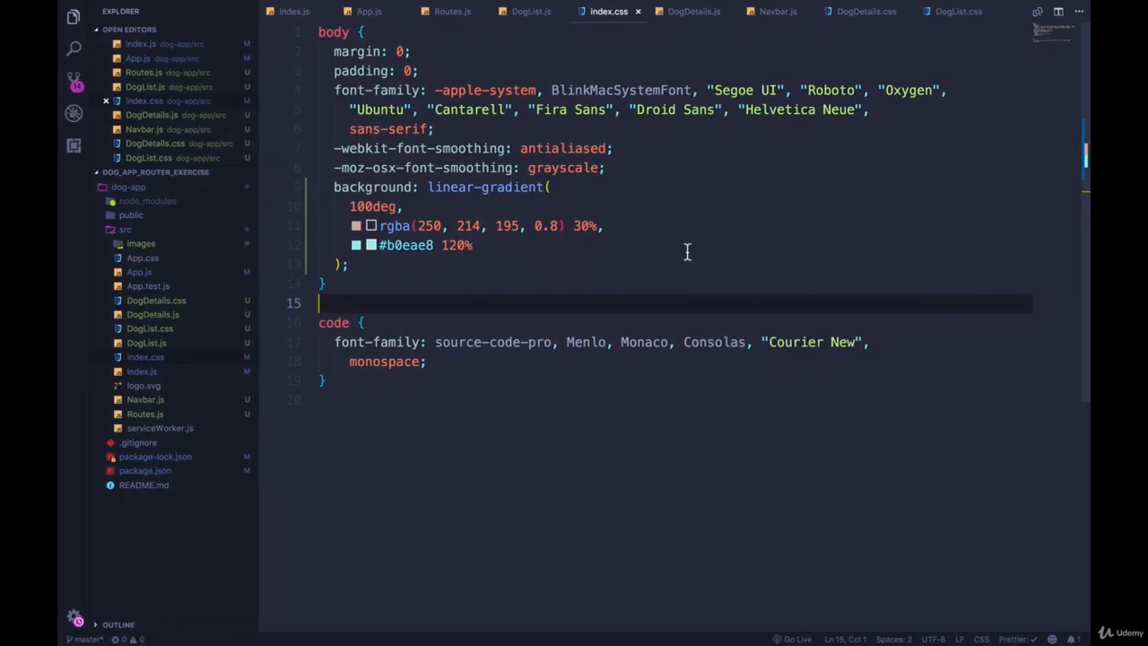
# - Import Google's Source Sans Pro 200,400 and set body font-family to "Source Sans Pro"
pyautogui.write('@import url("https://fonts.googleapis.com/css?family=Source+Sans+Pro:200,400");')
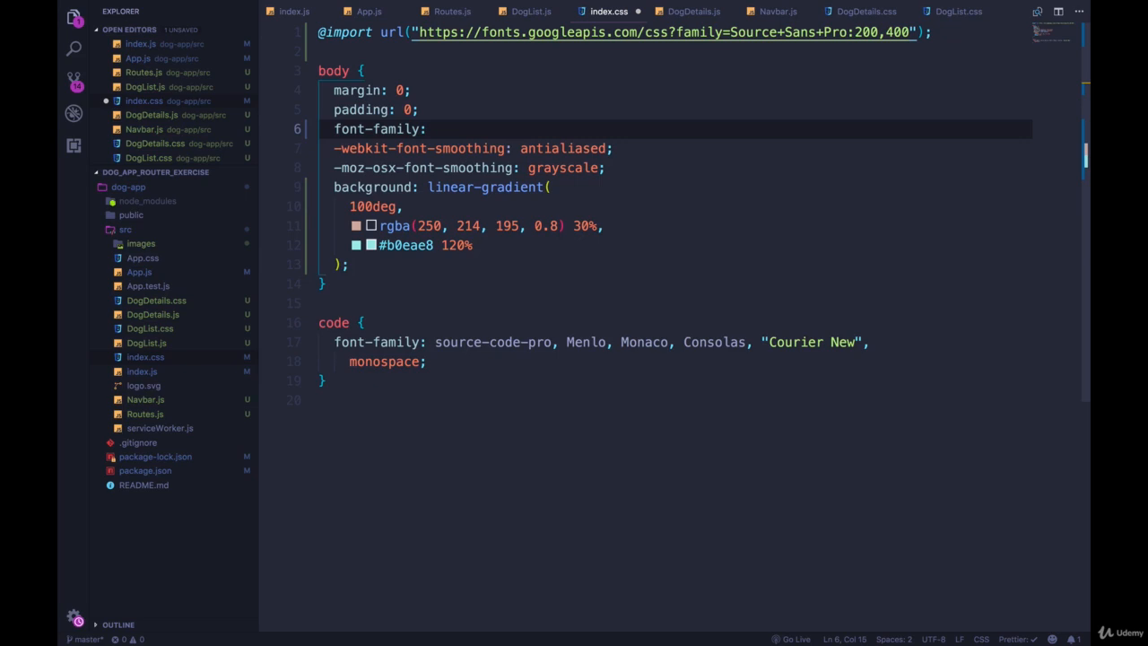
pyautogui.write("'S'")
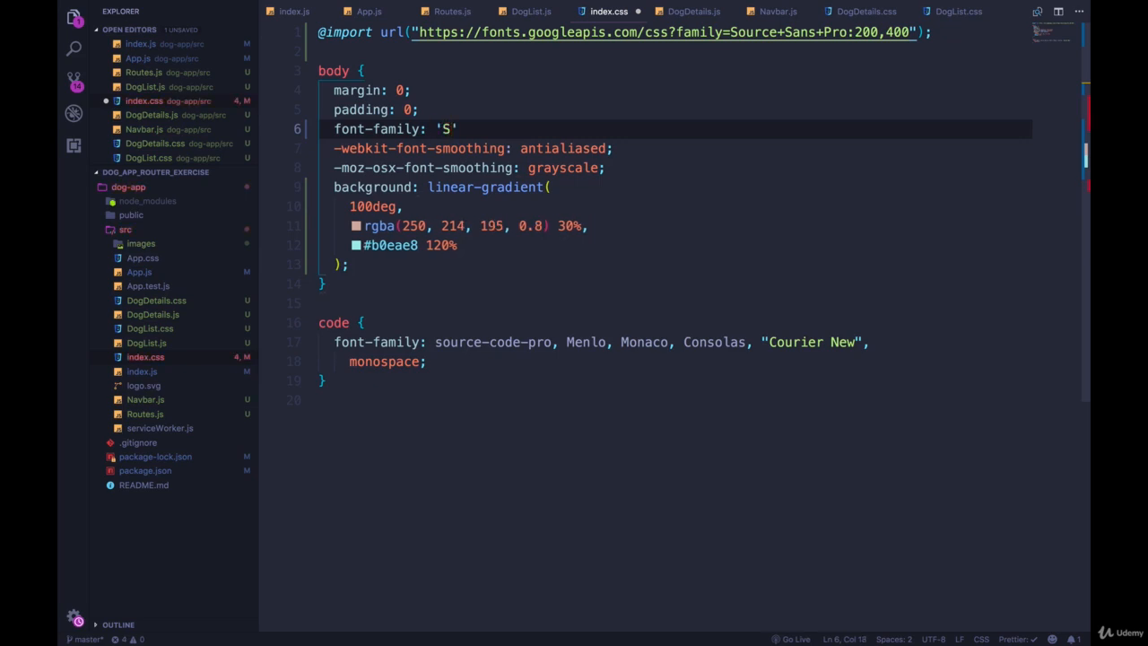
pyautogui.write('ource Sans Pro";')
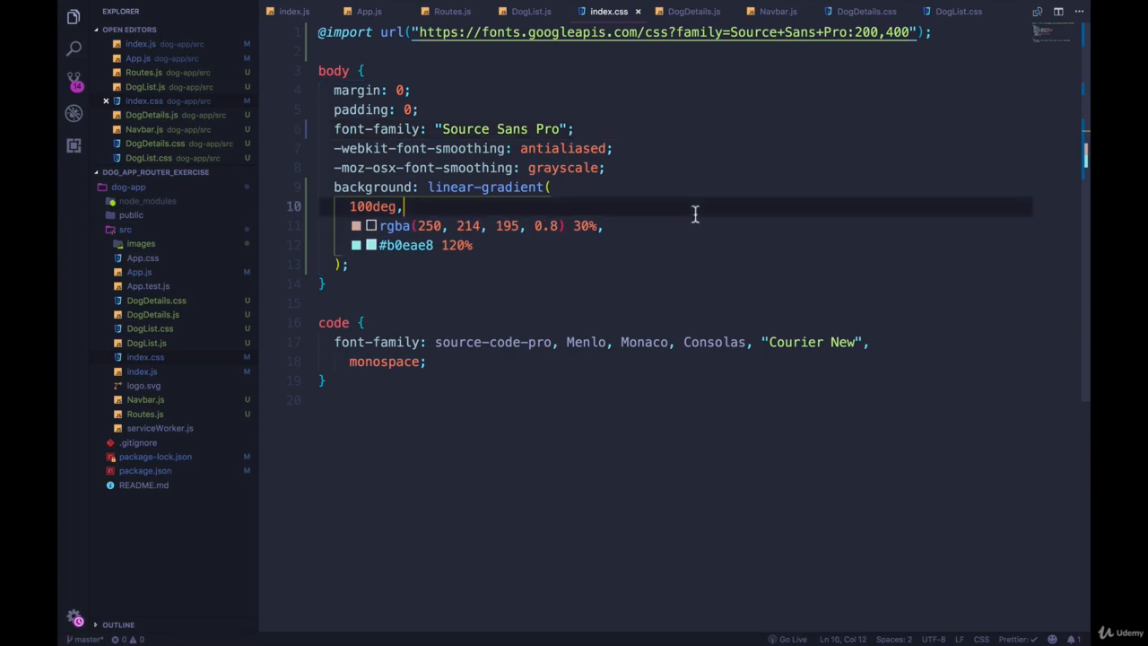
pyautogui.moveTo(937, 49)
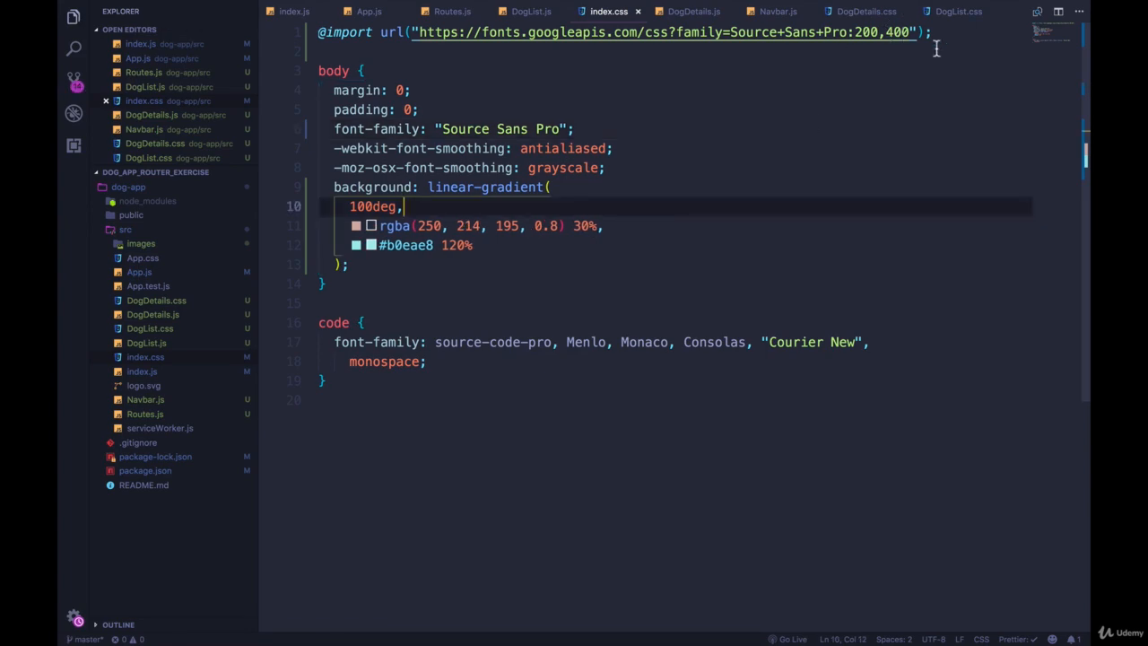
pyautogui.moveTo(789, 123)
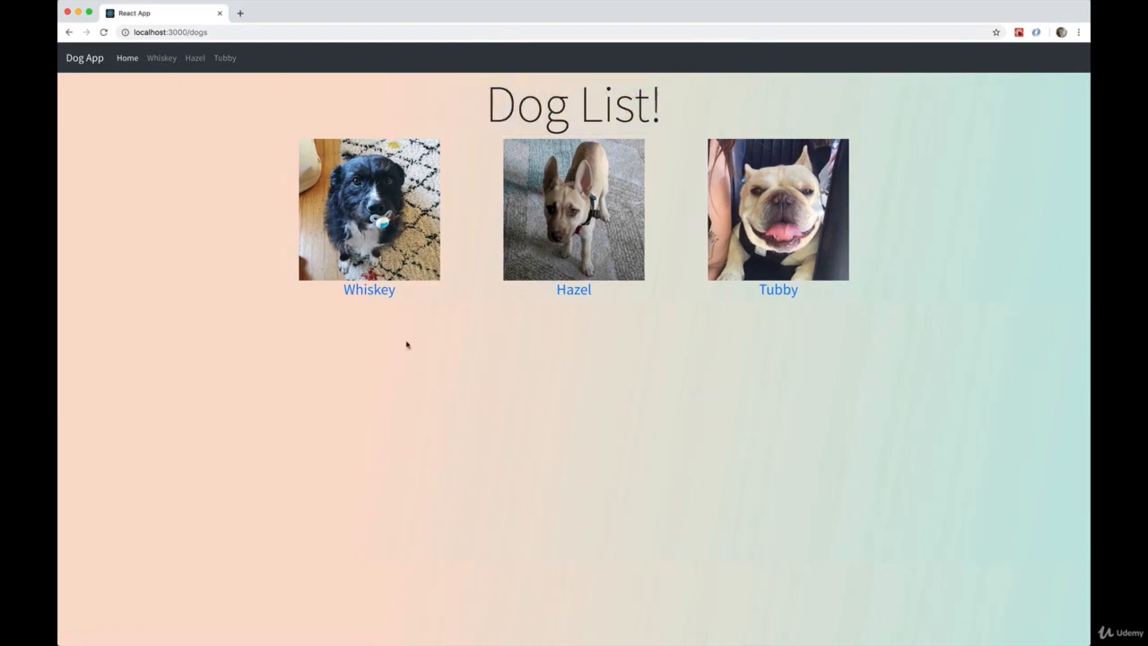
pyautogui.moveTo(955, 418)
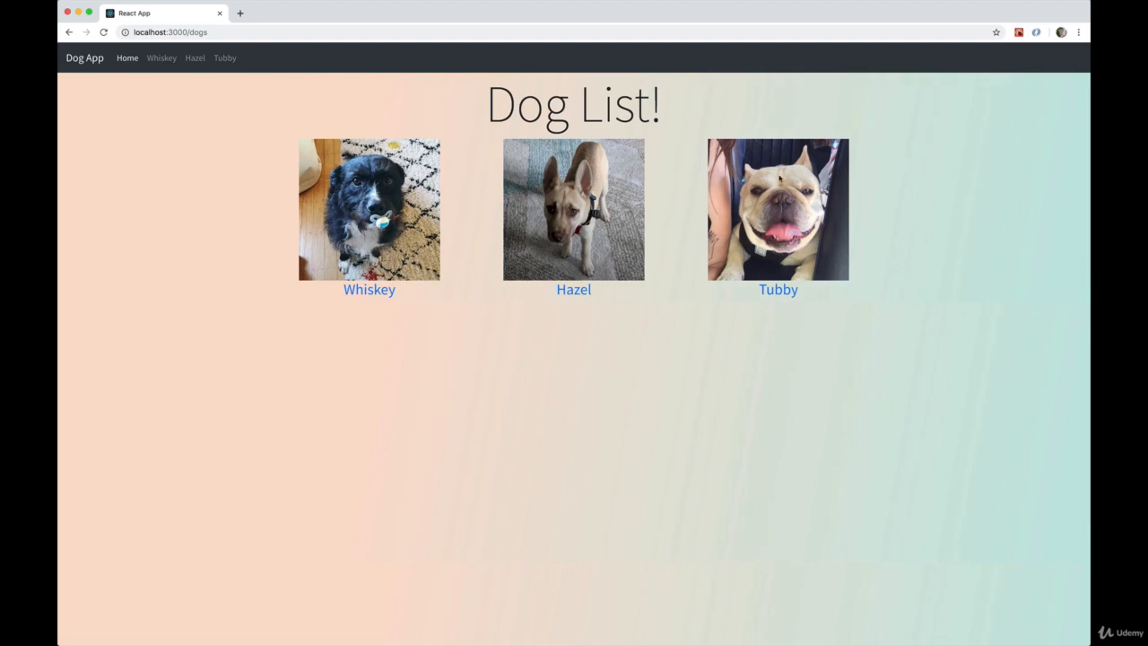
pyautogui.moveTo(786, 278)
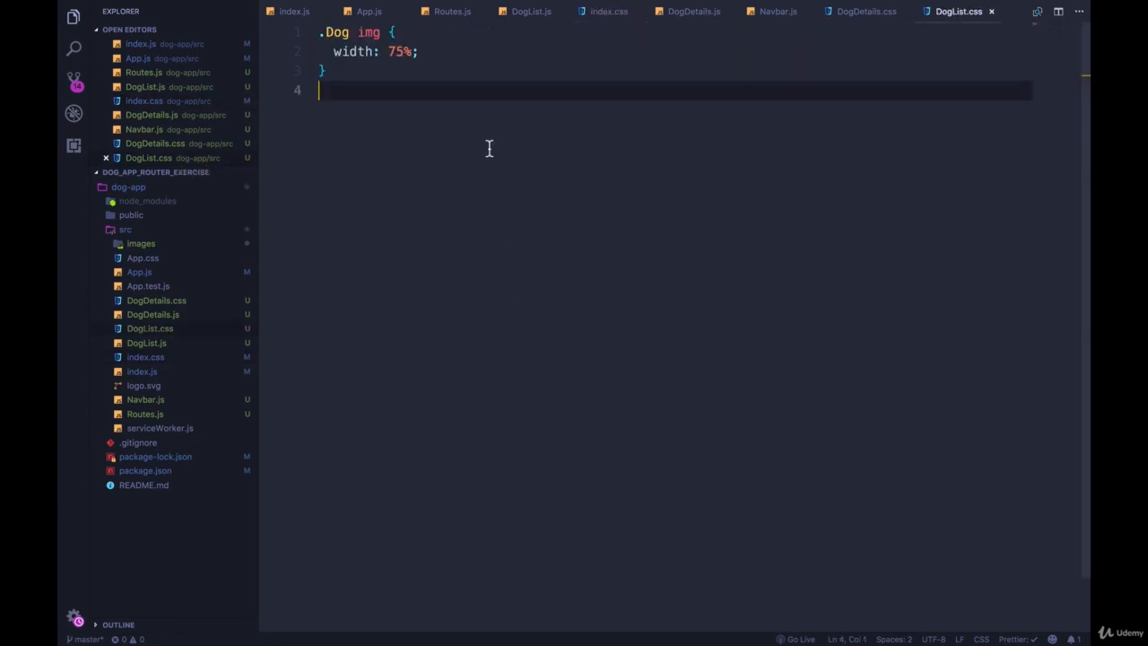
# - Give .Dog img a grayscale filter in DogList.css
pyautogui.press('enter')
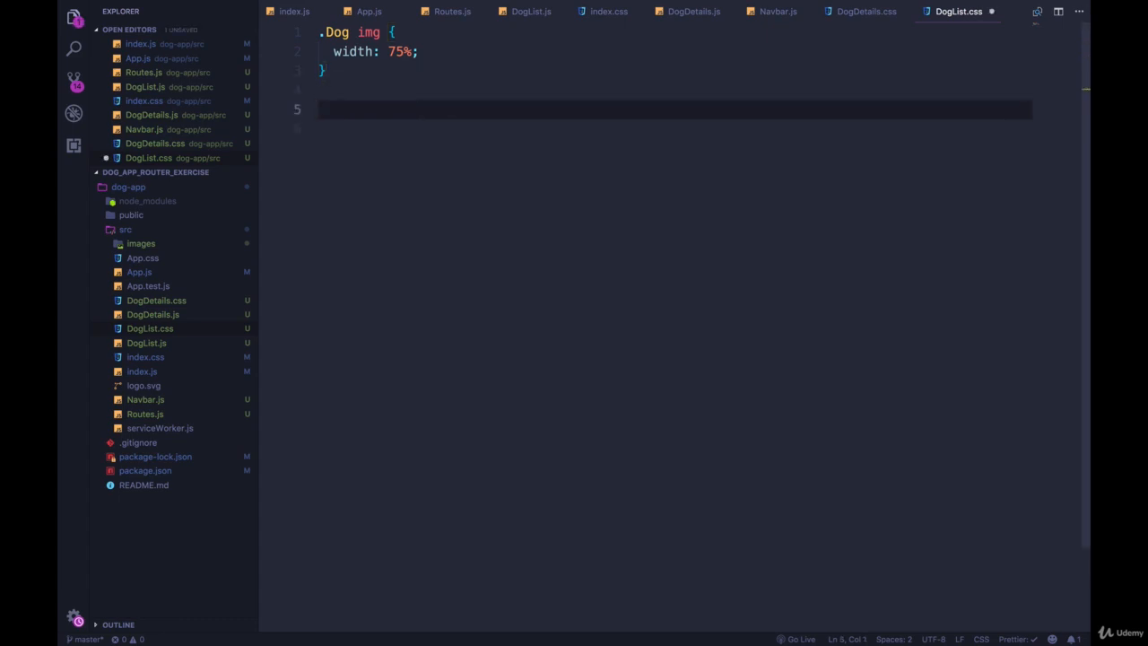
pyautogui.write('.Dog im')
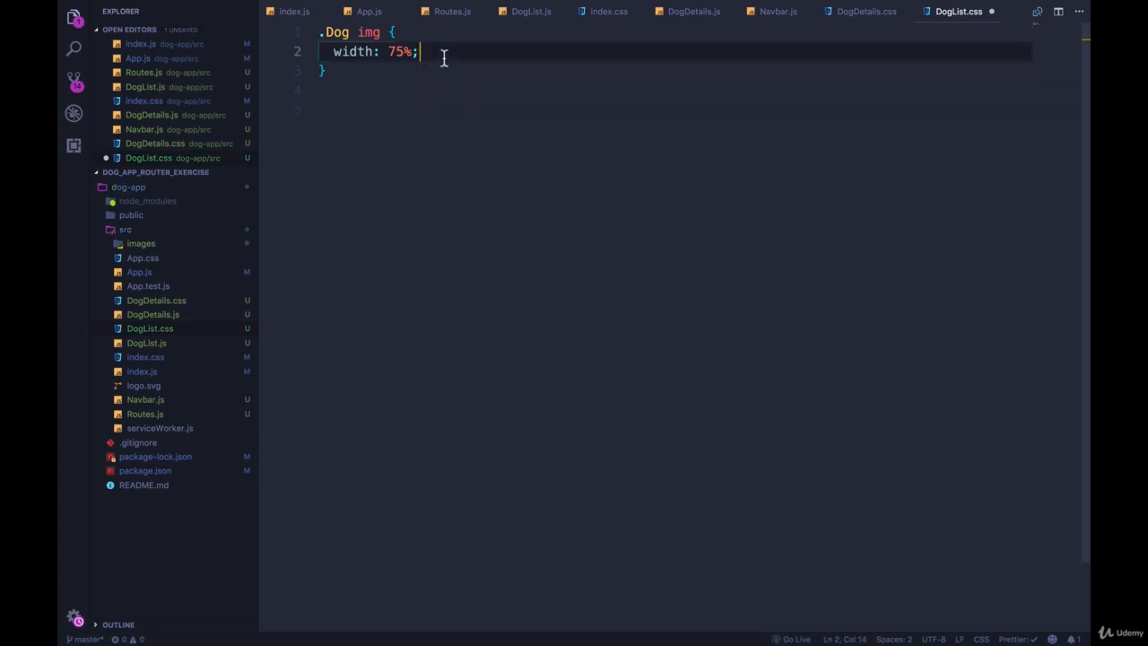
pyautogui.write('filte')
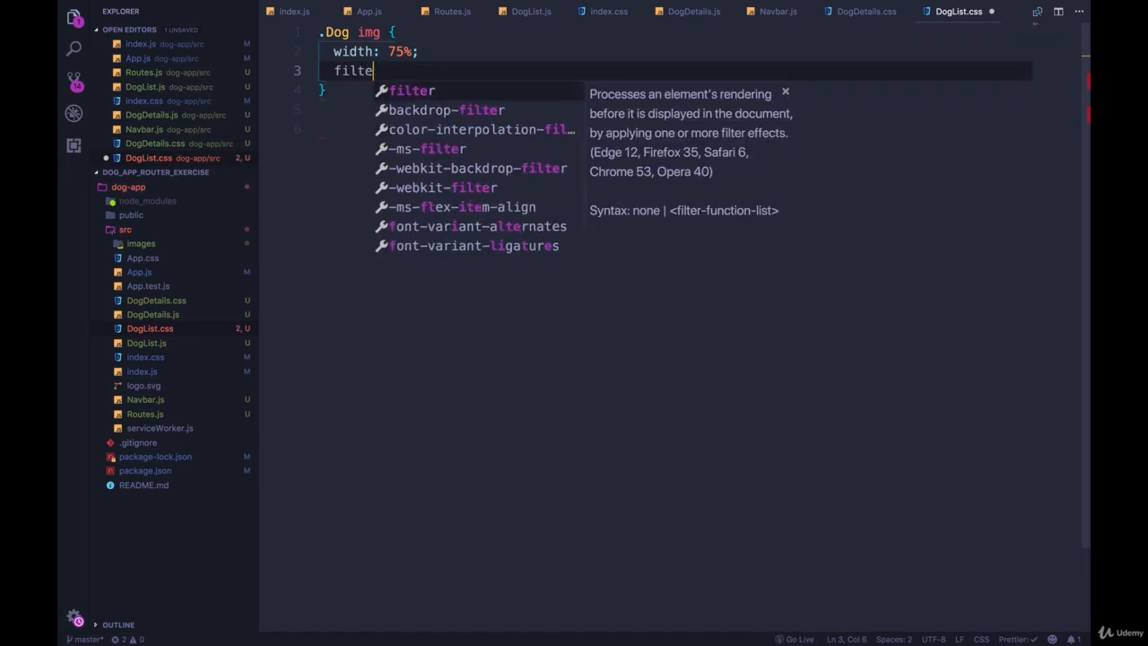
pyautogui.write('r: grayscale();')
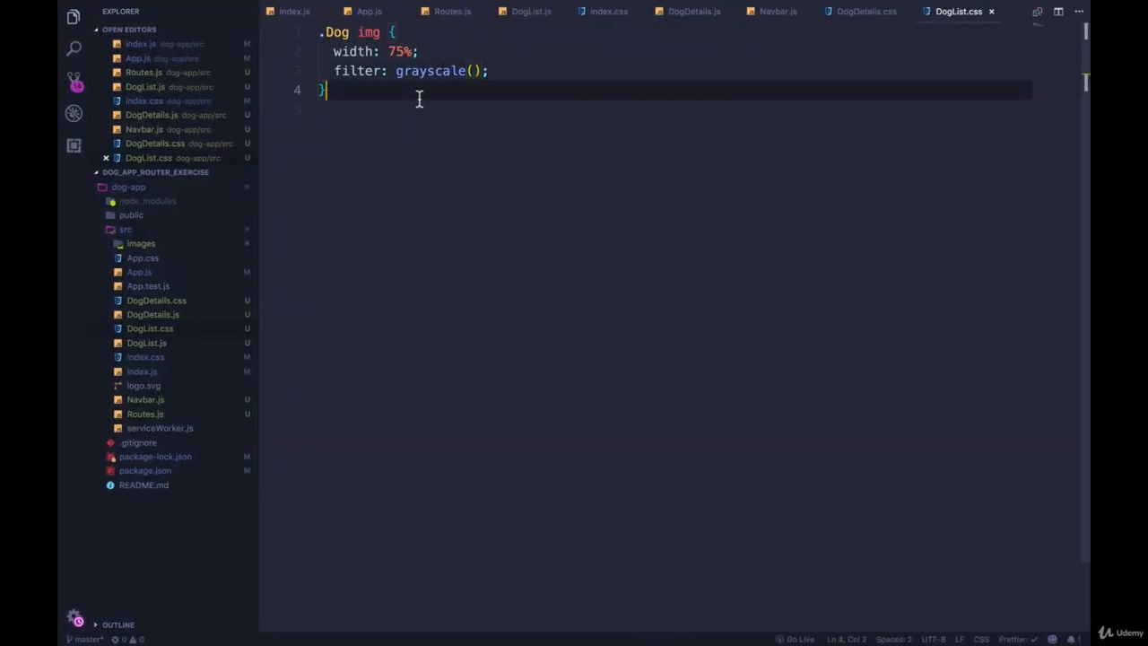
# - Add a second .Dog img rule below it with filter: none
pyautogui.write('.Dog img')
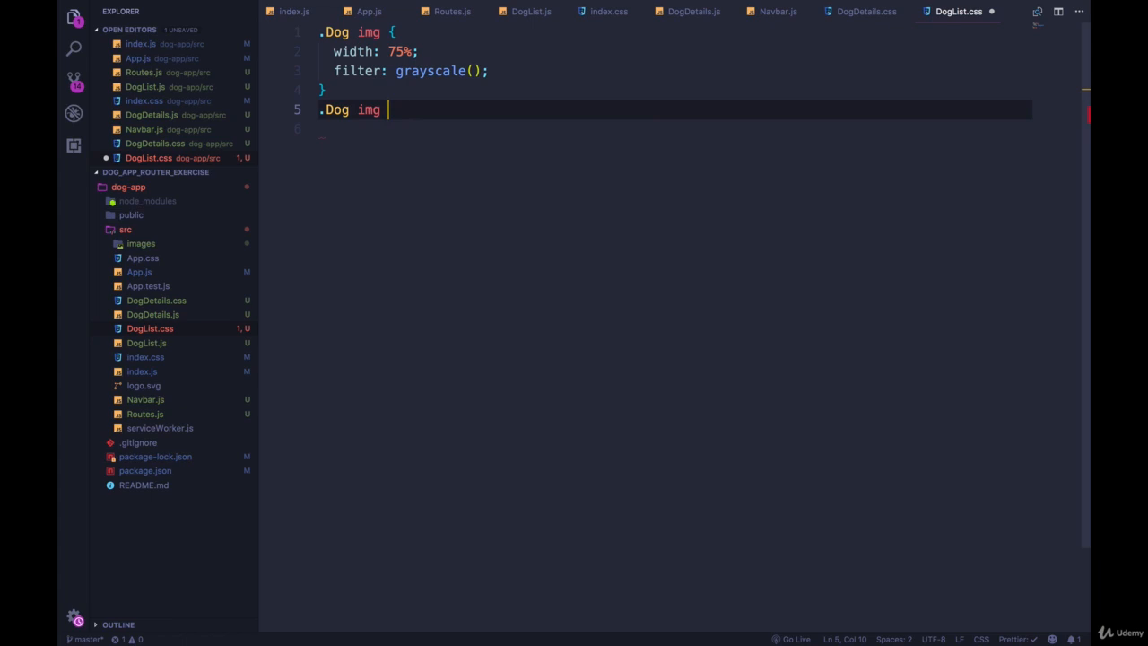
pyautogui.write('{')
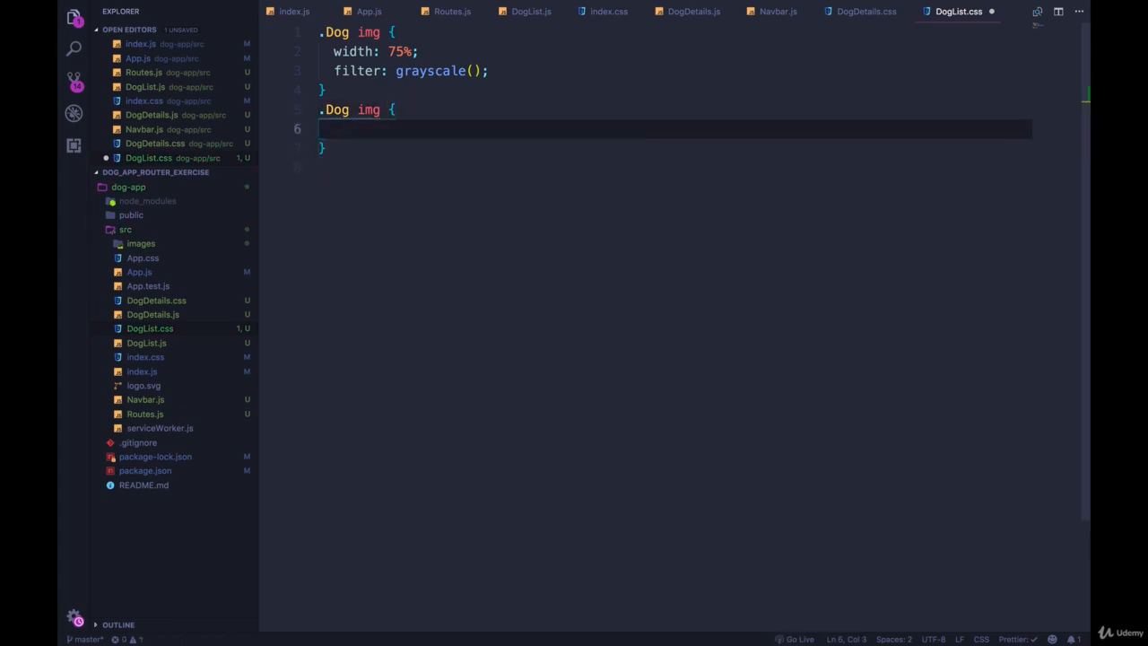
pyautogui.write('filter: none')
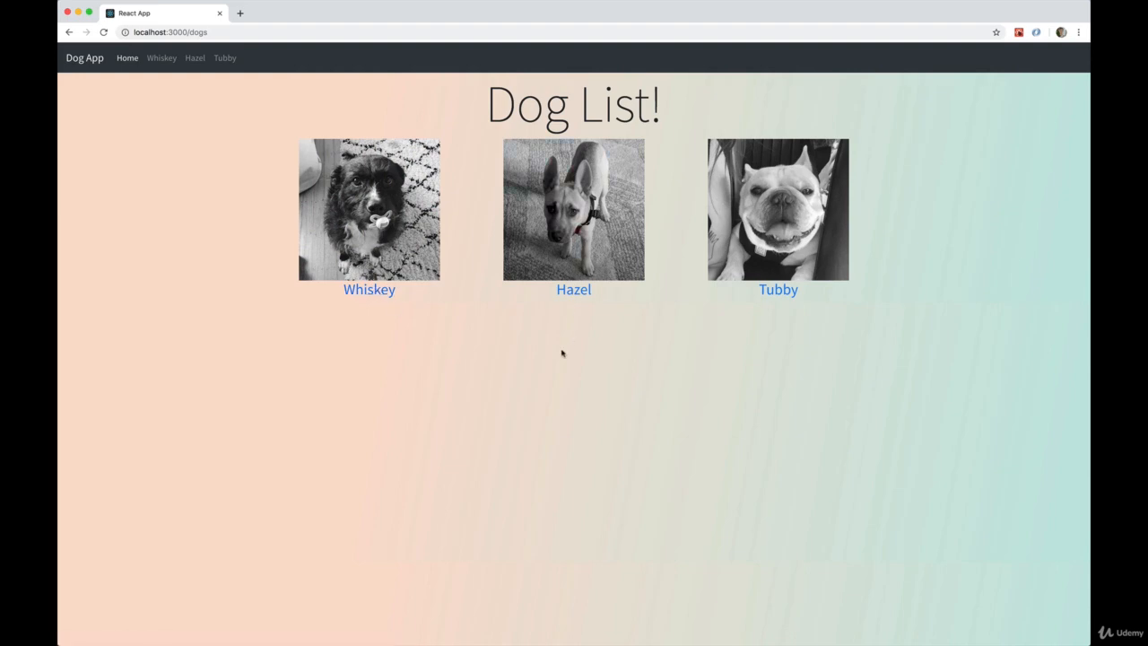
pyautogui.moveTo(633, 326)
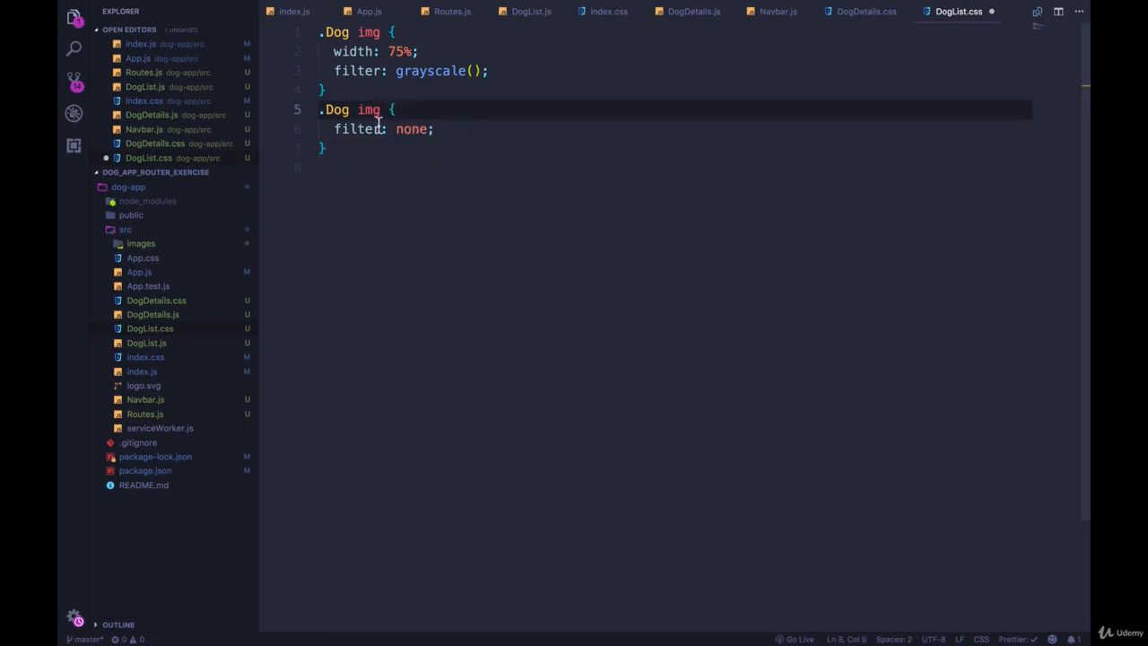
# - Change the second selector to .Dog:hover img so images regain colour on hover
pyautogui.write(':h')
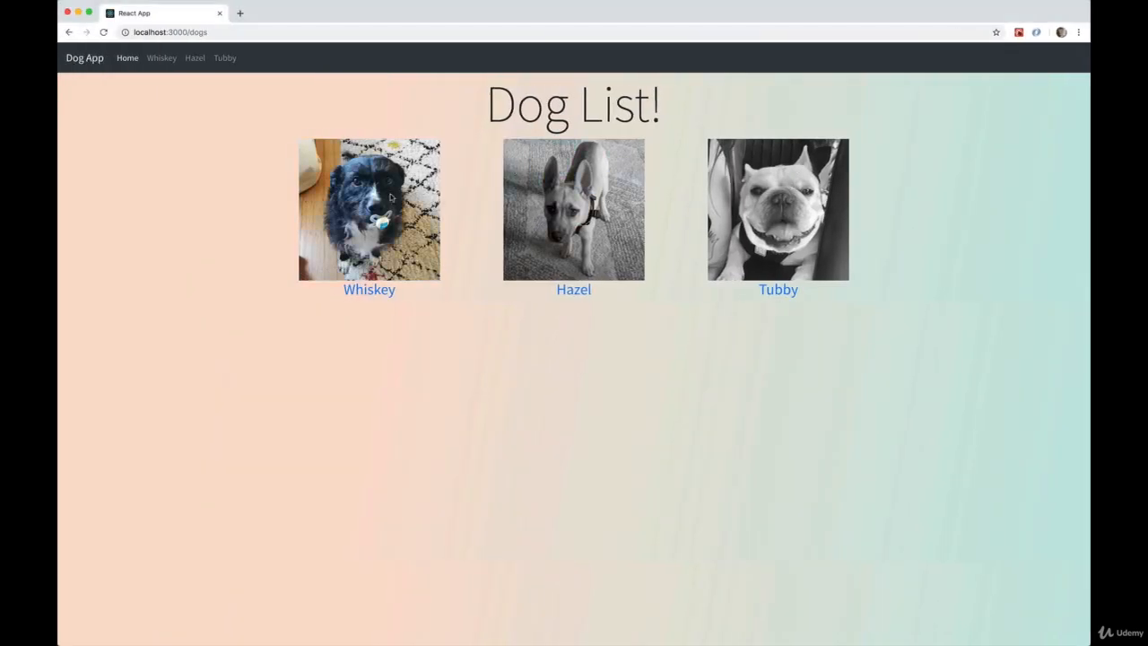
pyautogui.moveTo(573, 289)
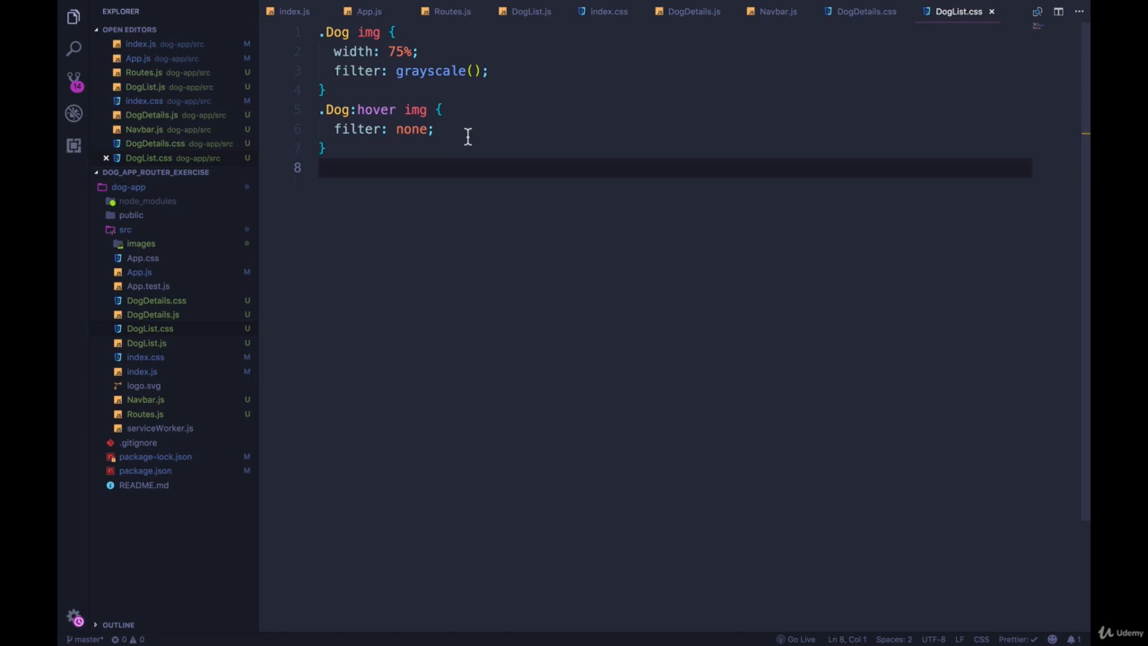
pyautogui.moveTo(522, 149)
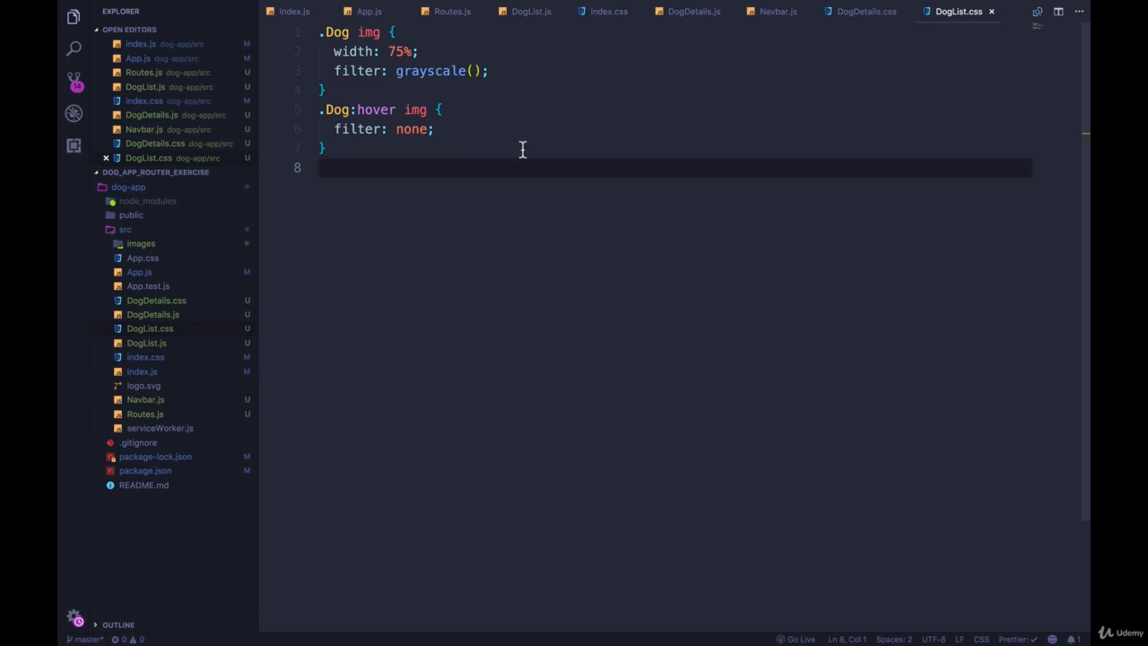
# - Add the two-layer box-shadow 0 19px 38px rgba(0,0,0,0.3), 0 15px 12px rgba(0,0,0,0.1) to .Dog img
pyautogui.write('box-shadow: 0 19px 38px rgba(0, 0, 0, 0.3), 0 15px 12px rgba(0, 0, 0, 0.1);')
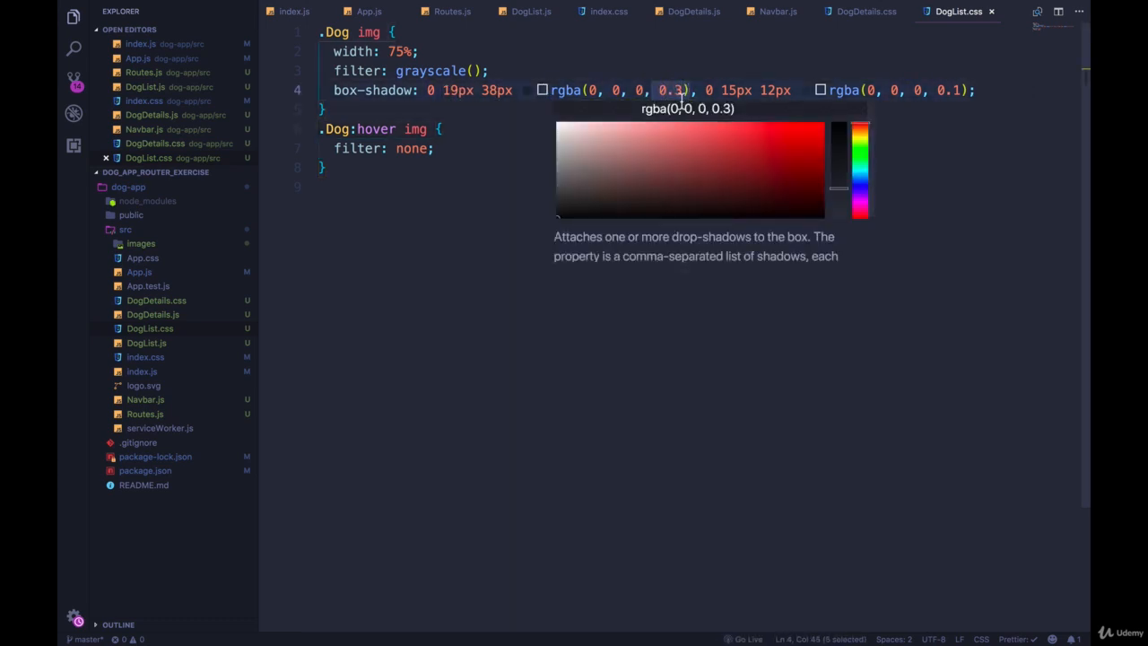
pyautogui.click(913, 168)
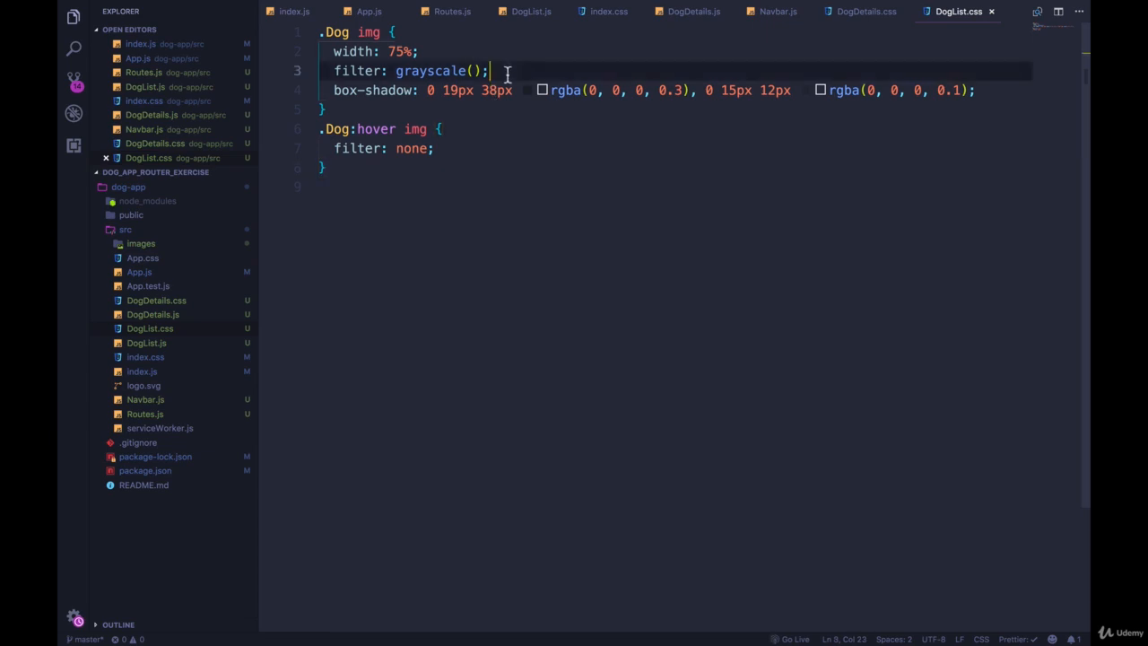
# - Give .Dog img border-radius: 100% so the dog photos become circles
pyautogui.write('border-radius')
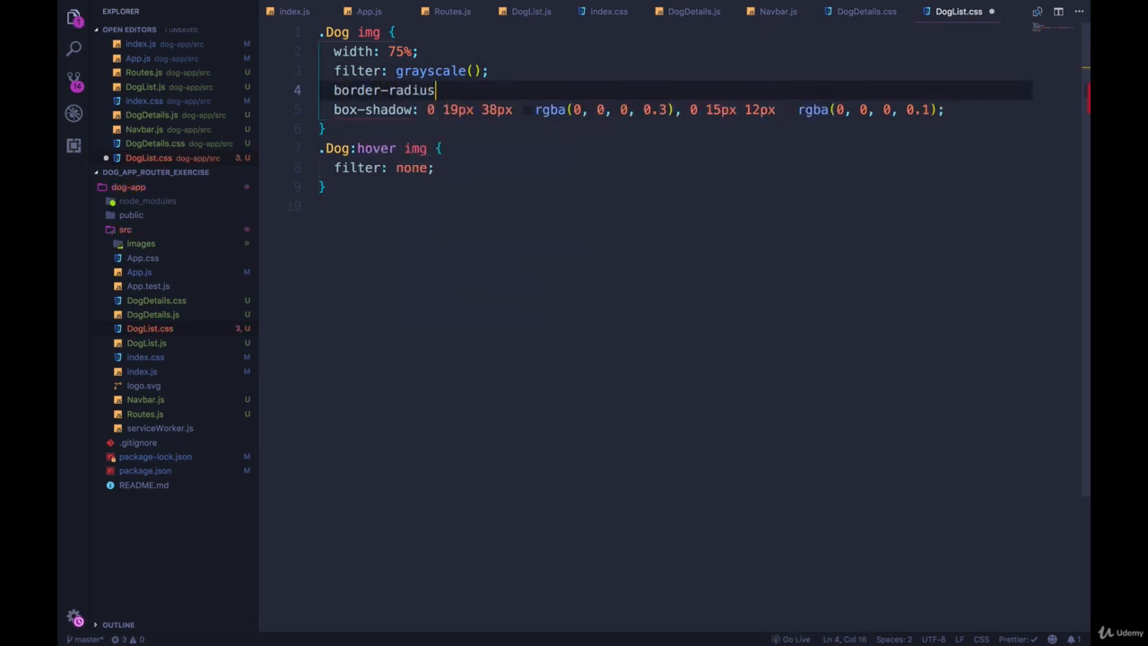
pyautogui.write(': 100%')
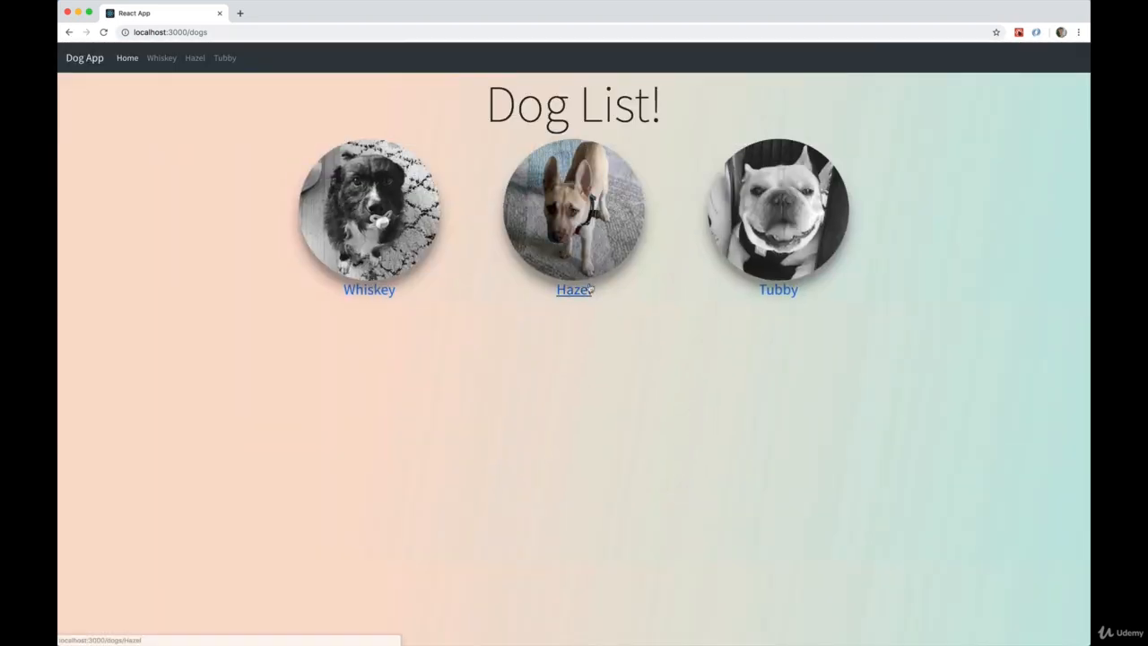
pyautogui.click(574, 288)
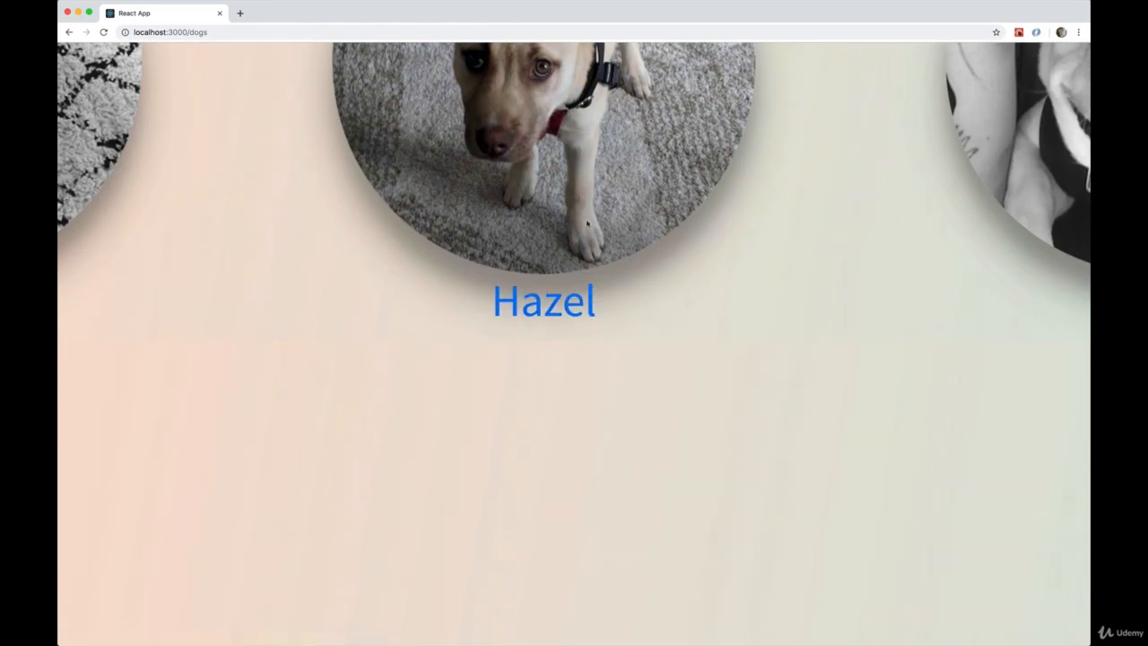
pyautogui.moveTo(543, 302)
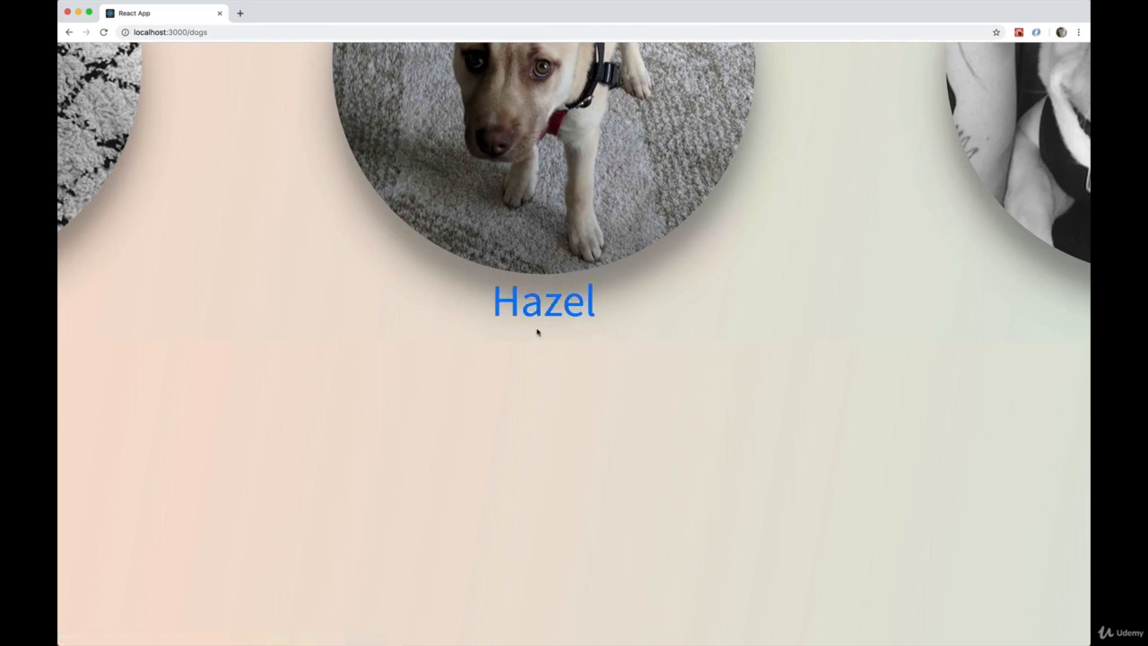
pyautogui.scroll(-3)
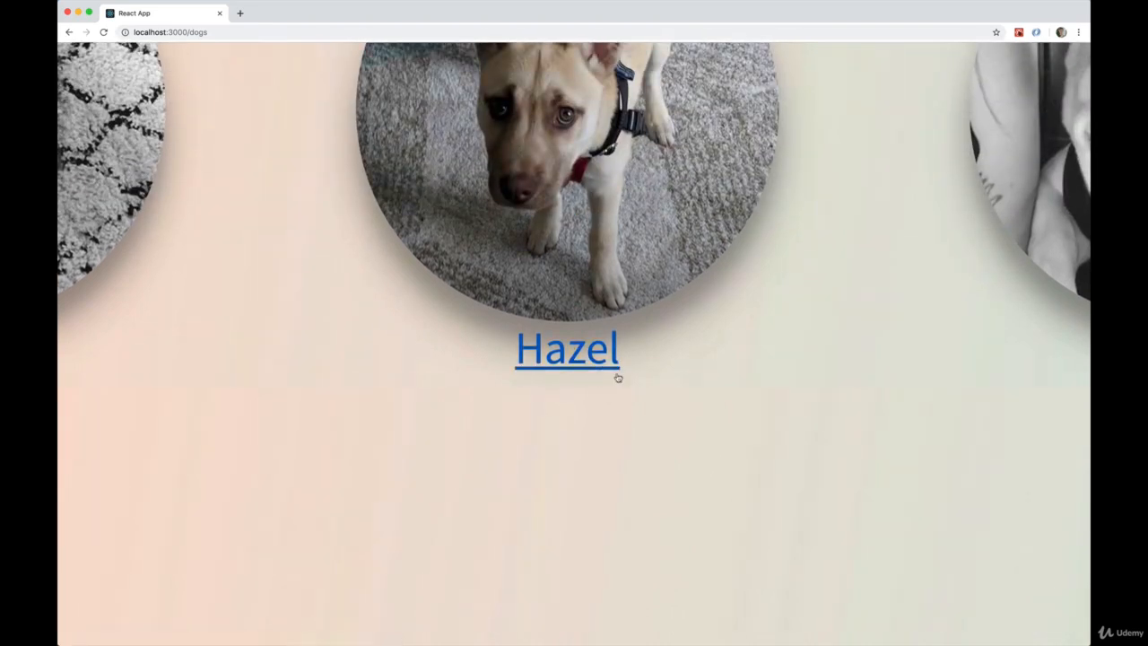
pyautogui.moveTo(562, 426)
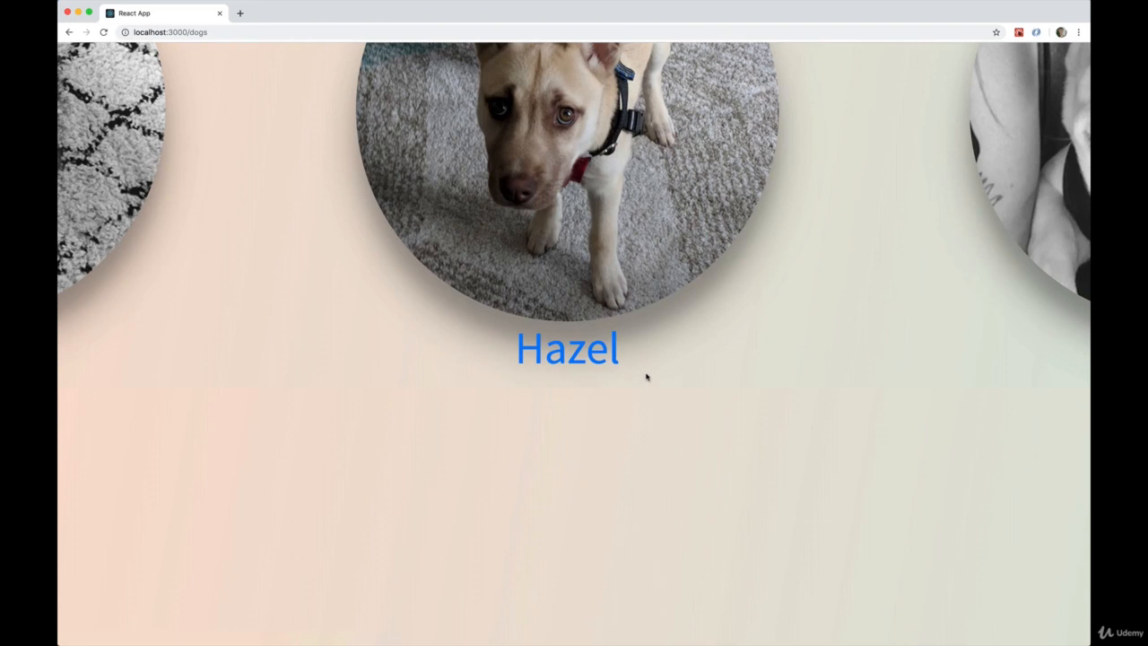
pyautogui.moveTo(566, 348)
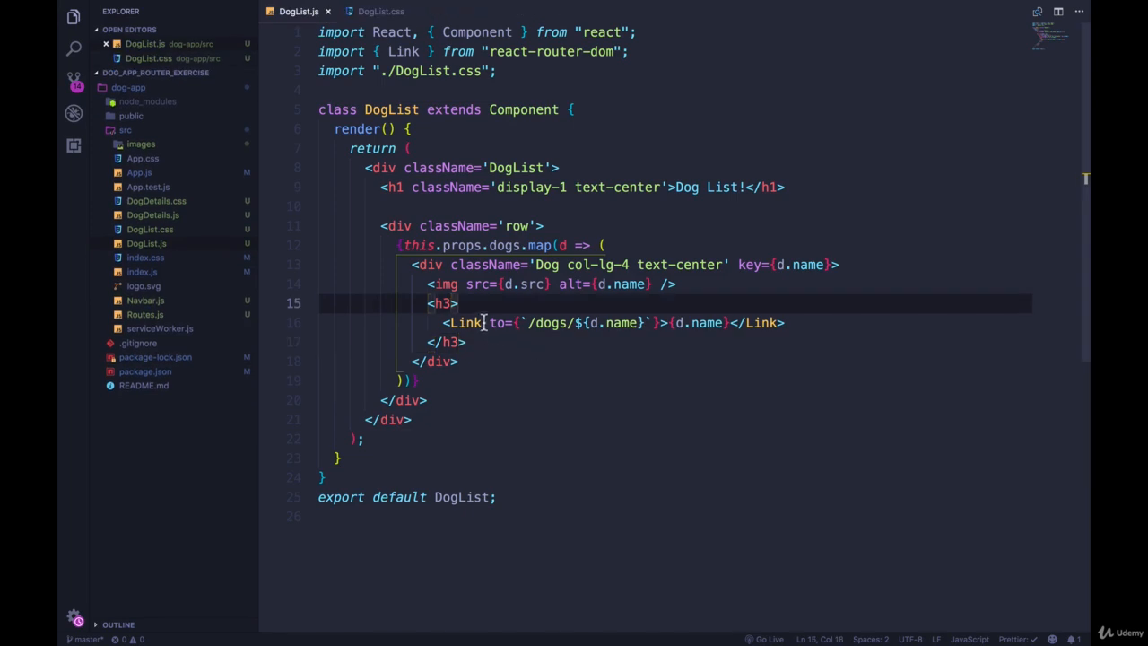
# - Add className to the dog Link in DogList.js and begin an .underline selector in DogList.css
pyautogui.write('className=""')
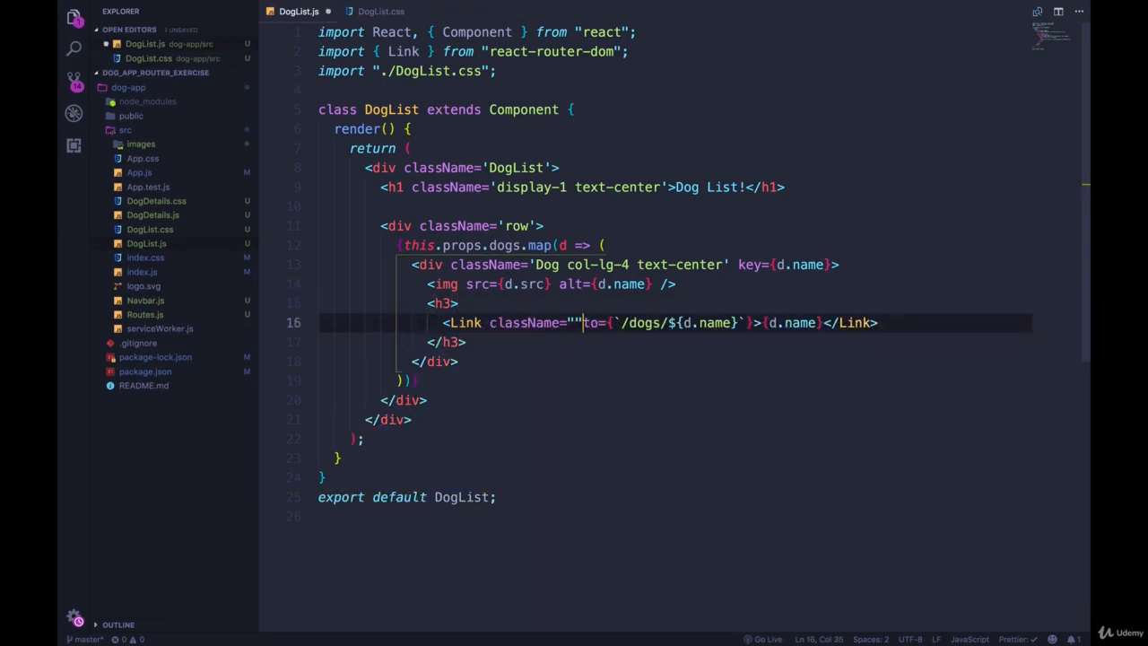
pyautogui.write('underlin')
pyautogui.write('.under')
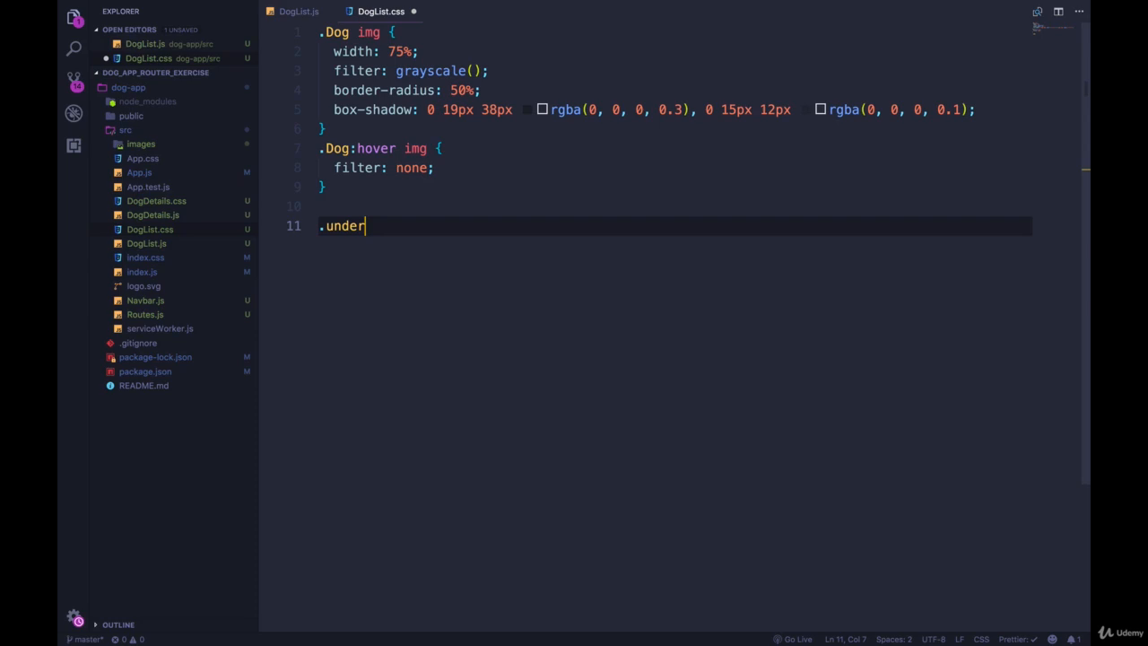
# - Write .Dog .underline with text-decoration none, 4px transparent border, uppercase spaced black text
pyautogui.write('line {')
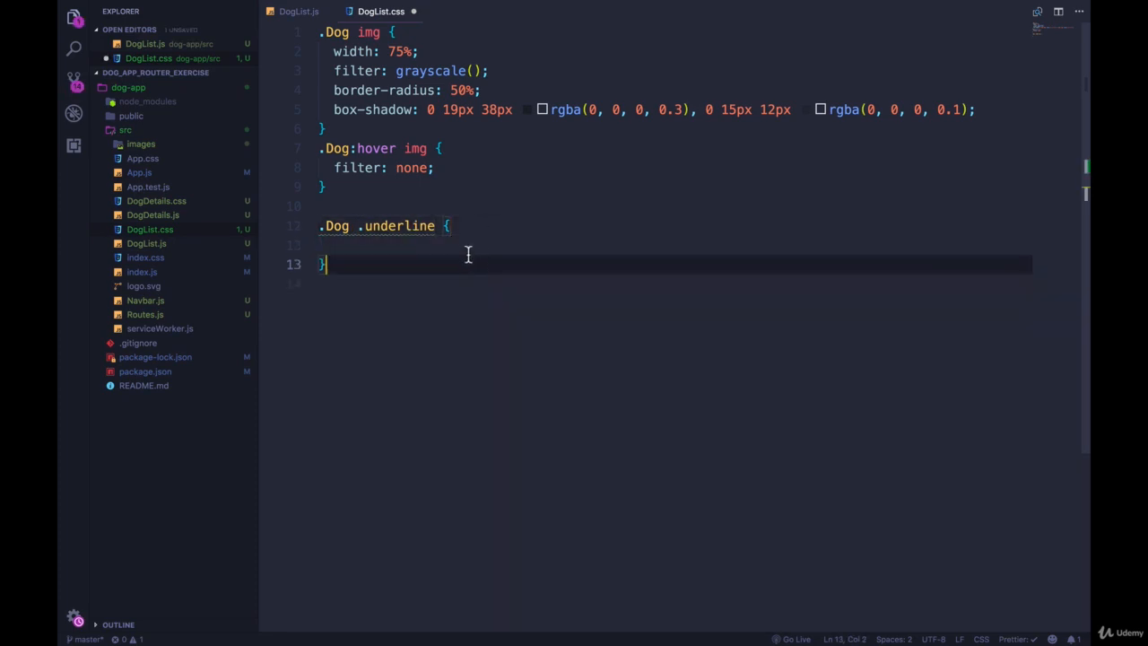
pyautogui.write('text-decoration: none;')
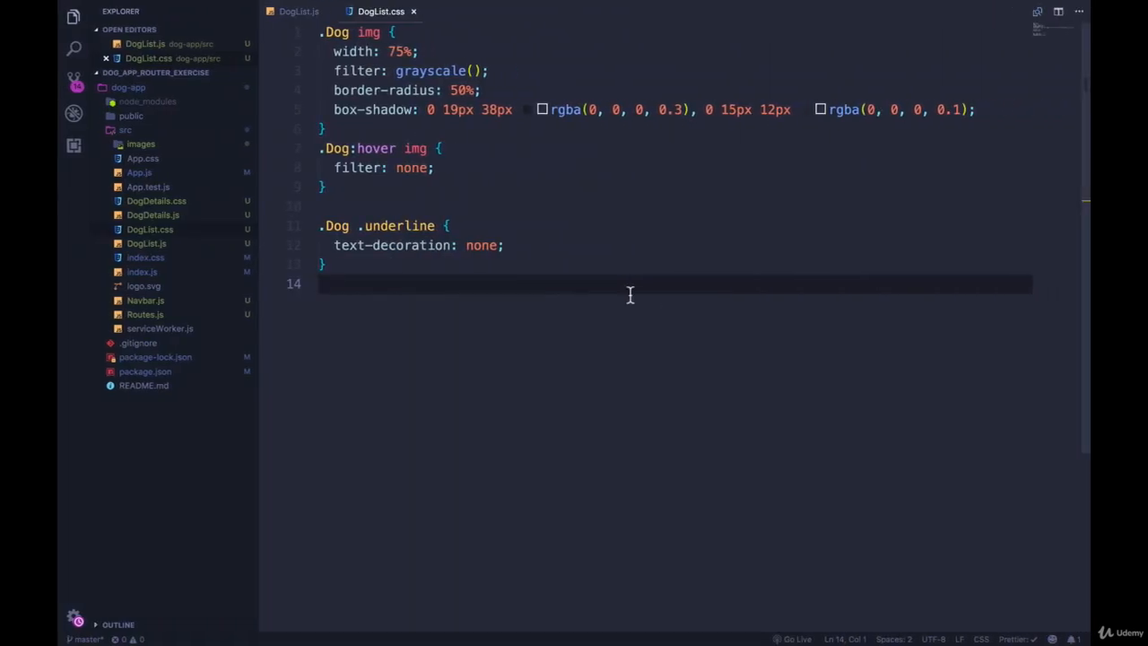
pyautogui.write('border: 4px solid transparent;')
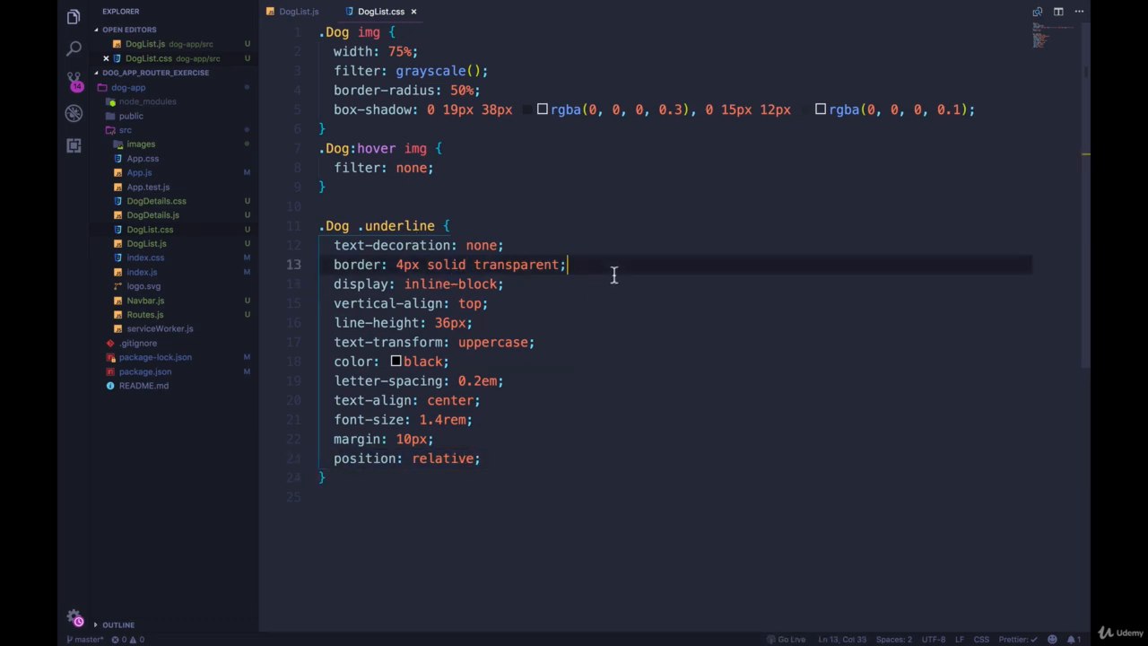
pyautogui.click(515, 476)
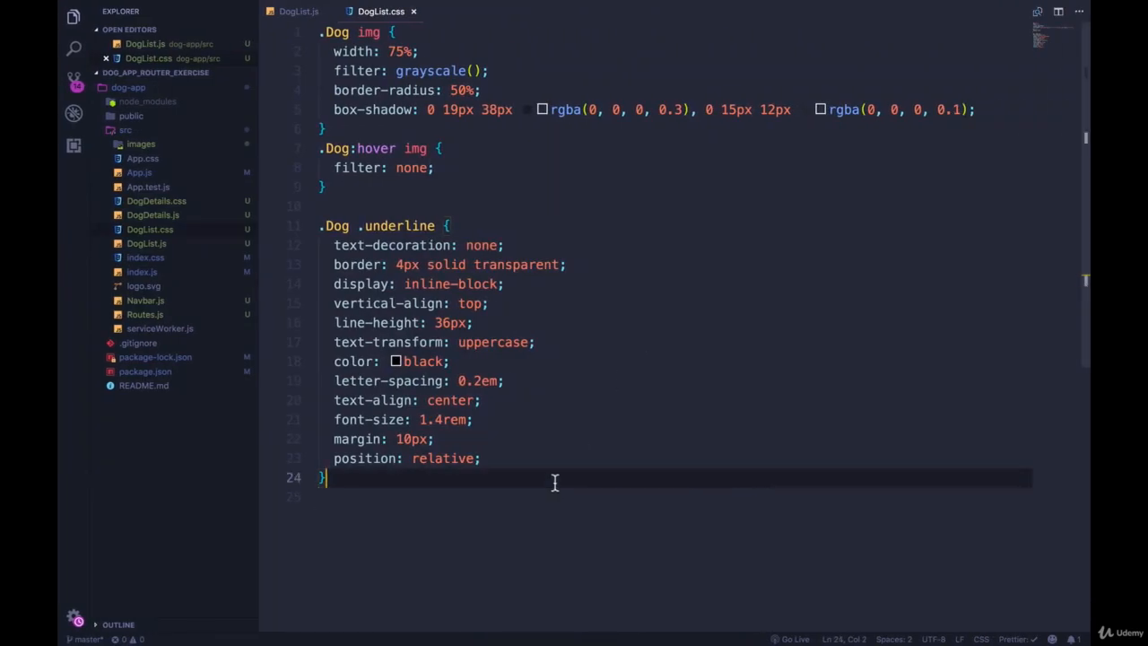
pyautogui.press('Enter')
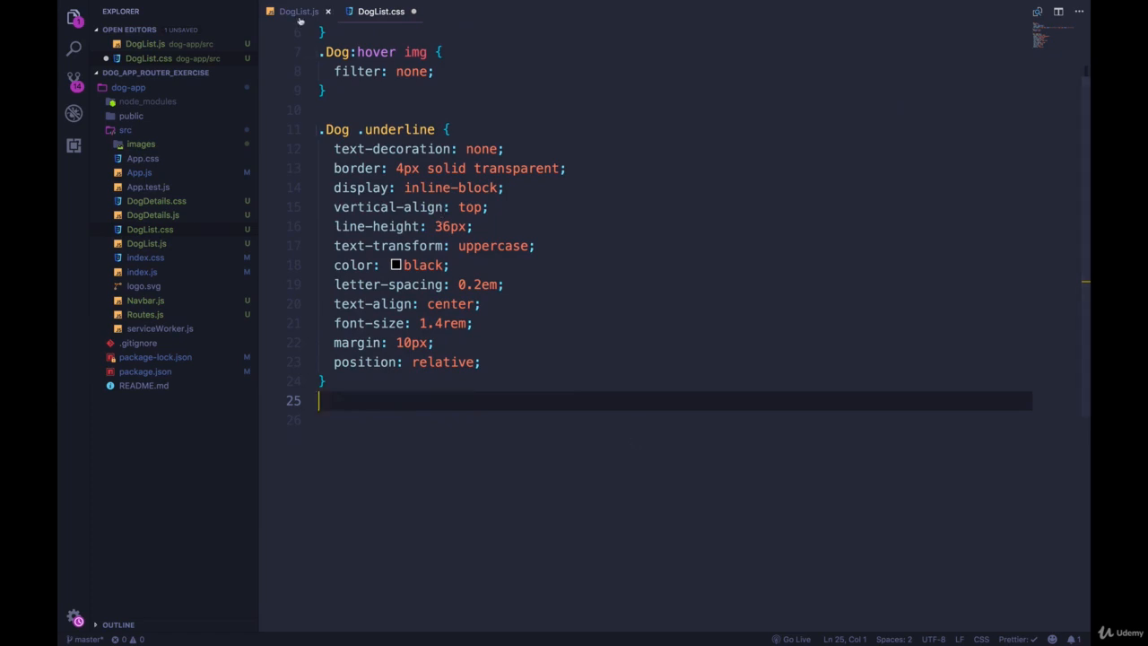
# - Write .underline::after as a zero-width 4px white bar, empty content, absolute with left/width transitions
pyautogui.click(297, 11)
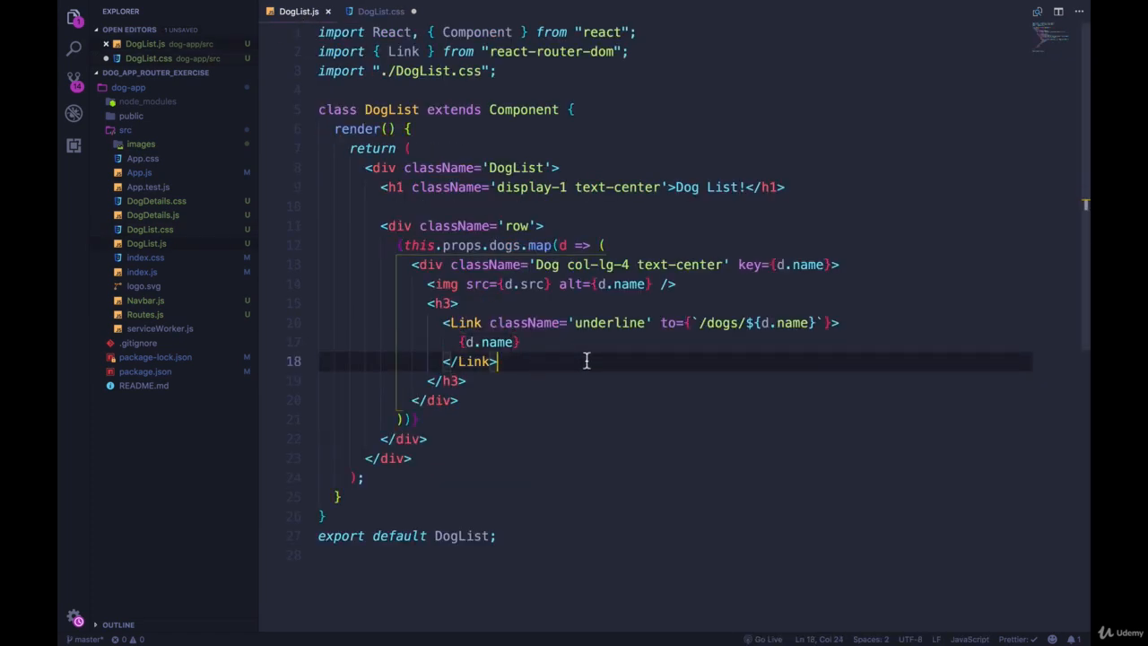
pyautogui.click(381, 11)
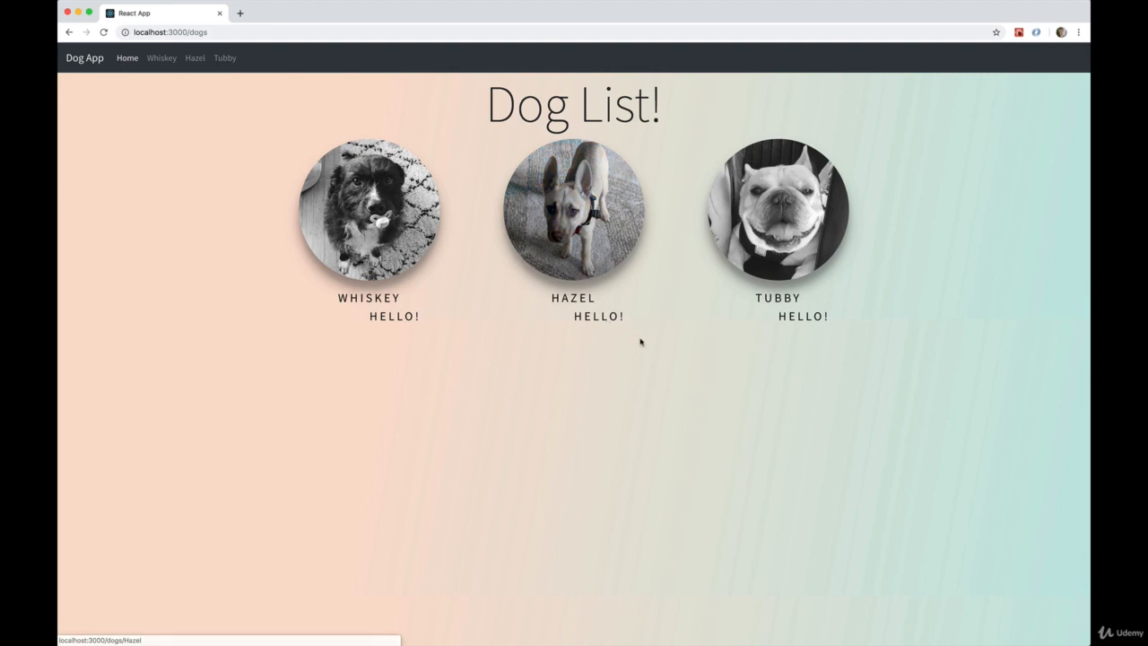
pyautogui.moveTo(641, 341)
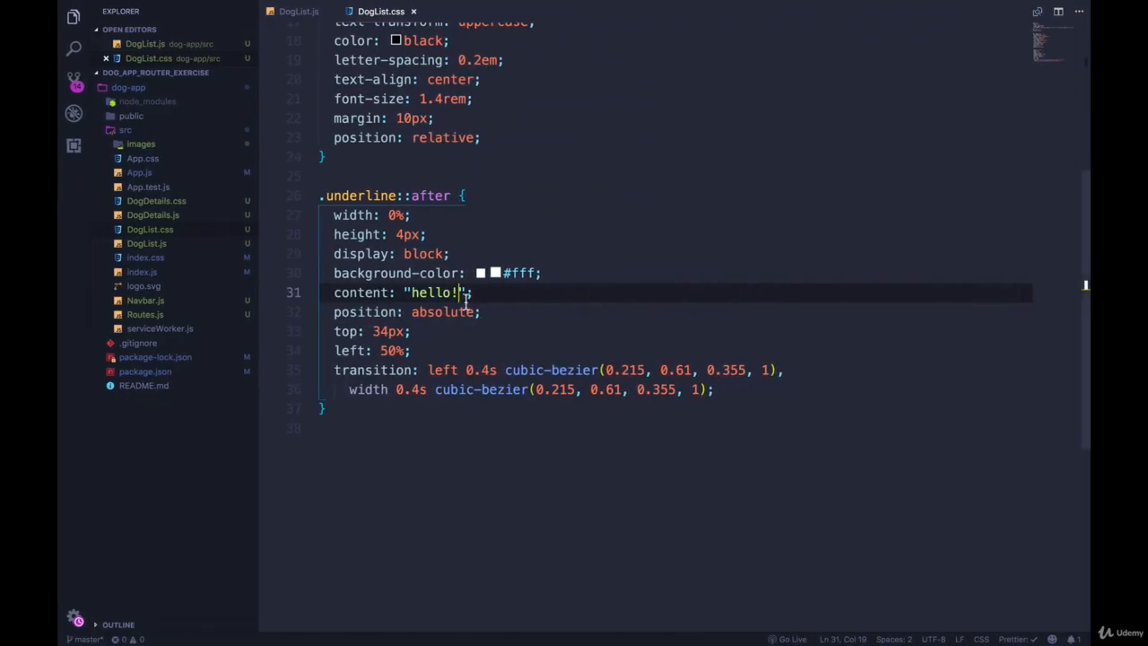
pyautogui.doubleClick(434, 293)
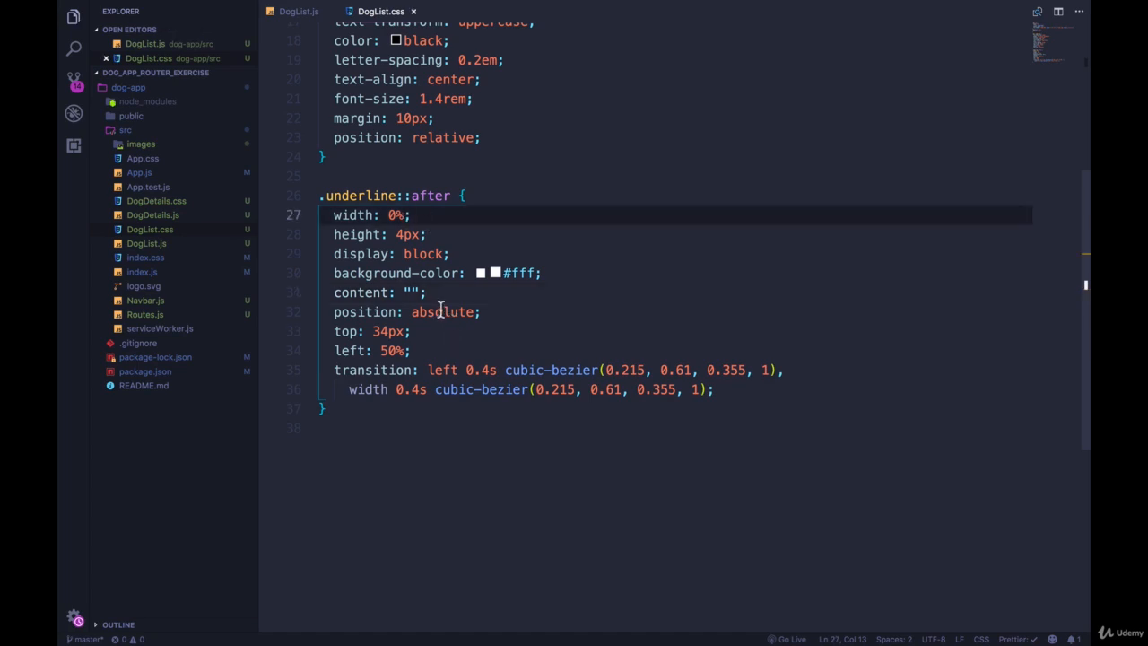
pyautogui.click(428, 234)
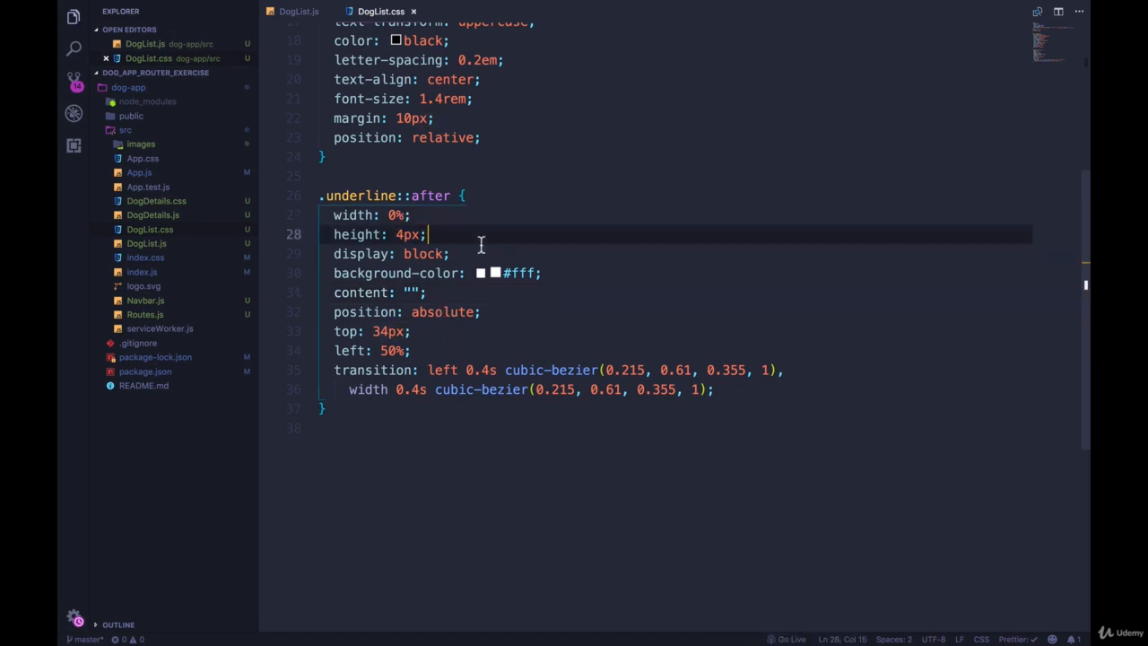
pyautogui.moveTo(550, 292)
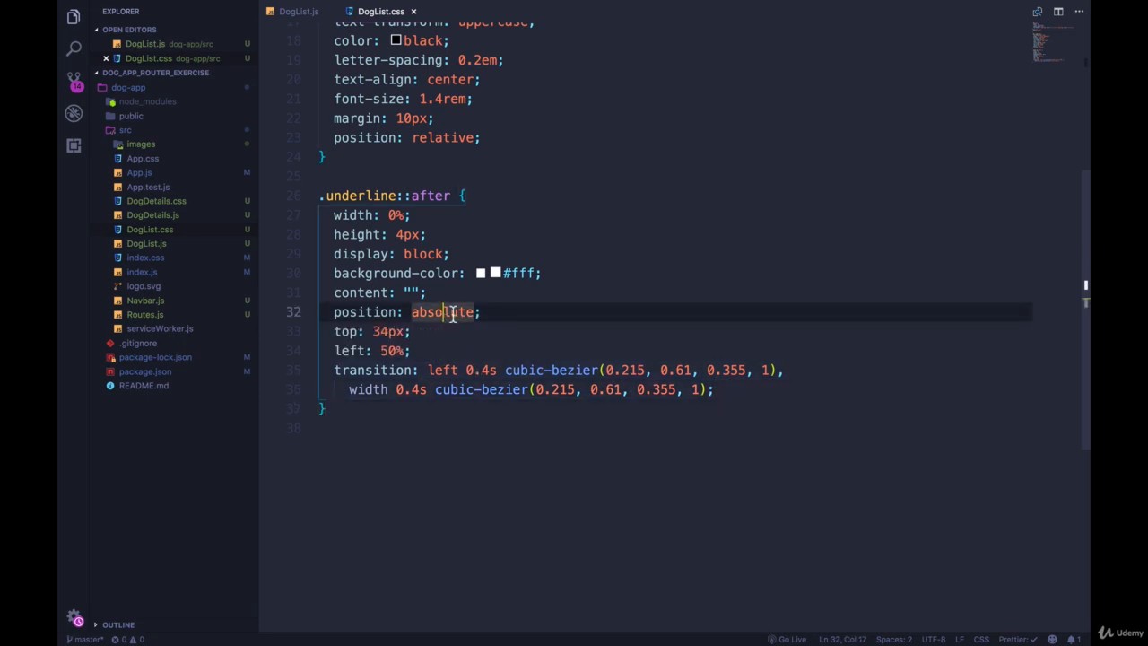
pyautogui.click(641, 274)
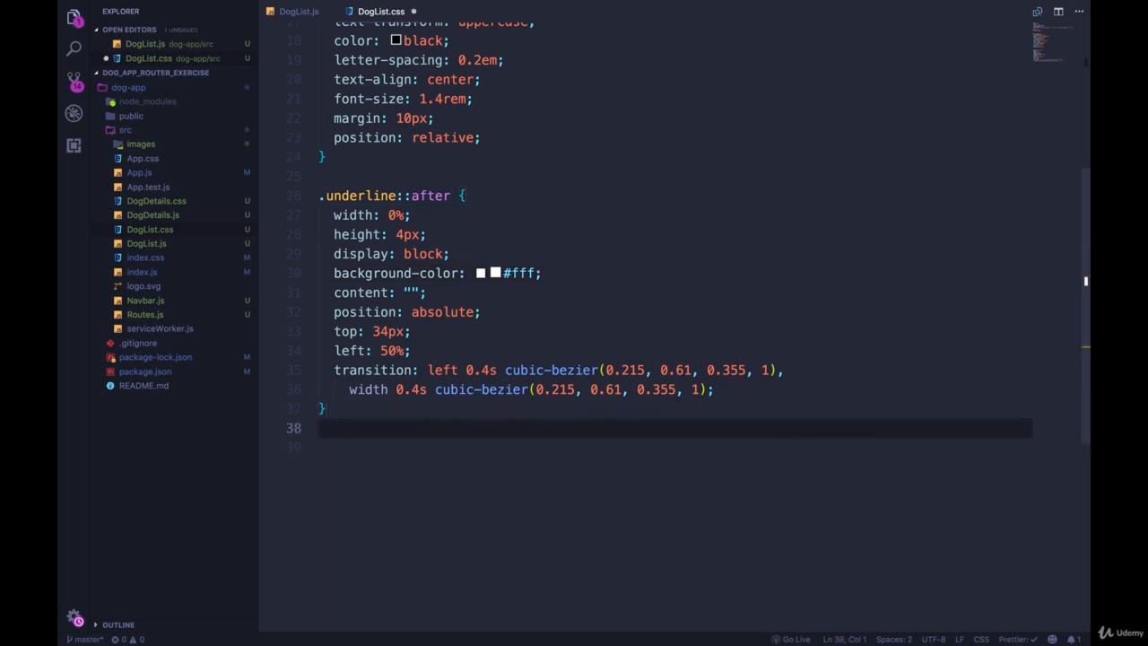
pyautogui.moveTo(474, 394)
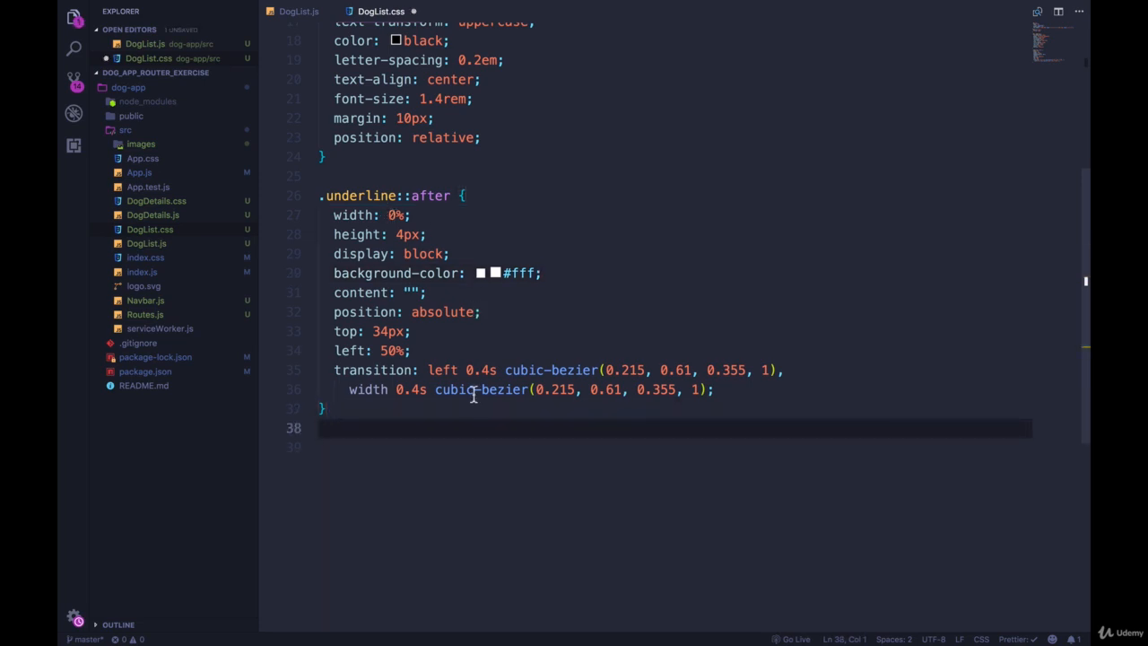
# - Add .Dog:hover .underline::after with width 100%, top 34px, left 0, and save
pyautogui.write('.')
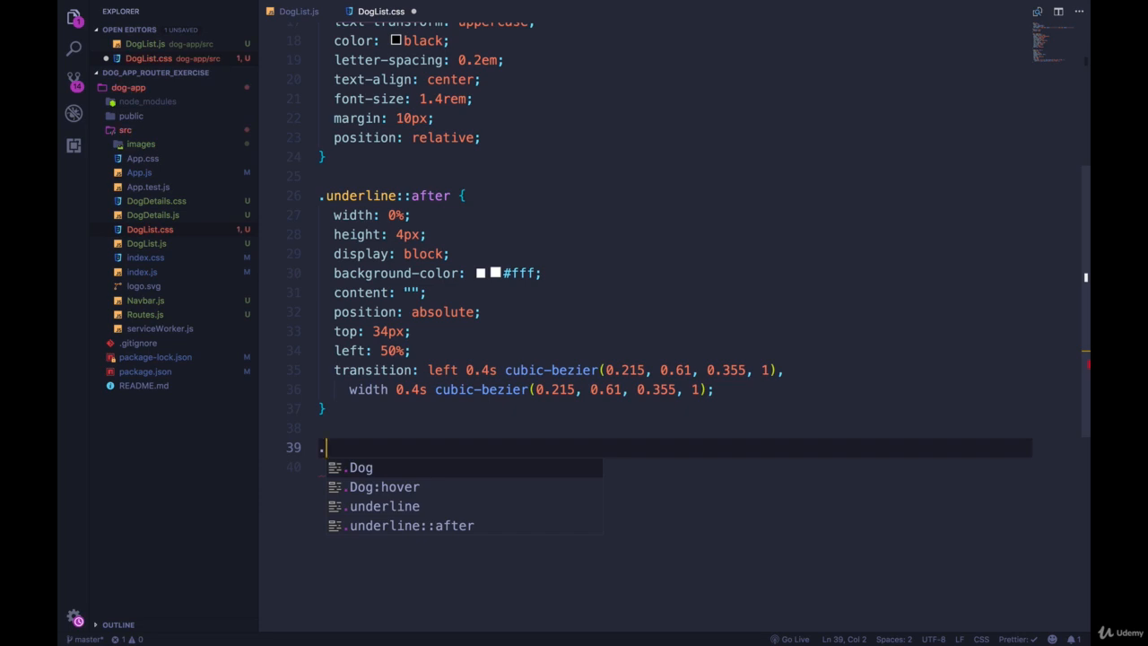
pyautogui.write('.Dog:hover')
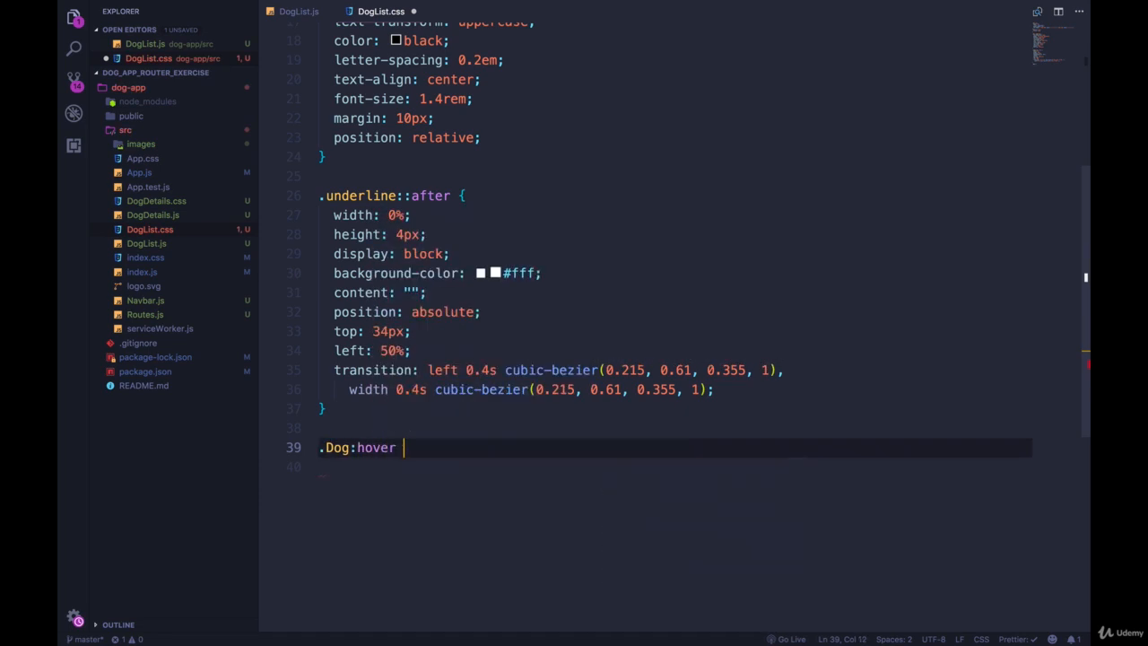
pyautogui.write('.under')
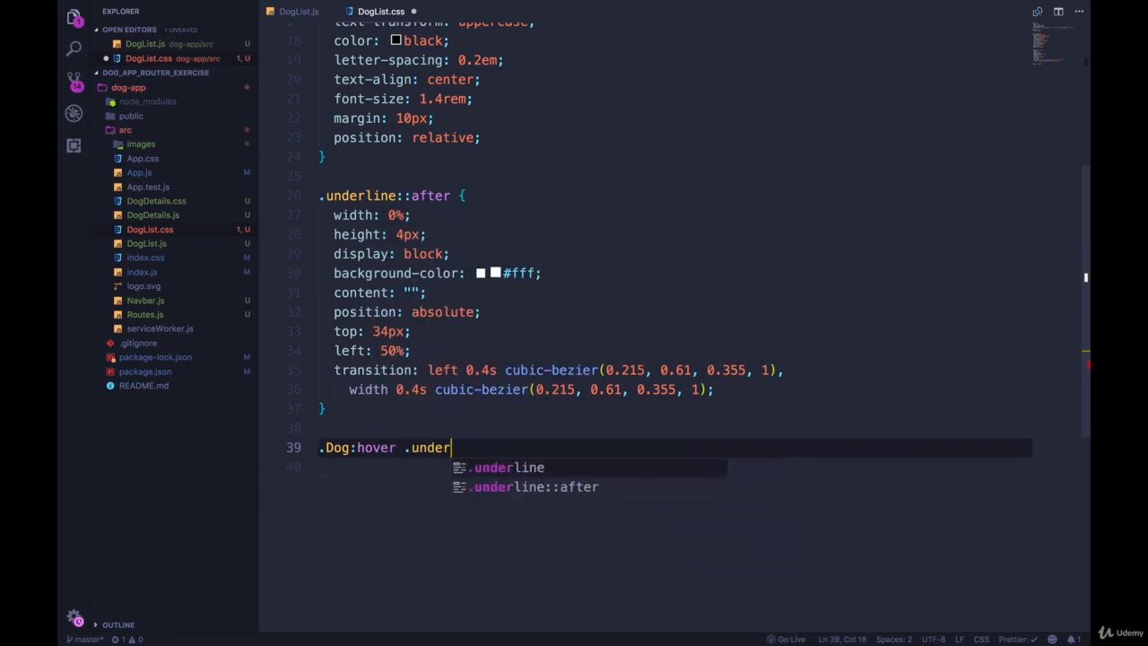
pyautogui.write('line::')
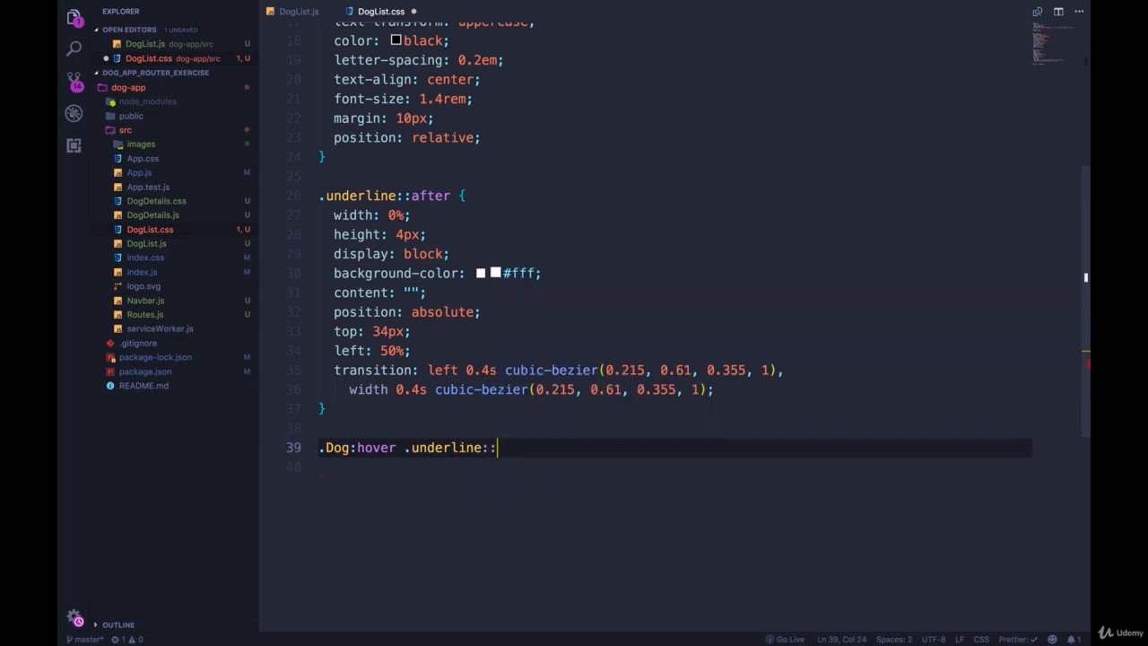
pyautogui.write('after {')
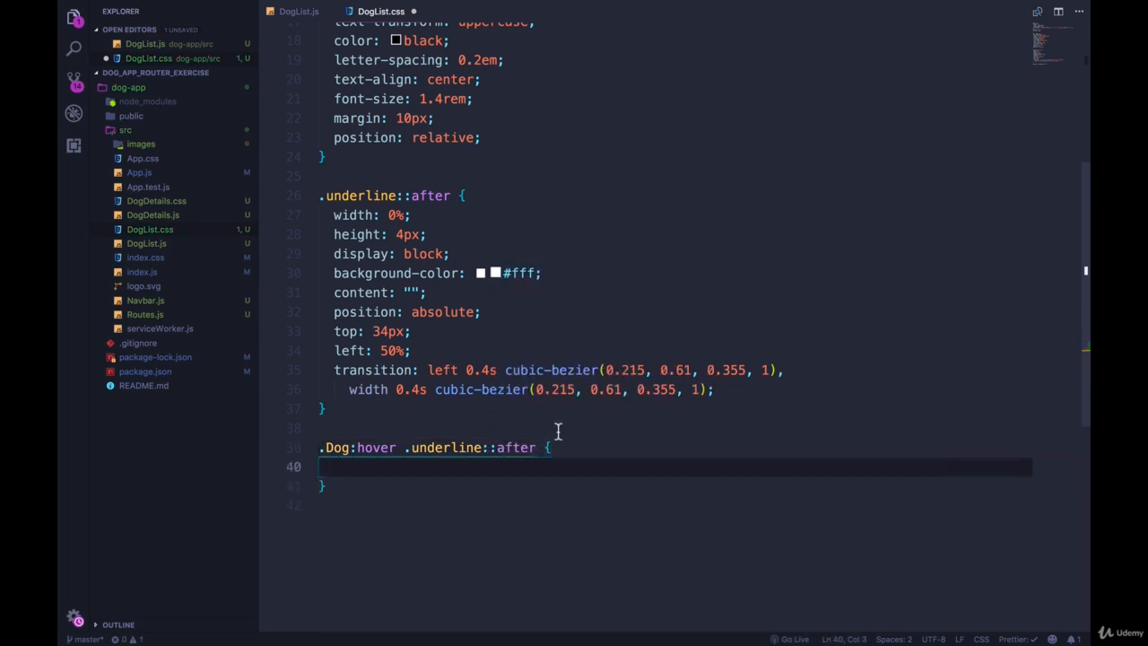
pyautogui.write('width: 100%')
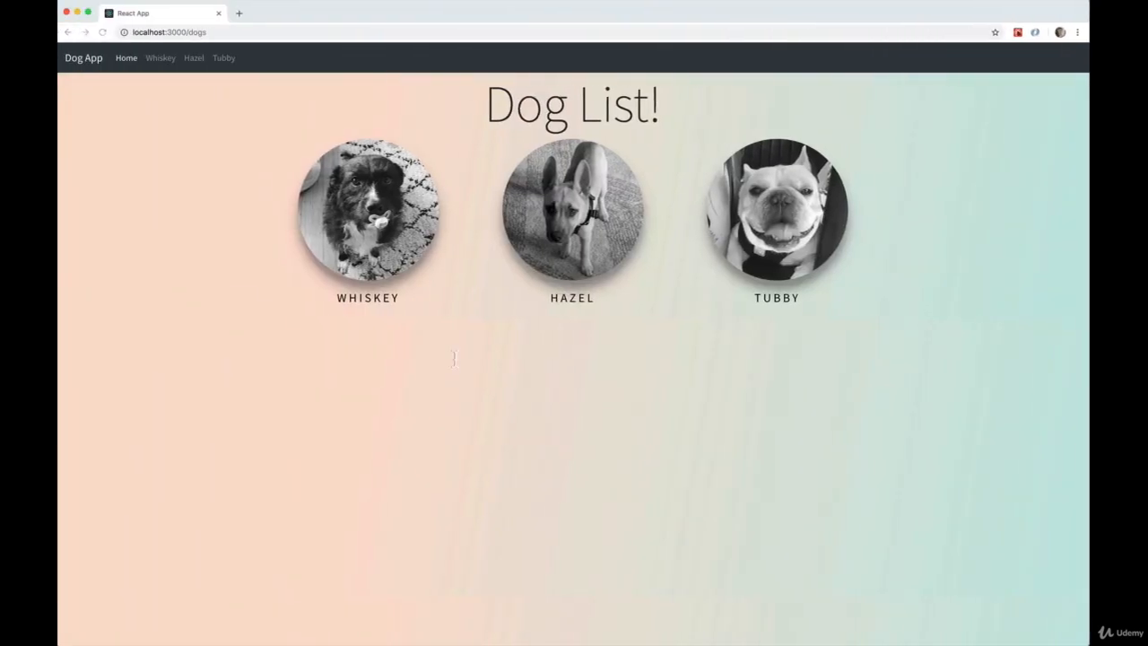
pyautogui.moveTo(572, 210)
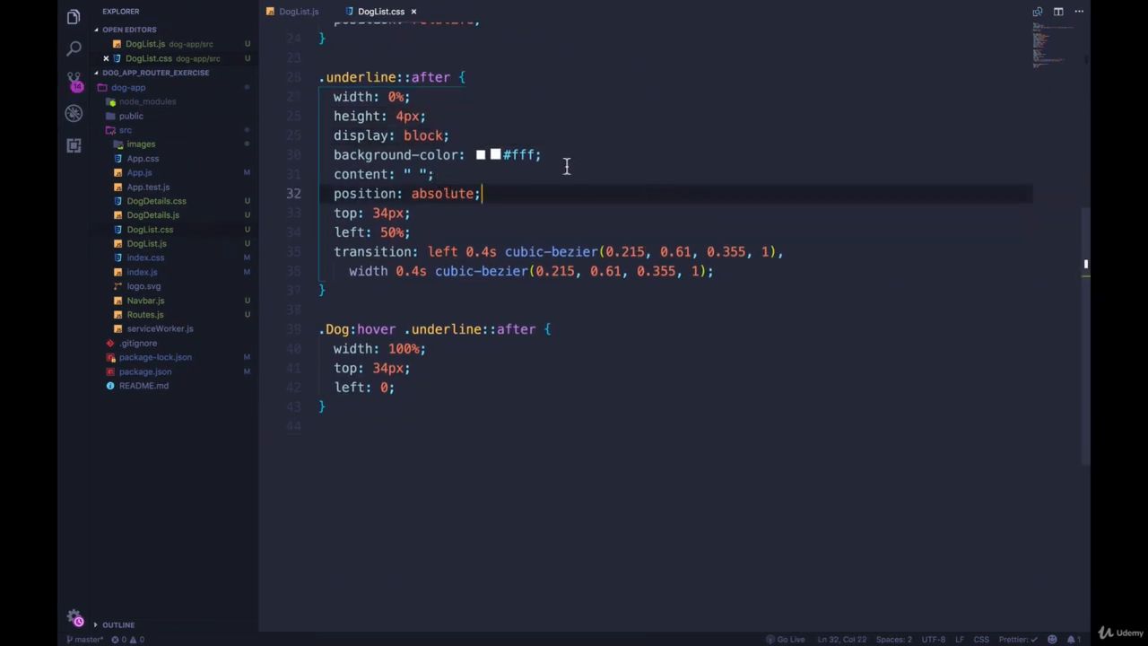
pyautogui.click(420, 174)
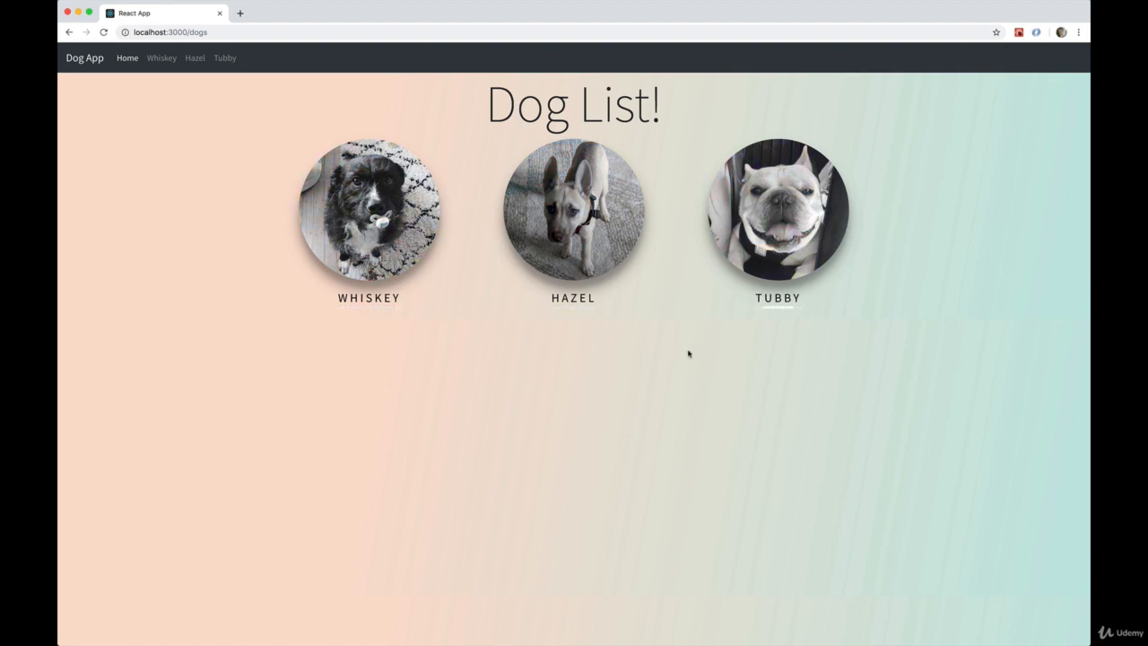
pyautogui.moveTo(925, 233)
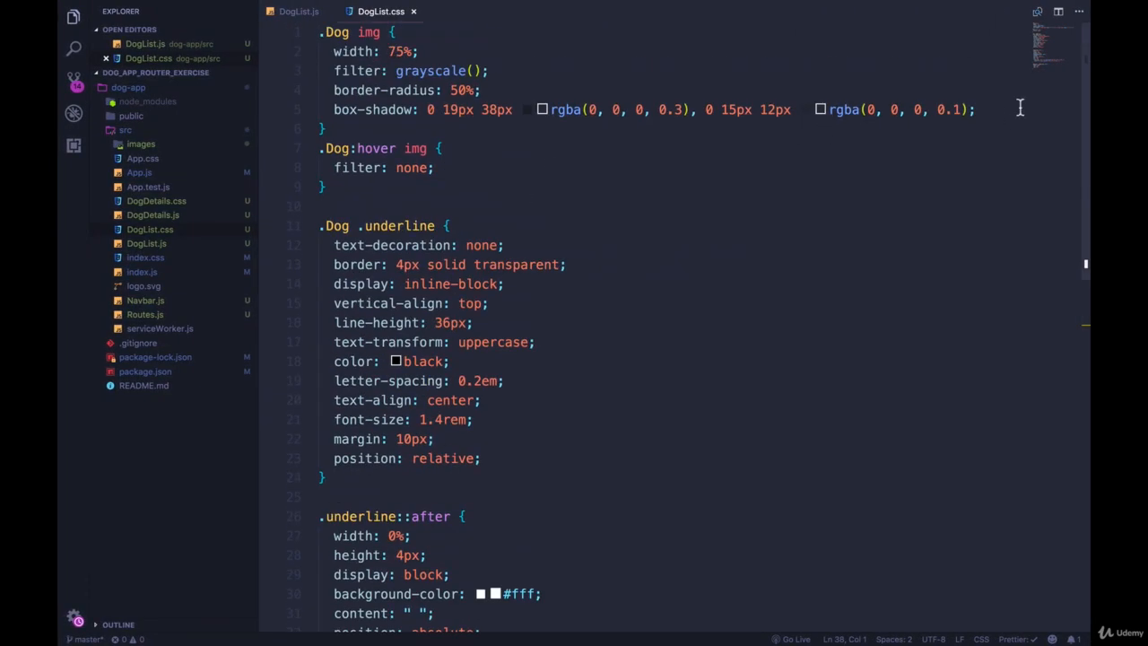
# - Give the .Dog img rule in DogList.css a transition of 0.4s all ease
pyautogui.write('transition')
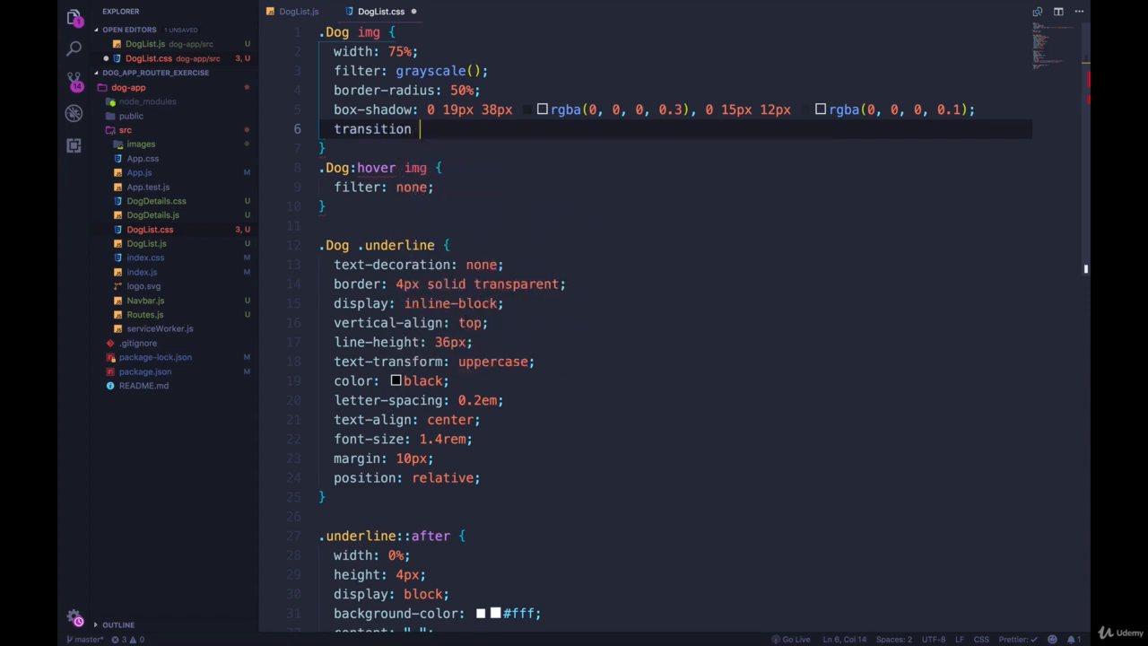
pyautogui.write('0.4')
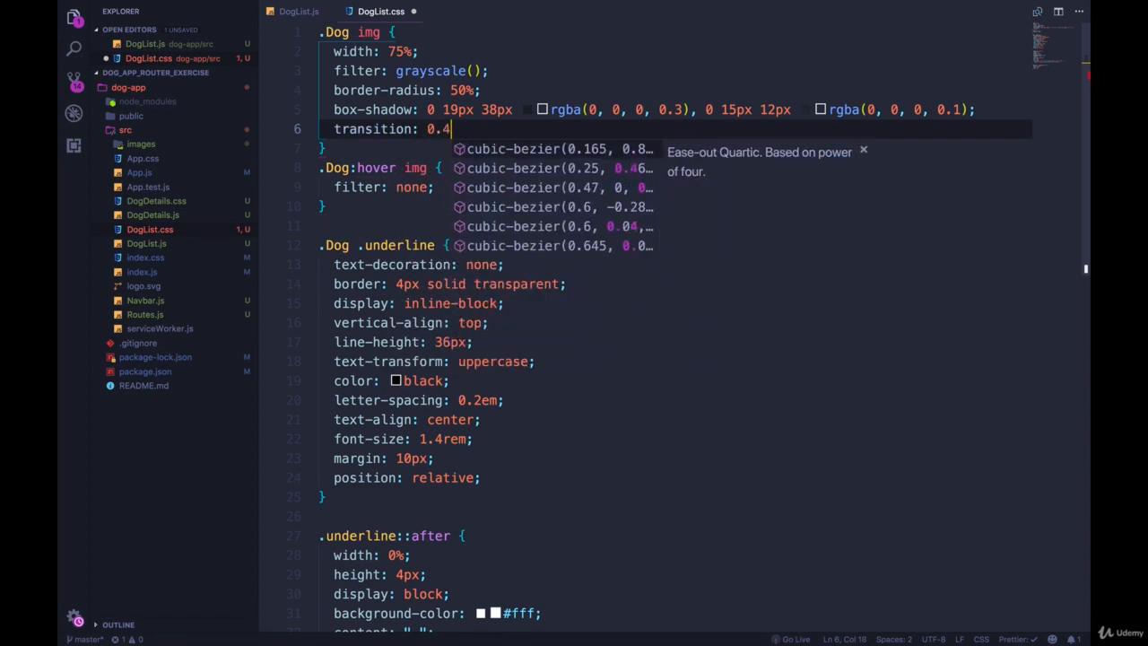
pyautogui.write('s all ease;')
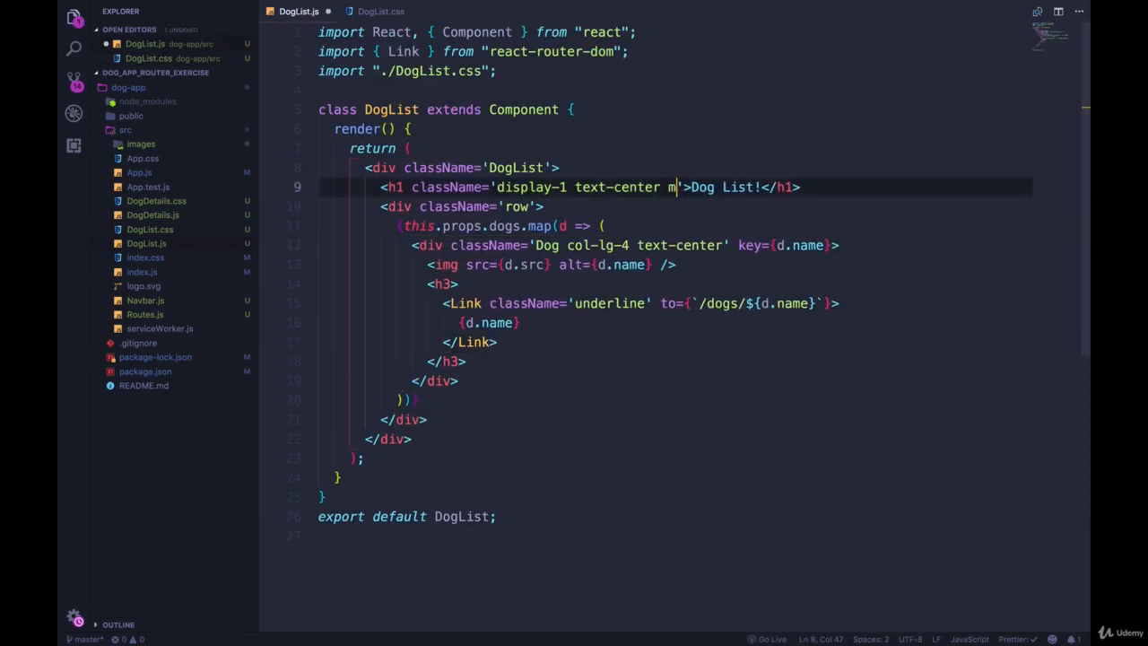
# - Add the my-5 margin class to the Dog List! h1 in DogList.js and save
pyautogui.write('t-4 mb-4')
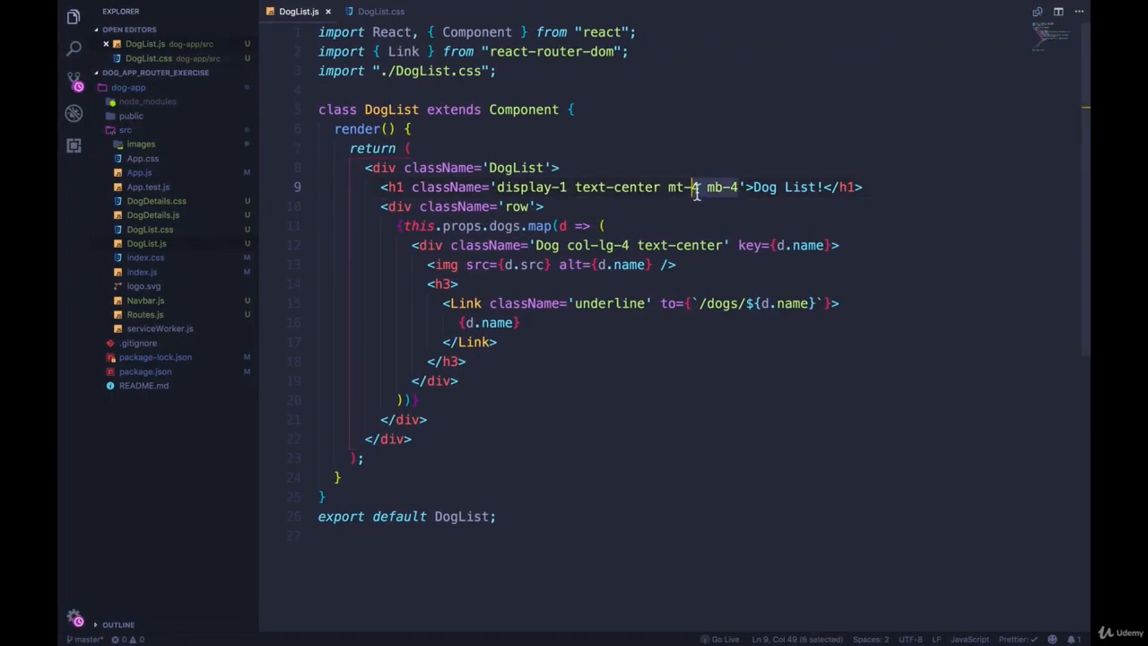
pyautogui.write('my-')
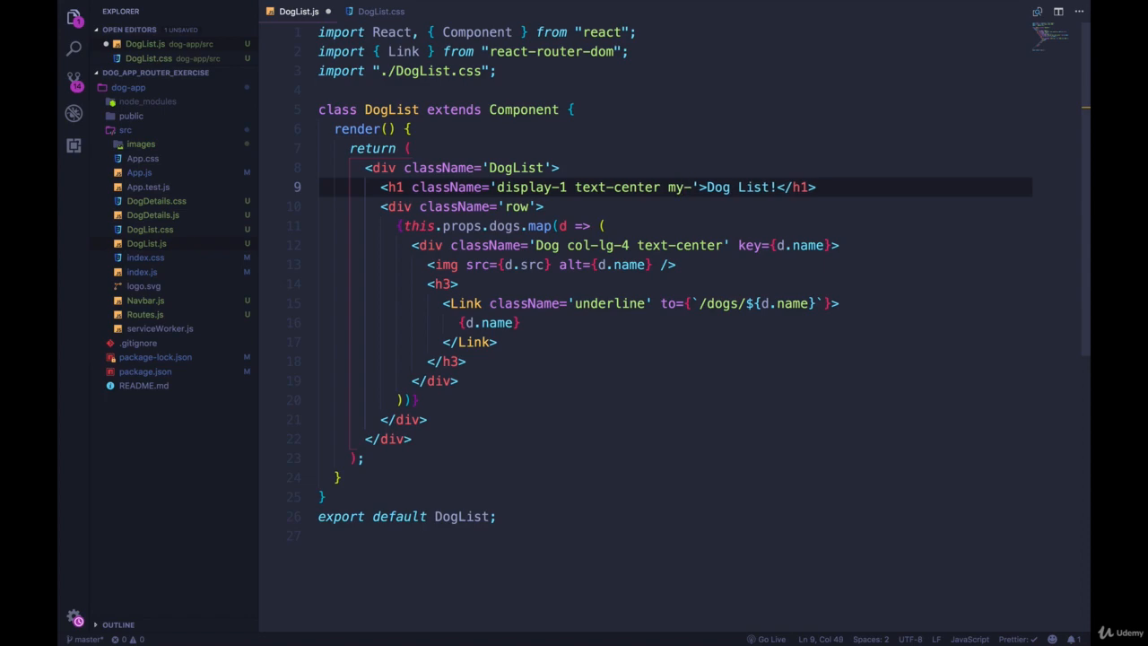
pyautogui.write('4')
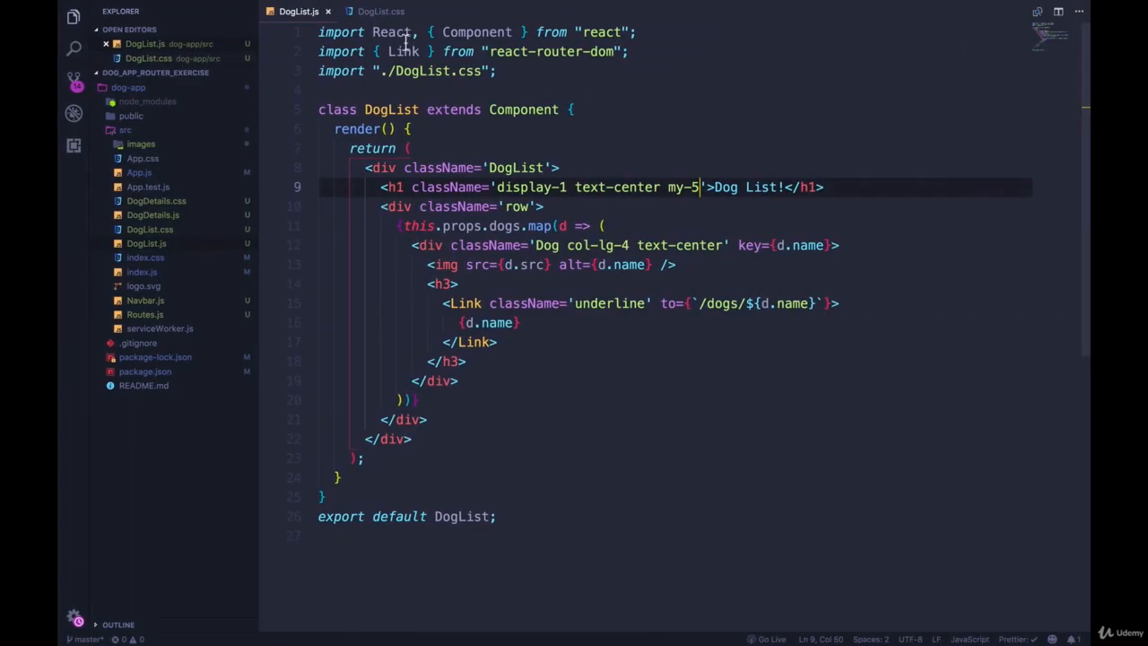
pyautogui.click(381, 11)
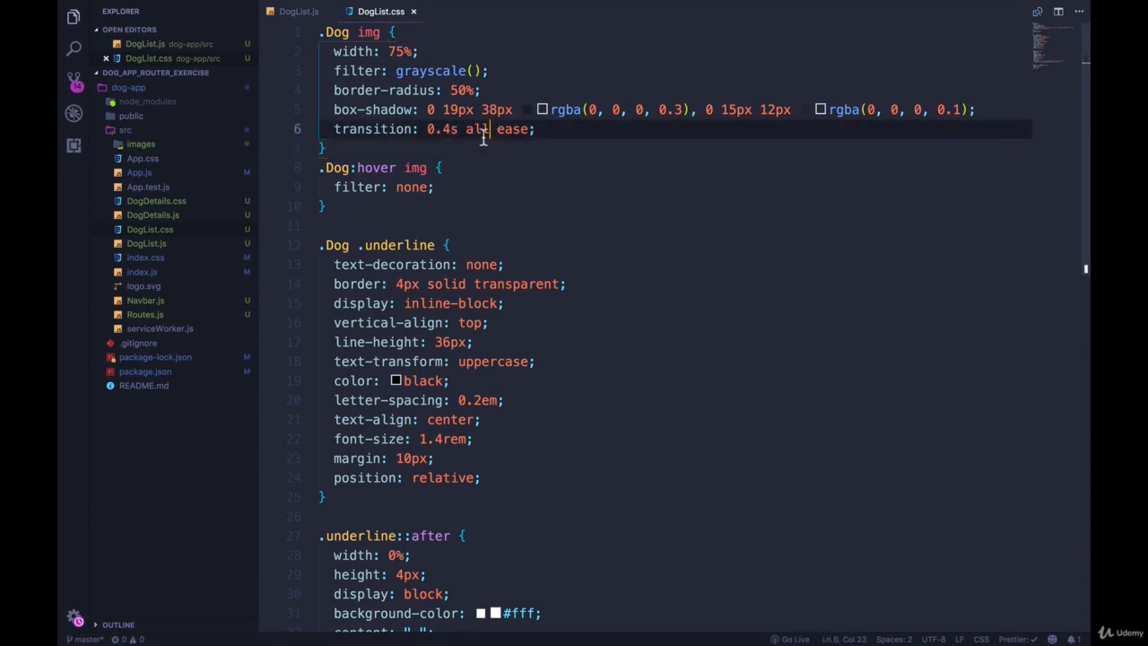
# - Limit the .Dog img transition to filter only (0.4s ease) and save DogList.css
pyautogui.press('BackSpace')
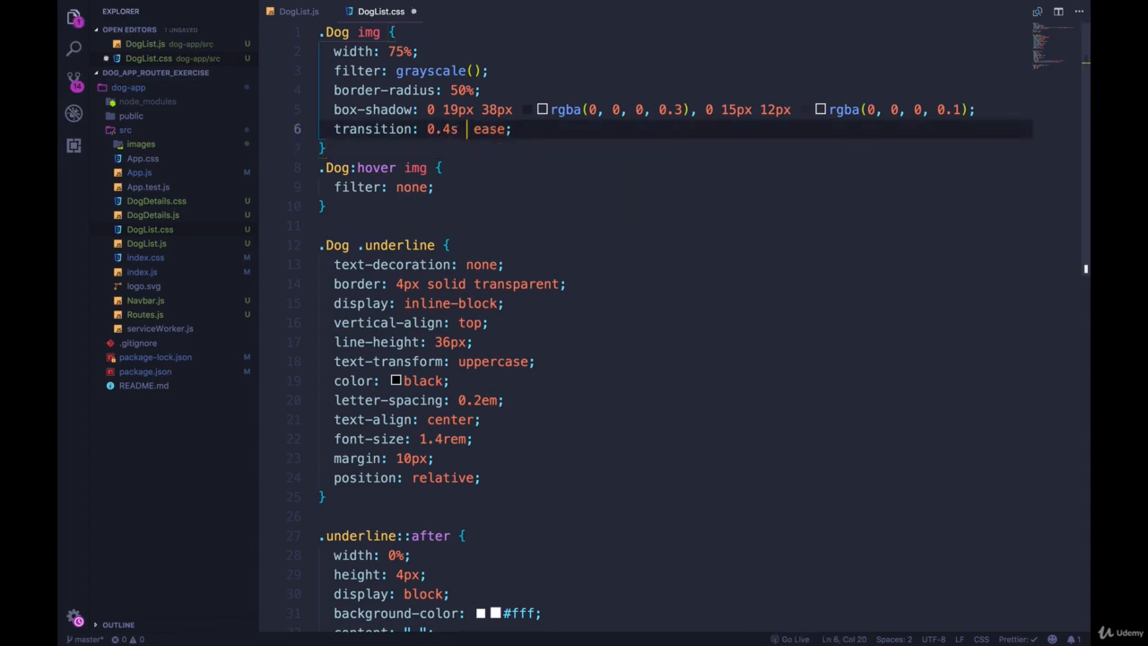
pyautogui.write('filter')
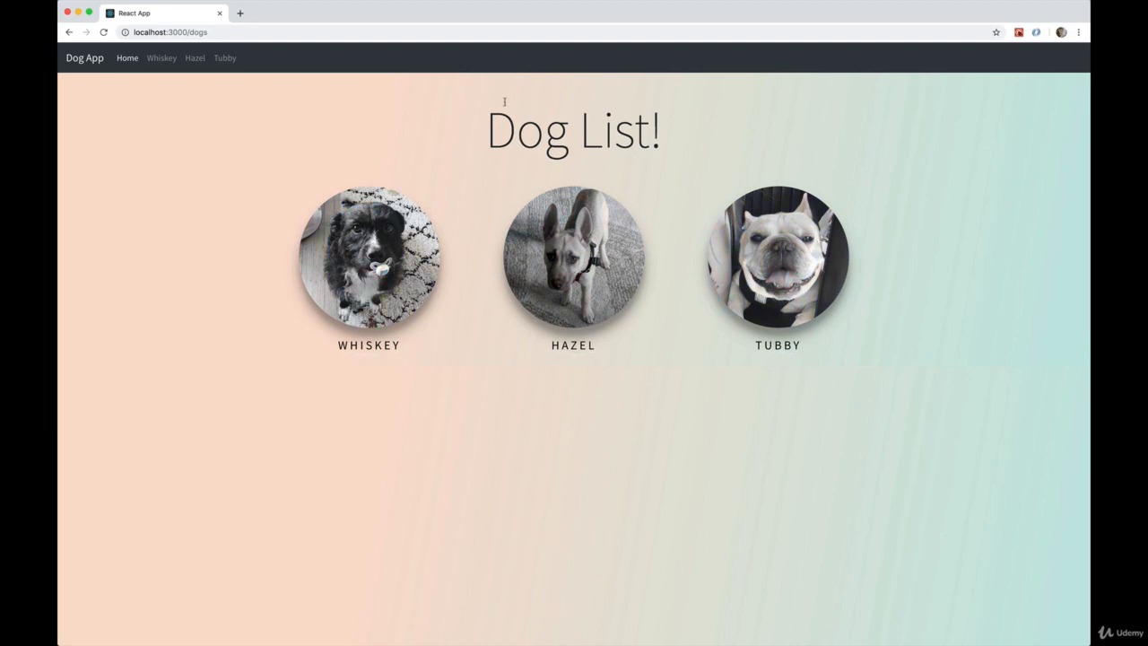
pyautogui.moveTo(504, 178)
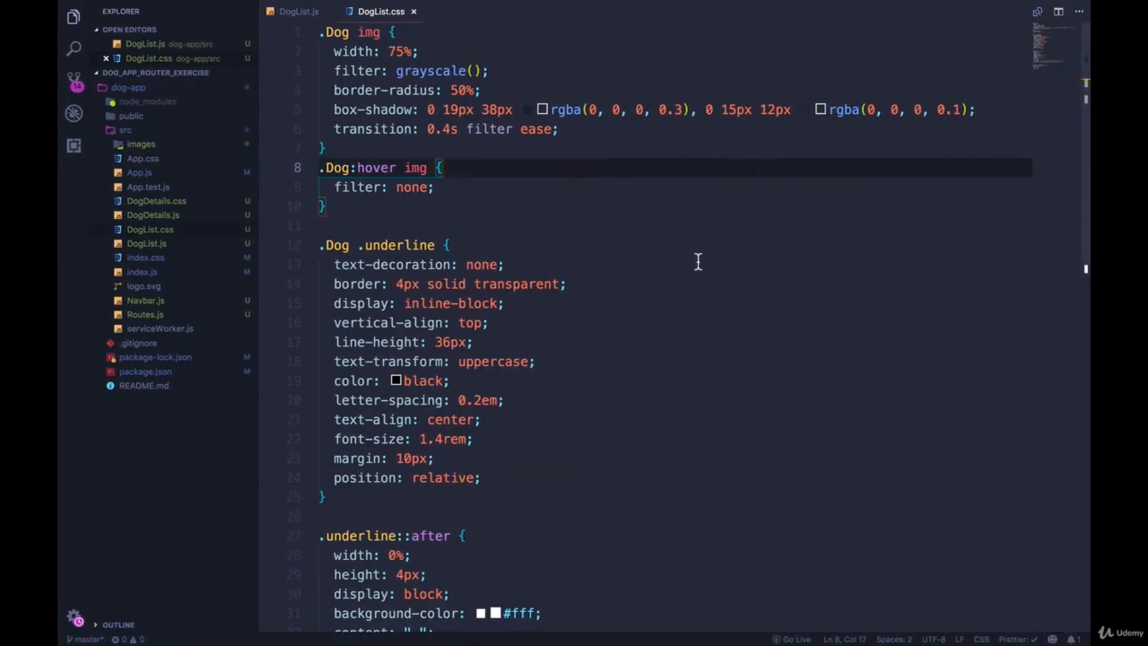
# - Change the Dog List! h1 margins in DogList.js to mt-3 mb-5 and save
pyautogui.click(298, 10)
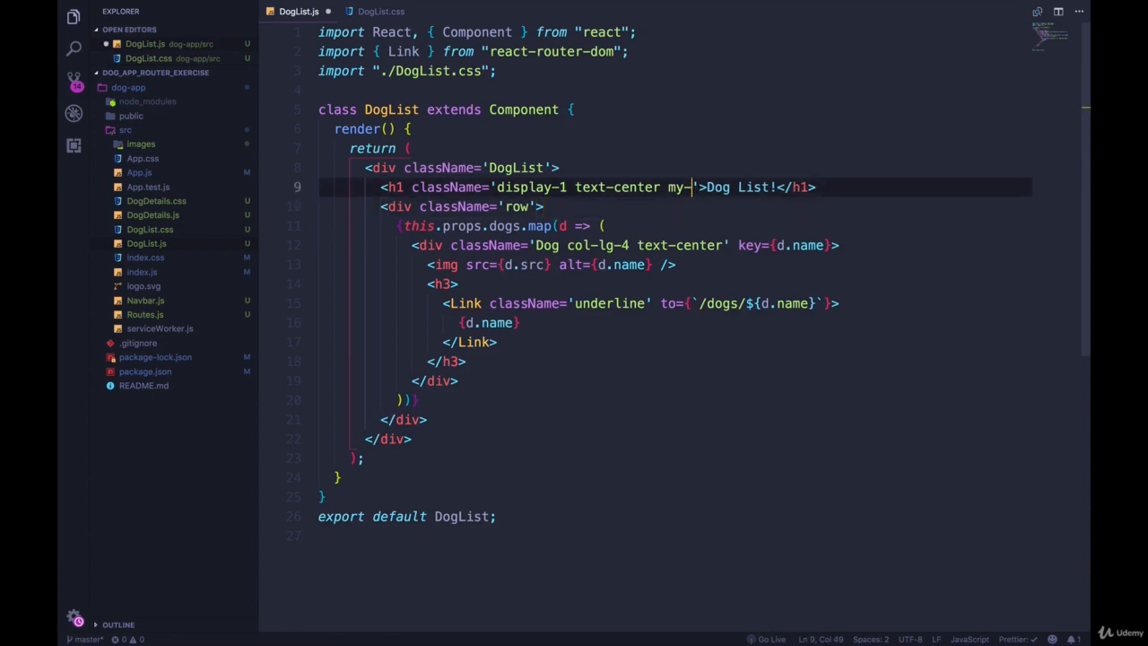
pyautogui.write('t-3 m')
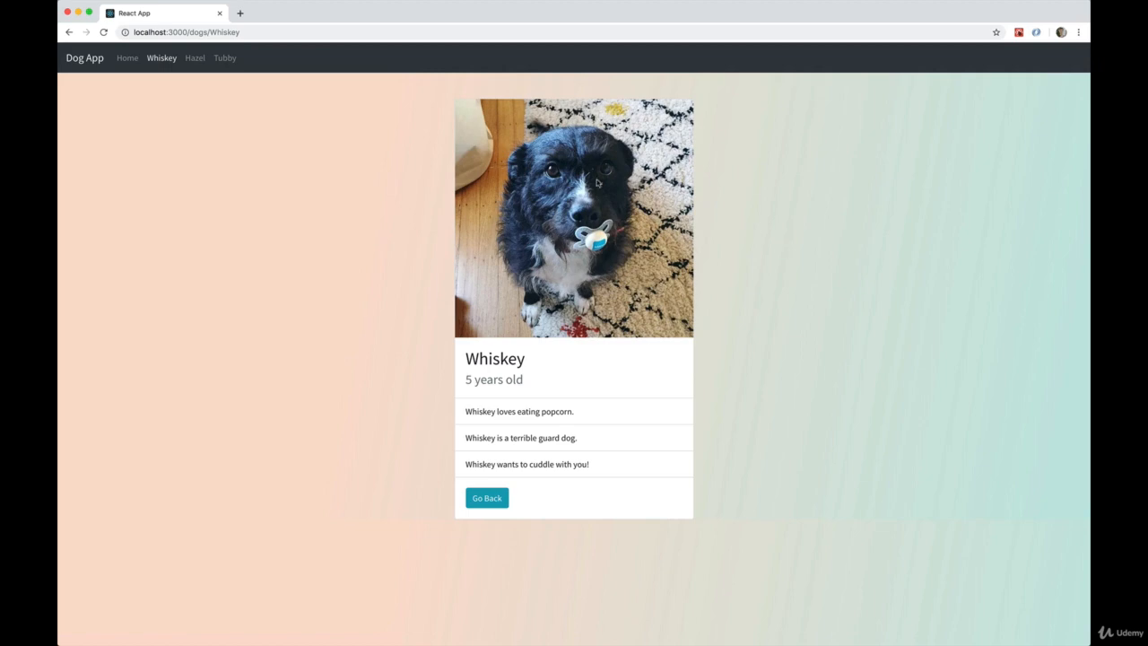
pyautogui.moveTo(605, 217)
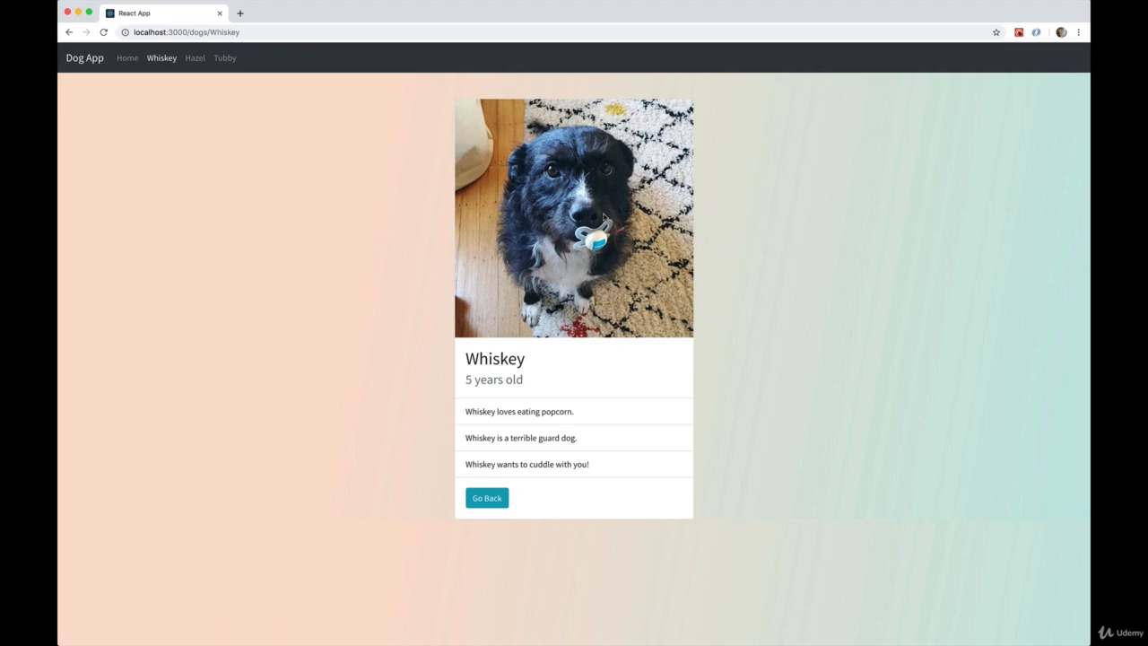
pyautogui.moveTo(663, 538)
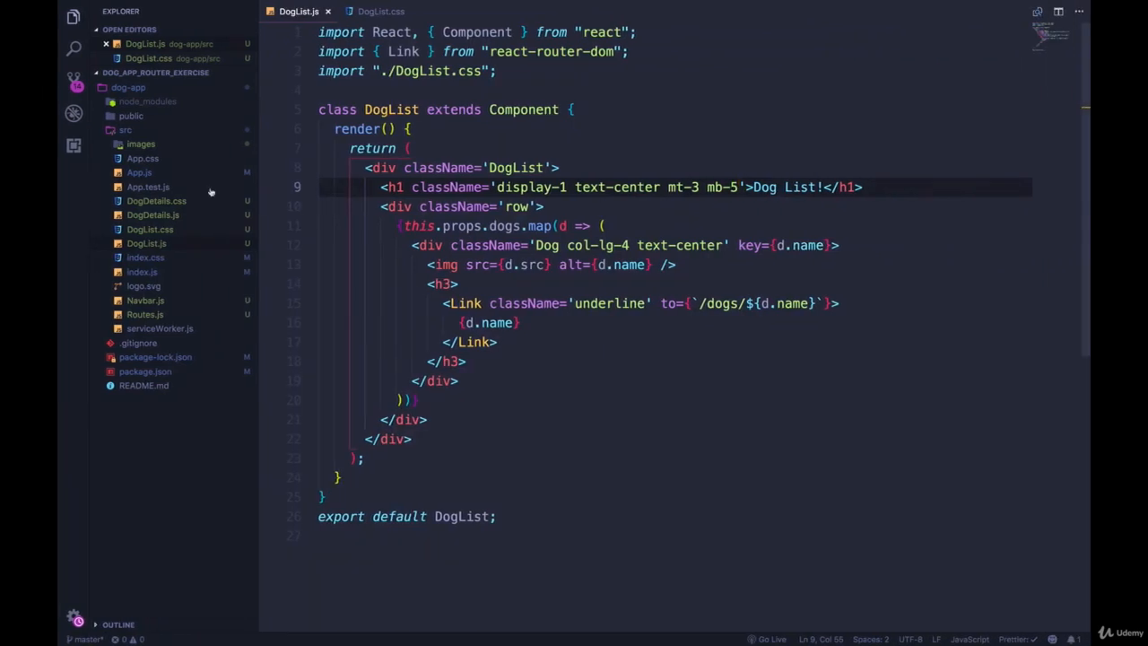
# - Create the .DogDetails-card rule in DogDetails.css with a two-layer soft box-shadow and save
pyautogui.click(156, 214)
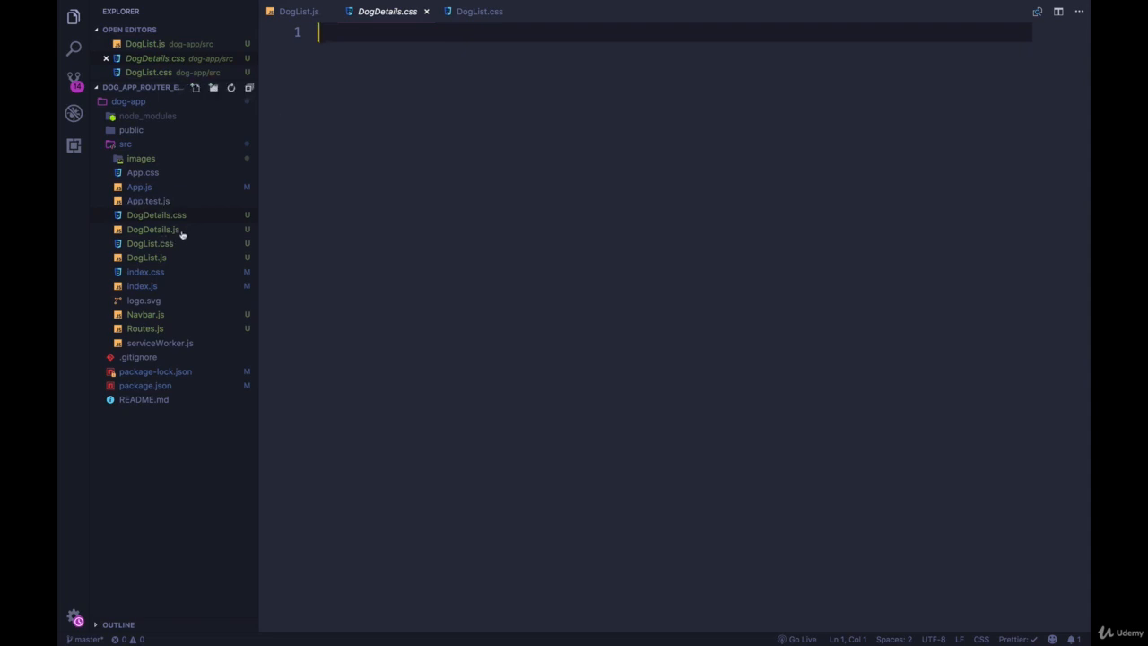
pyautogui.click(154, 229)
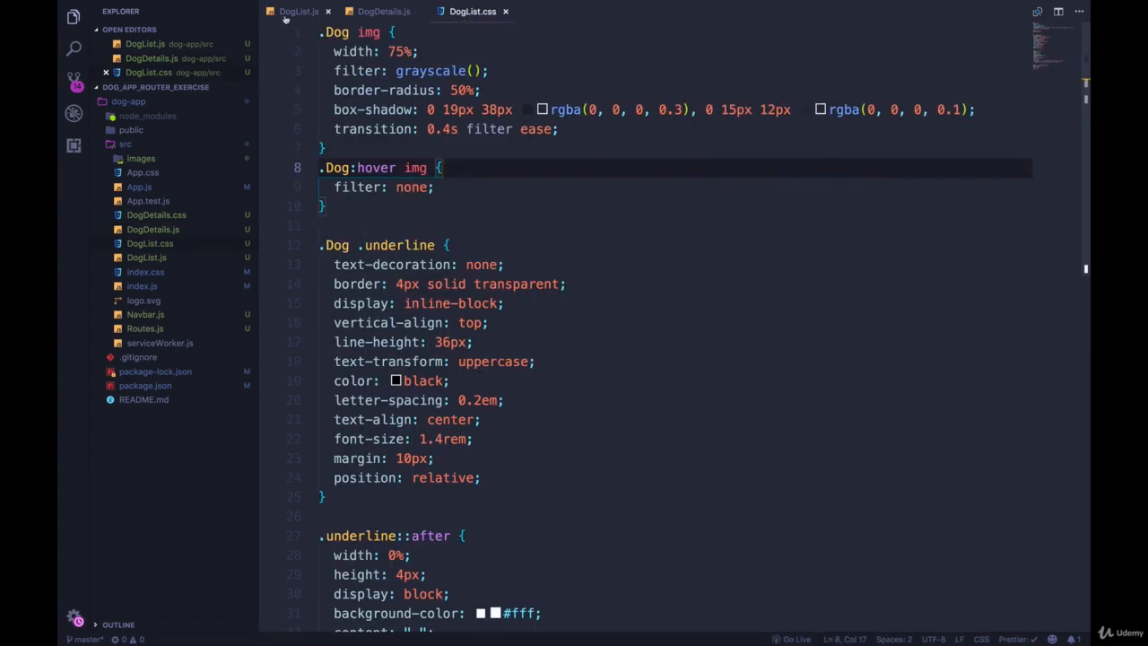
pyautogui.click(298, 11)
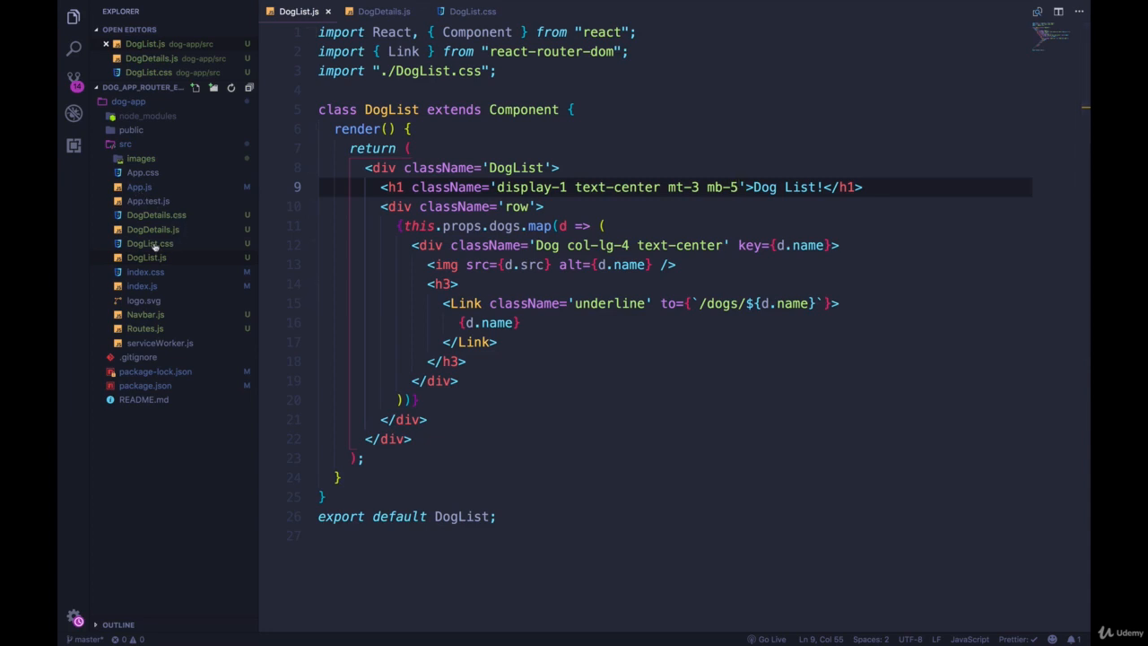
pyautogui.click(383, 11)
pyautogui.write('.Dog')
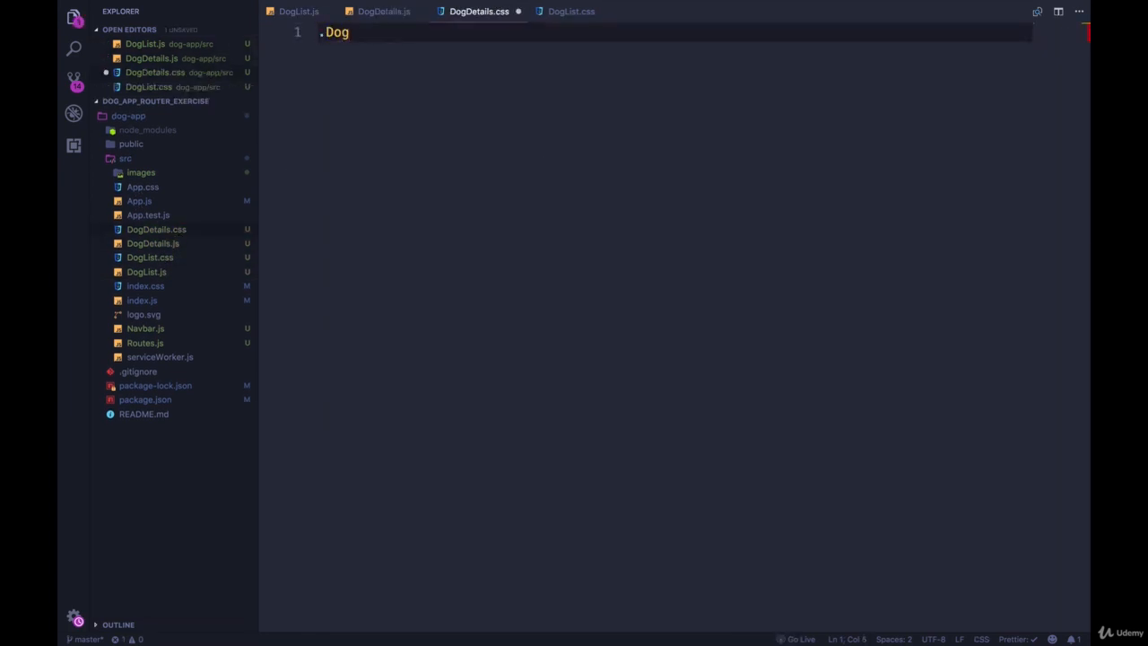
pyautogui.write('Details-card')
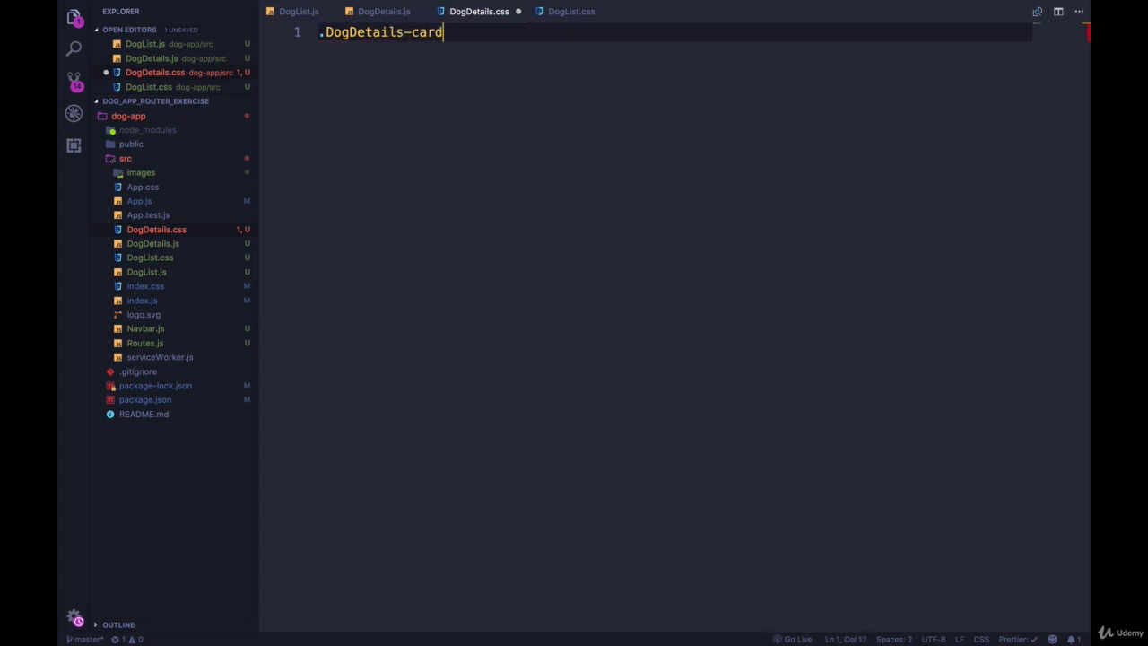
pyautogui.write('{')
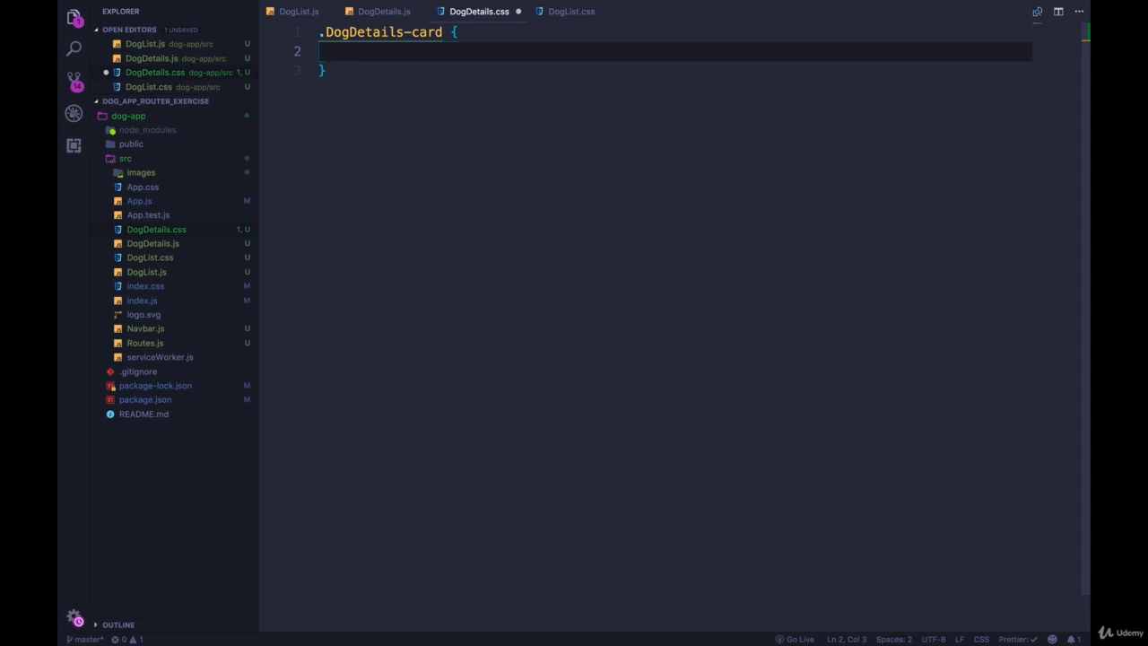
pyautogui.click(570, 11)
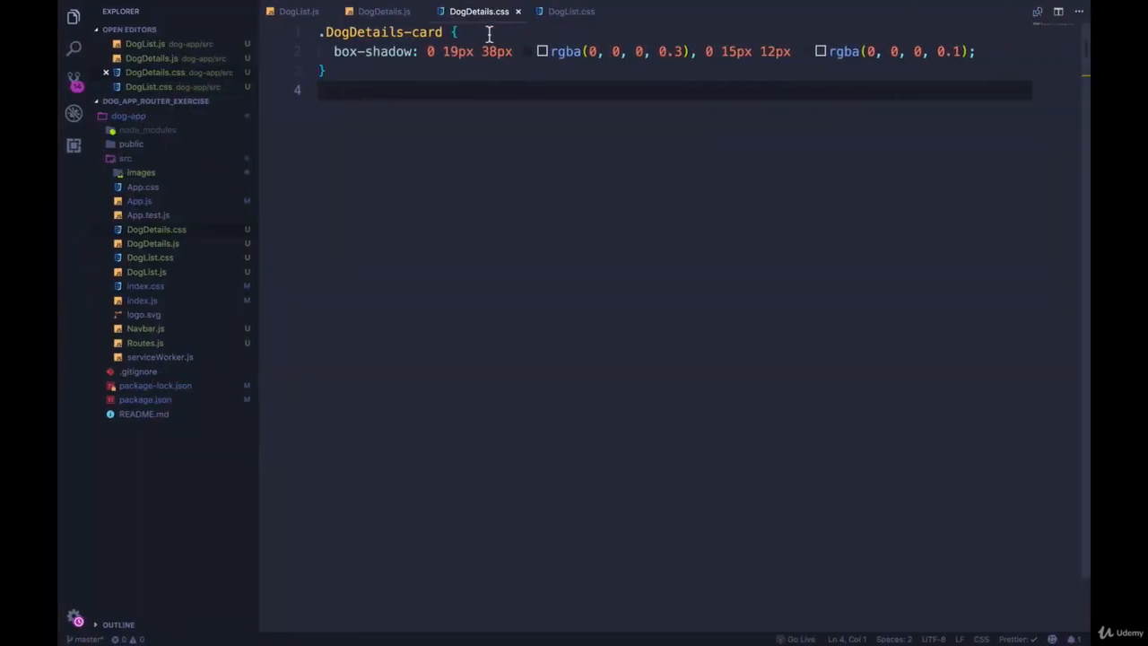
# - Import ./DogDetails.css in DogDetails.js so the card div's DogDetails-card class picks up the shadow
pyautogui.click(384, 11)
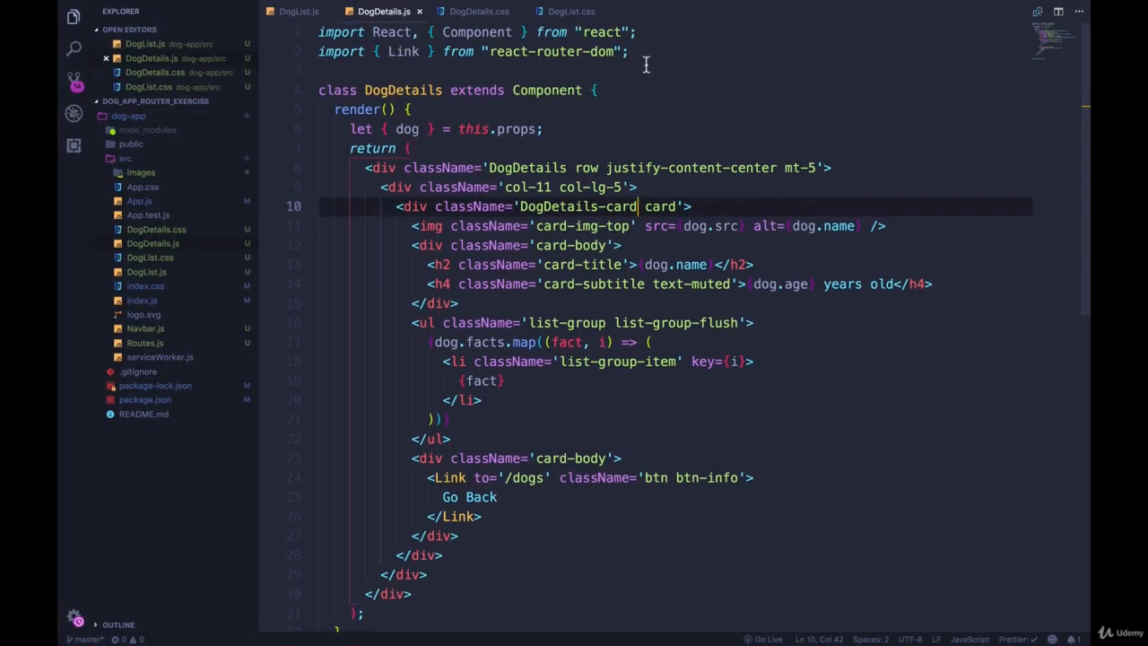
pyautogui.write("import '")
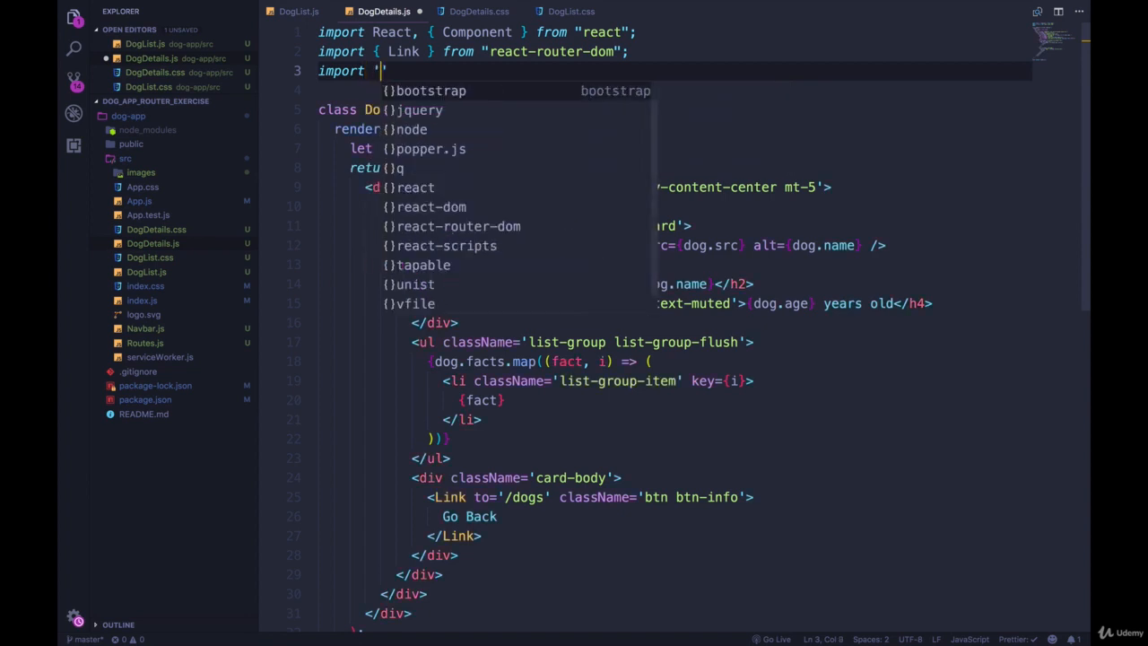
pyautogui.write('./')
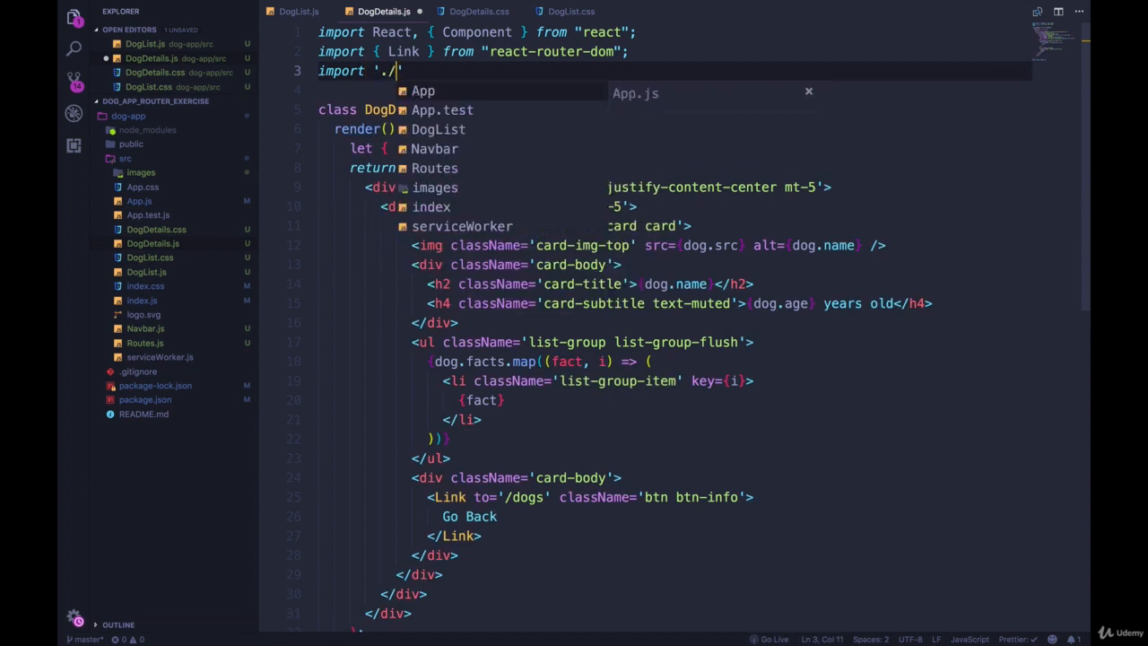
pyautogui.write('DogDetails.css";')
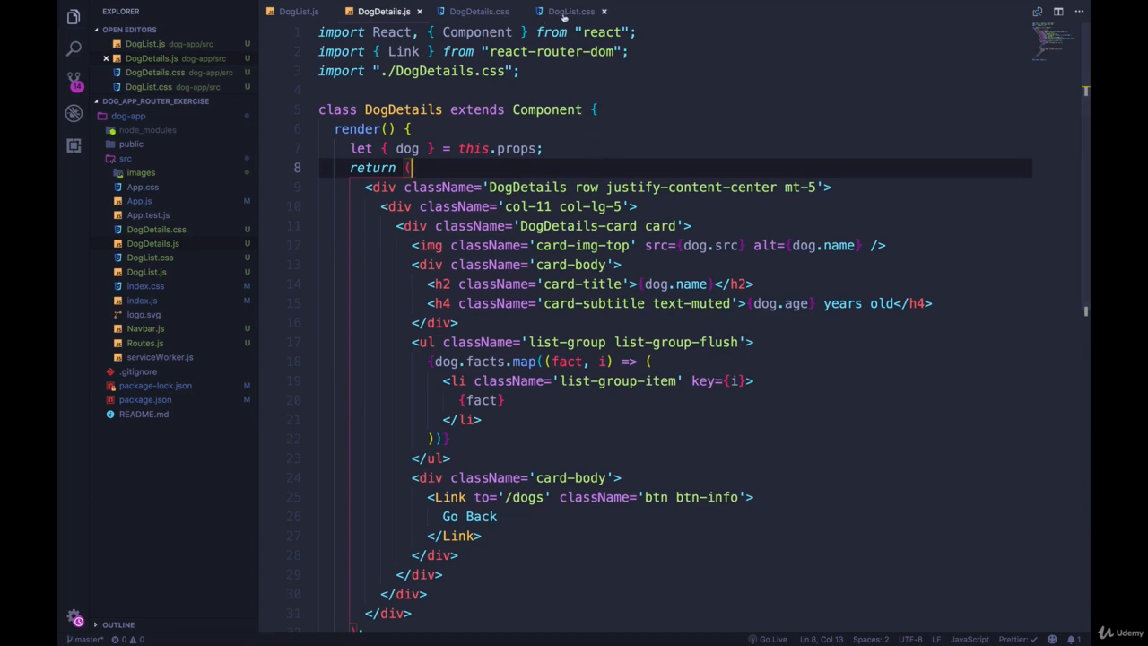
# - Select and copy the .Dog img and .Dog:hover img rules from DogList.css
pyautogui.click(571, 11)
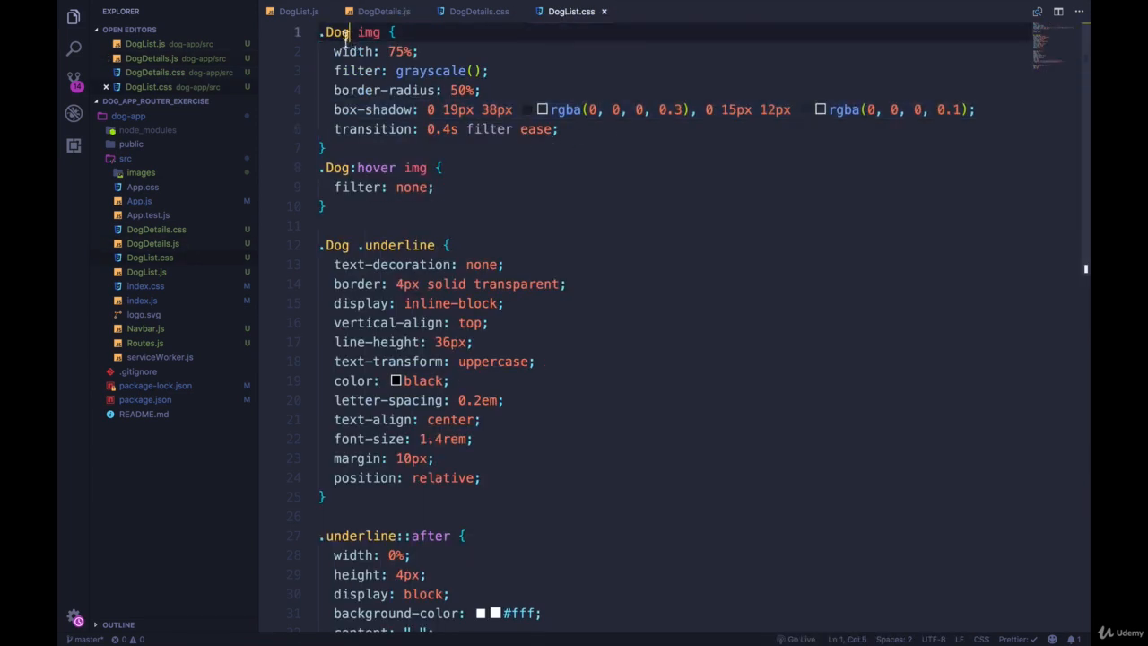
pyautogui.click(394, 128)
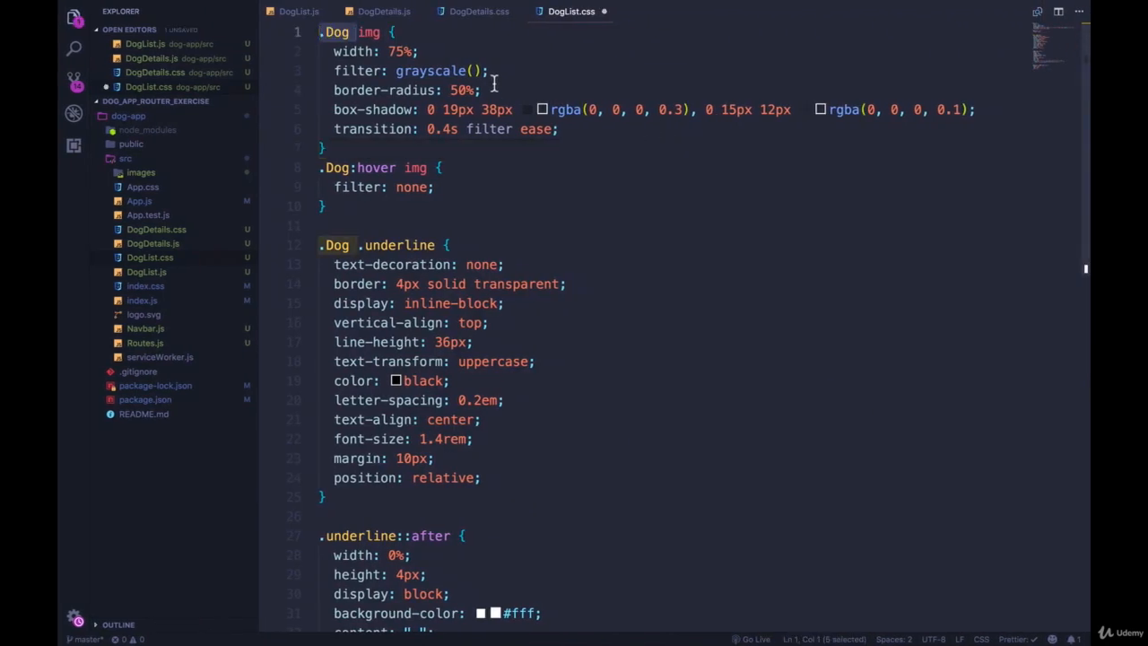
pyautogui.click(439, 167)
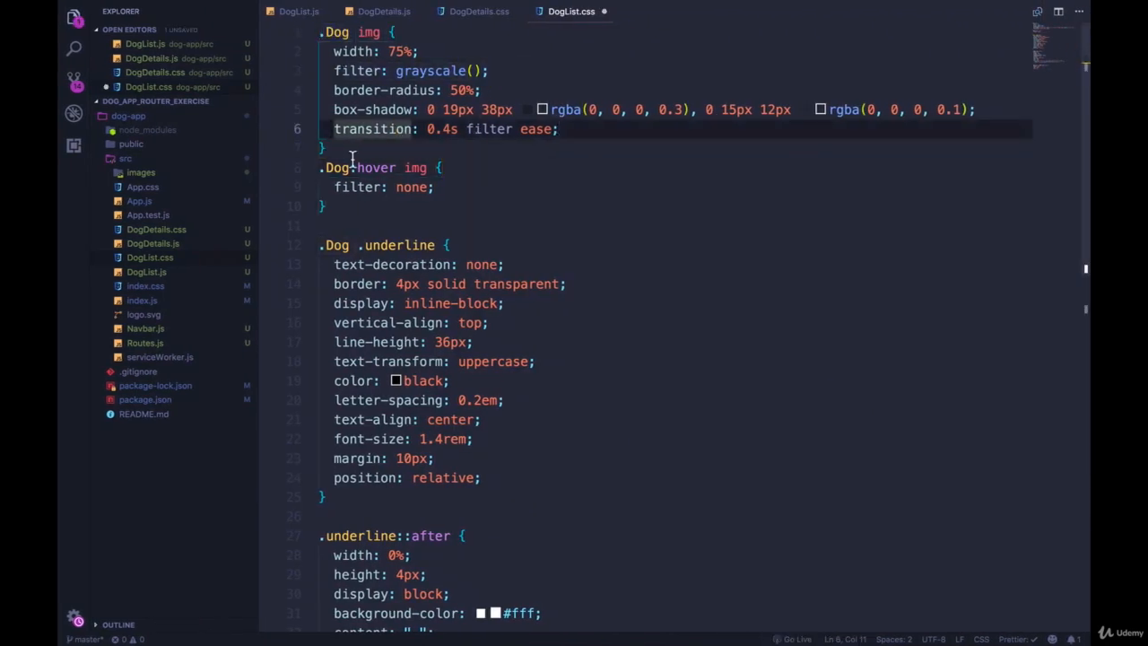
pyautogui.click(349, 148)
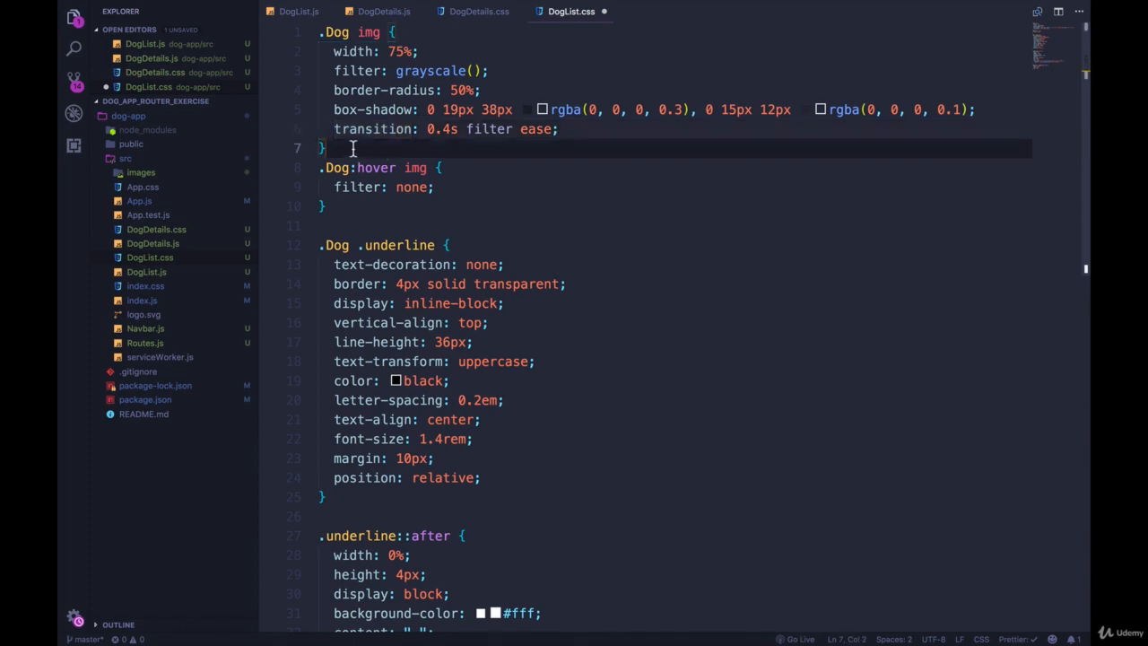
pyautogui.click(345, 207)
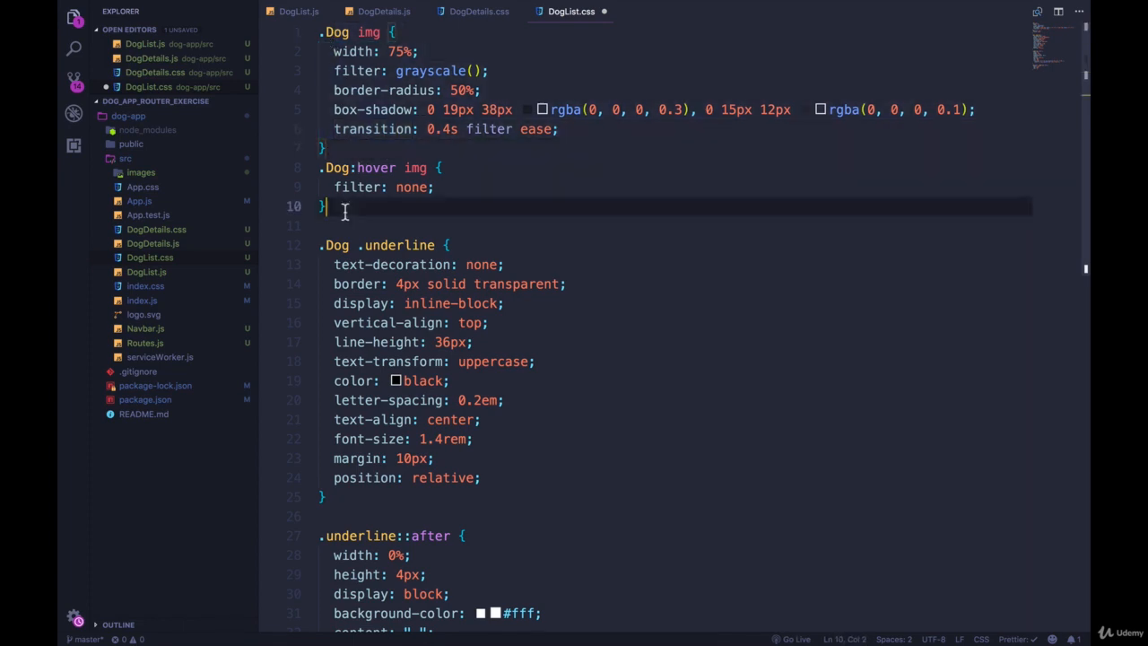
pyautogui.click(479, 11)
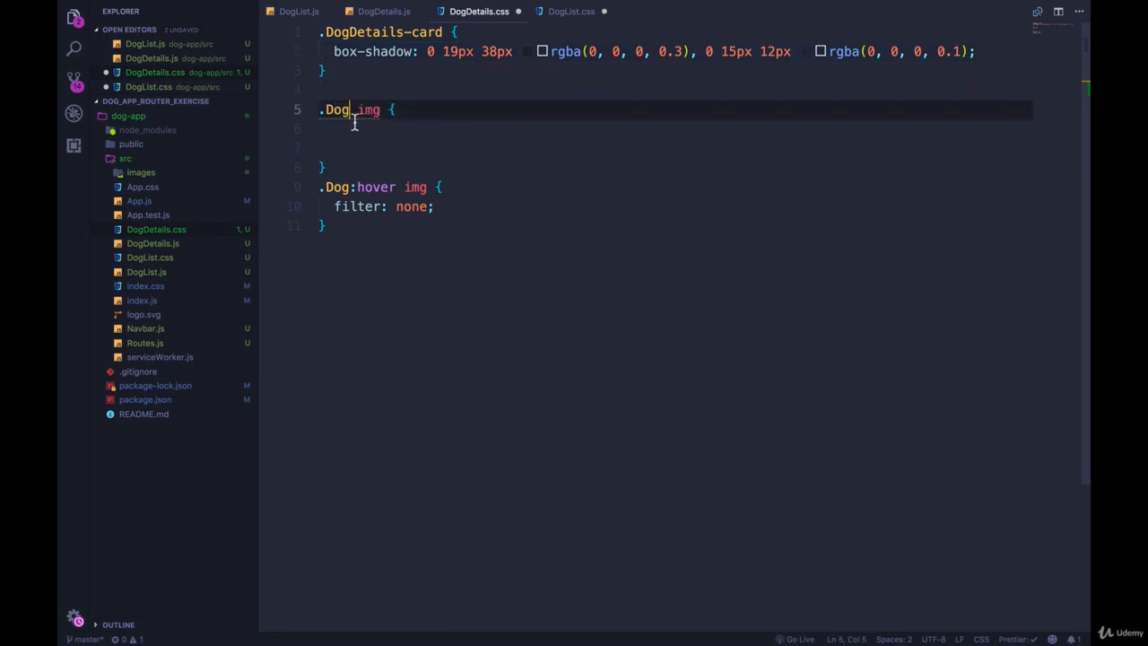
# - Paste them into DogDetails.css renamed to .DogDetails-card, greying card images until hover, and save
pyautogui.write('Details-card')
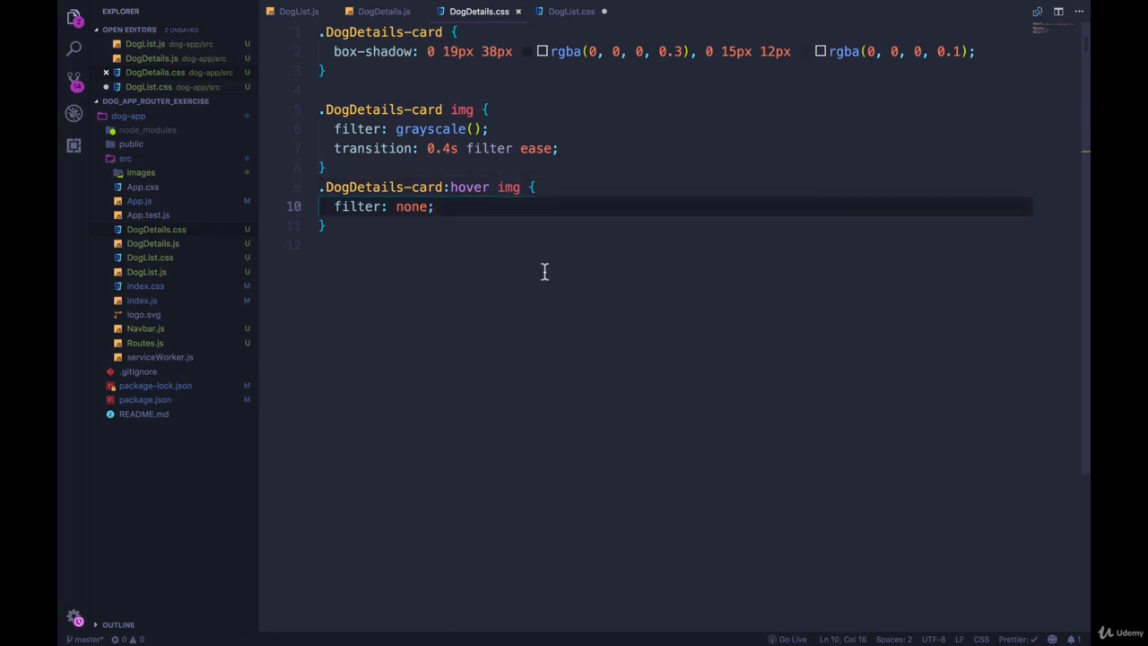
pyautogui.click(570, 11)
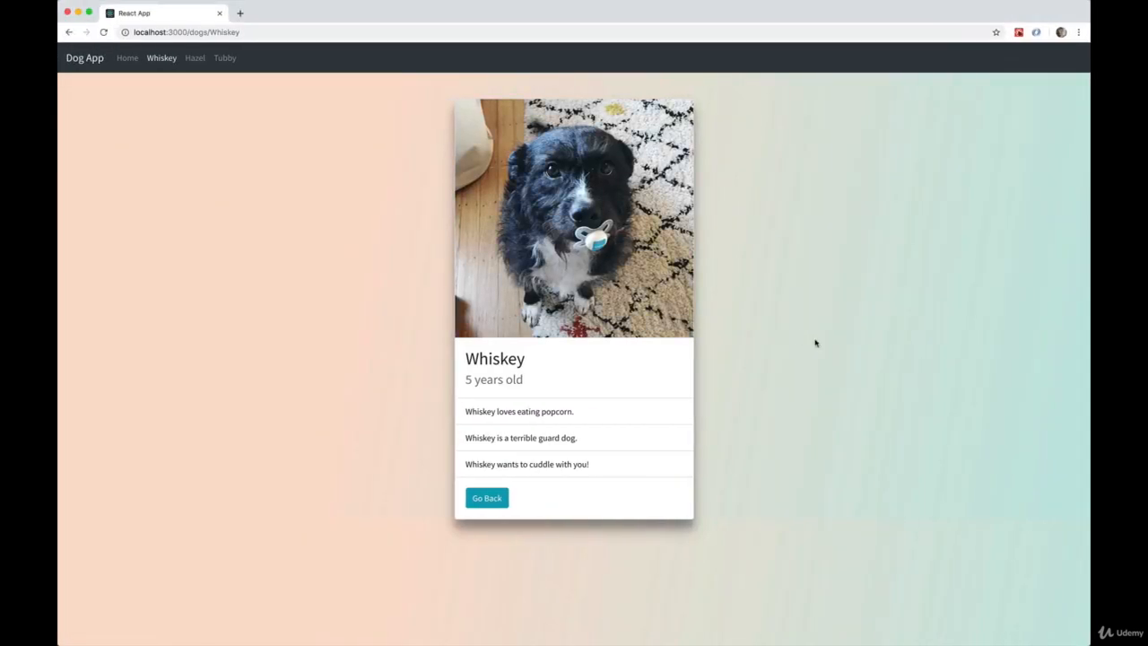
pyautogui.moveTo(529, 249)
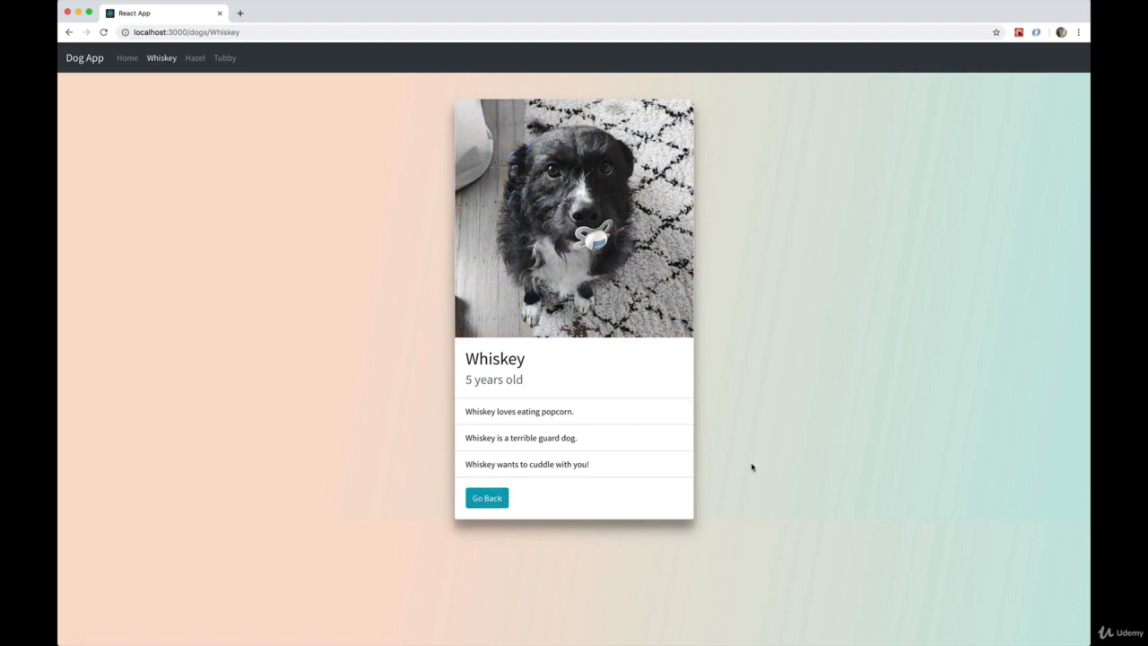
# - Navigate between the dog list and Hazel's detail page, hovering photos to check the grayscale effect
pyautogui.click(486, 498)
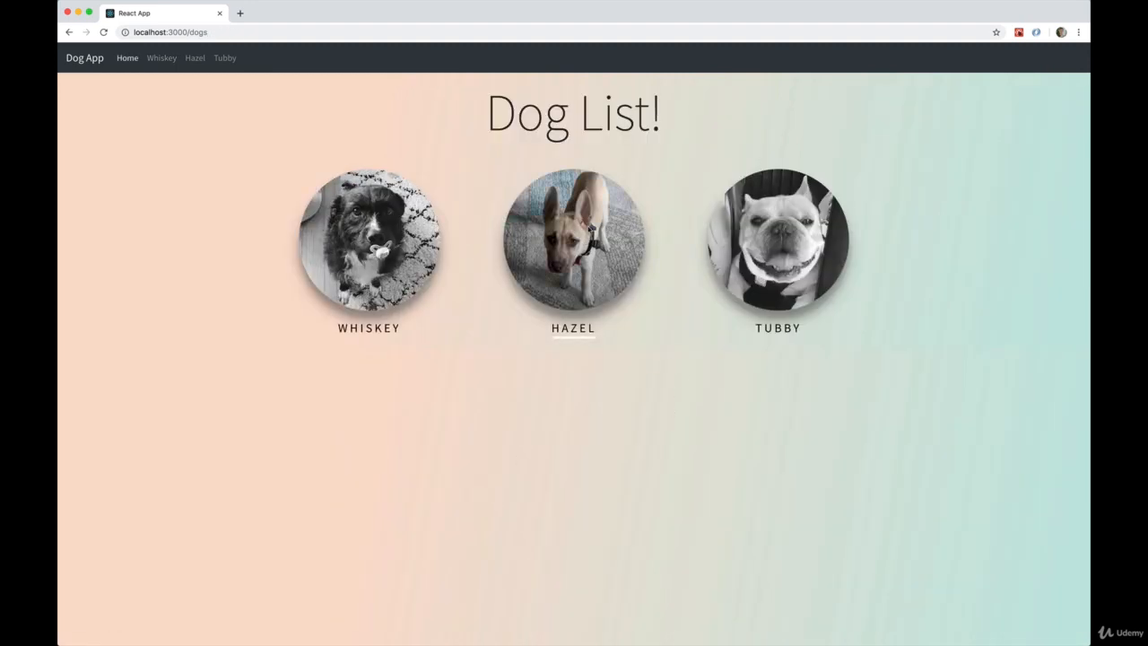
pyautogui.click(573, 247)
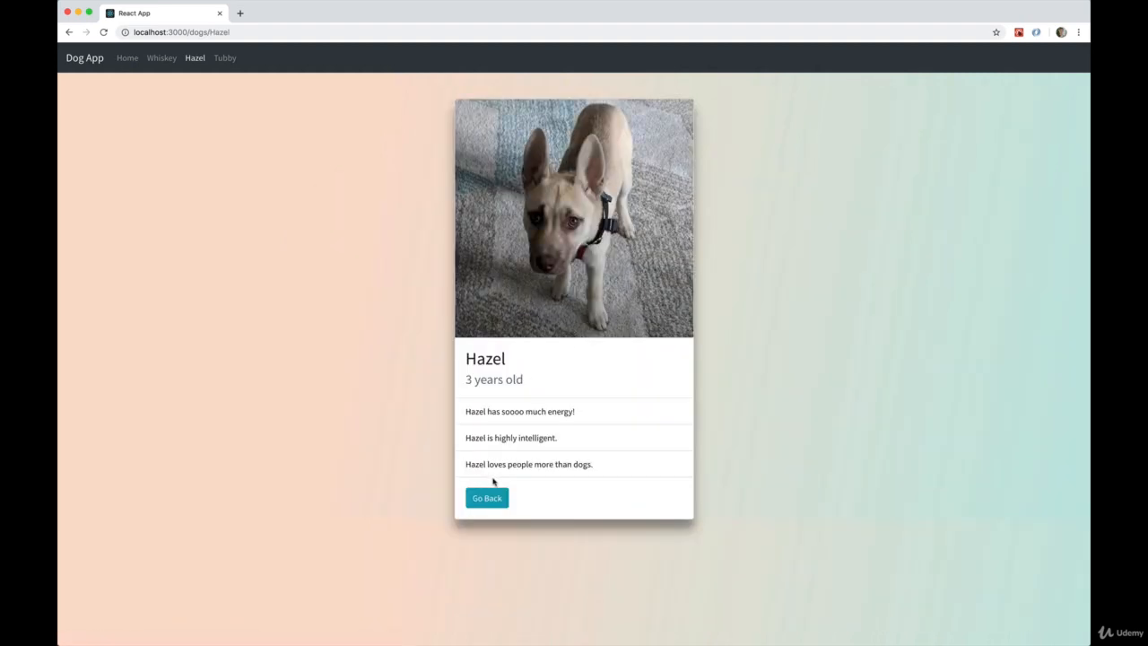
pyautogui.click(486, 497)
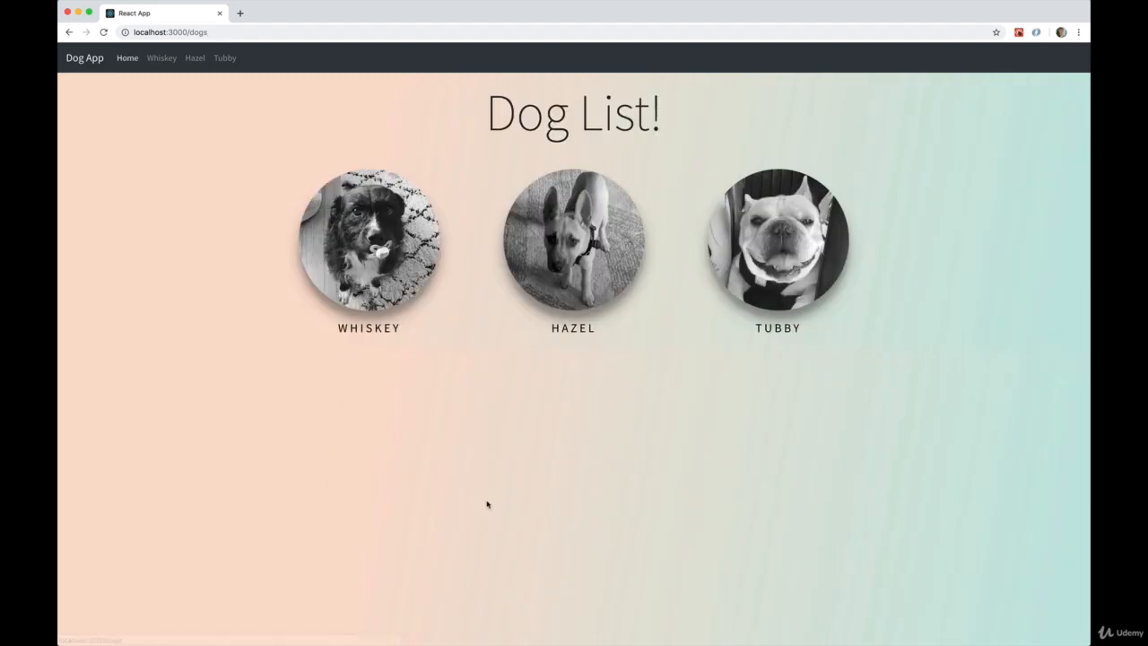
pyautogui.click(573, 246)
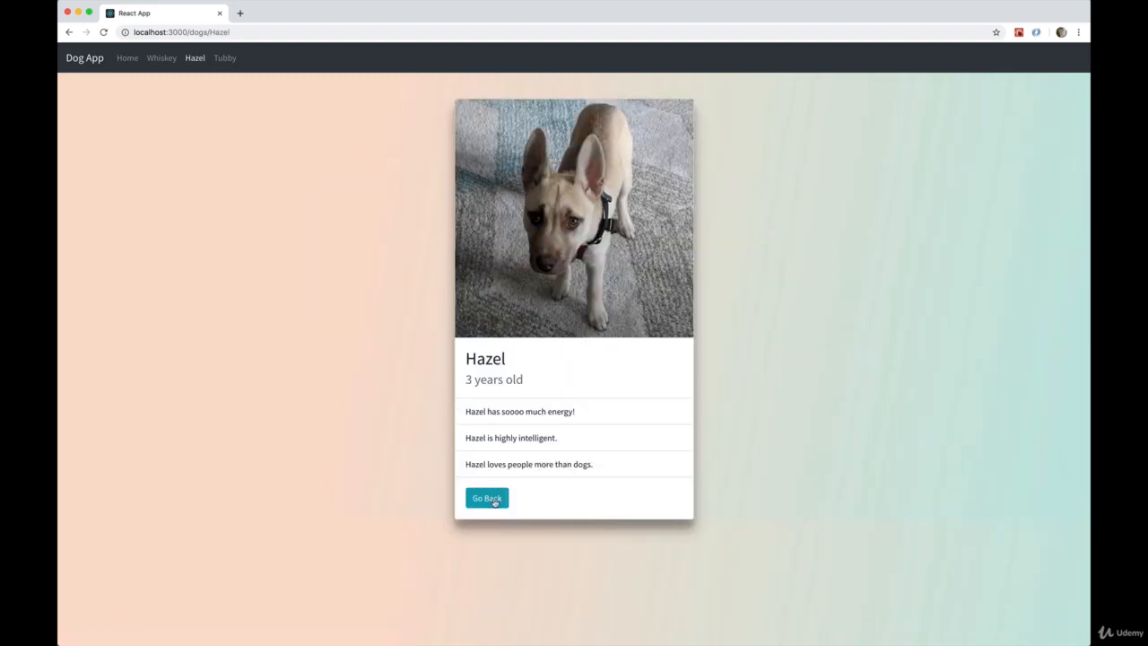
pyautogui.click(486, 497)
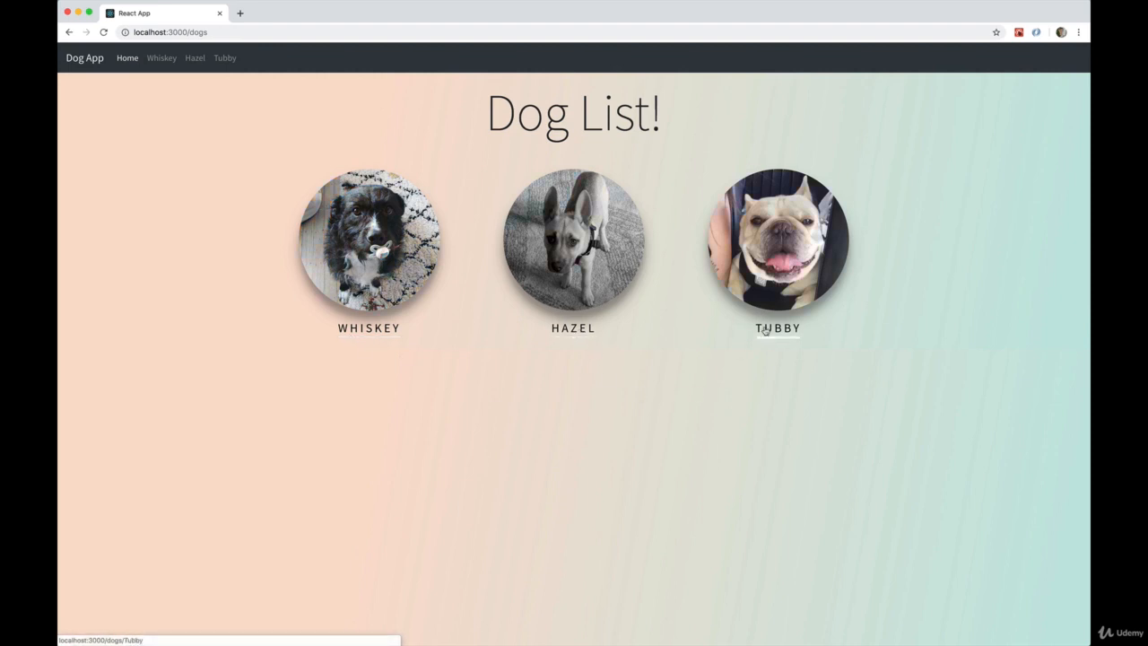
pyautogui.moveTo(679, 364)
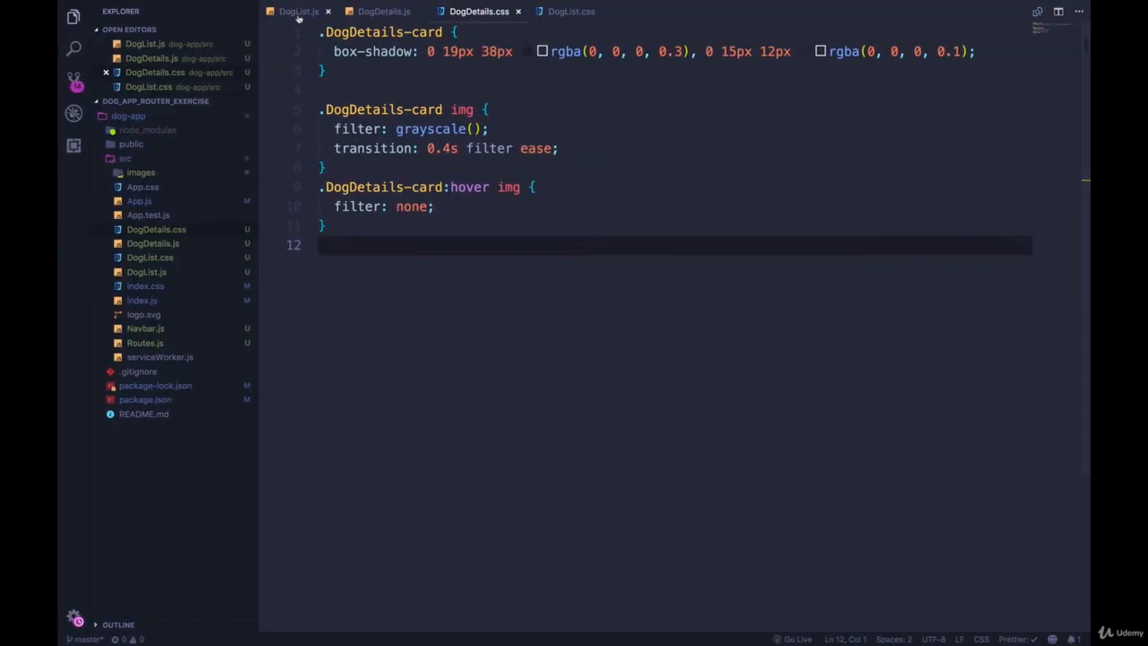
# - Open Tubby's detail page and append /as to the localhost:3000/dogs/Tubby address without loading it
pyautogui.click(297, 11)
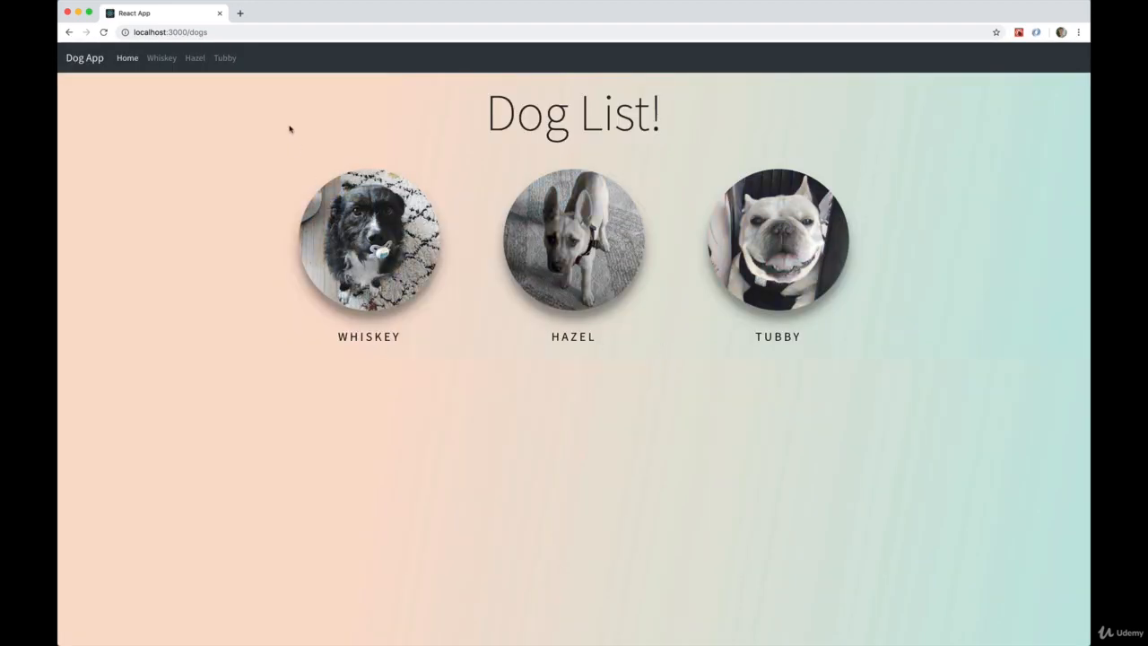
pyautogui.click(778, 242)
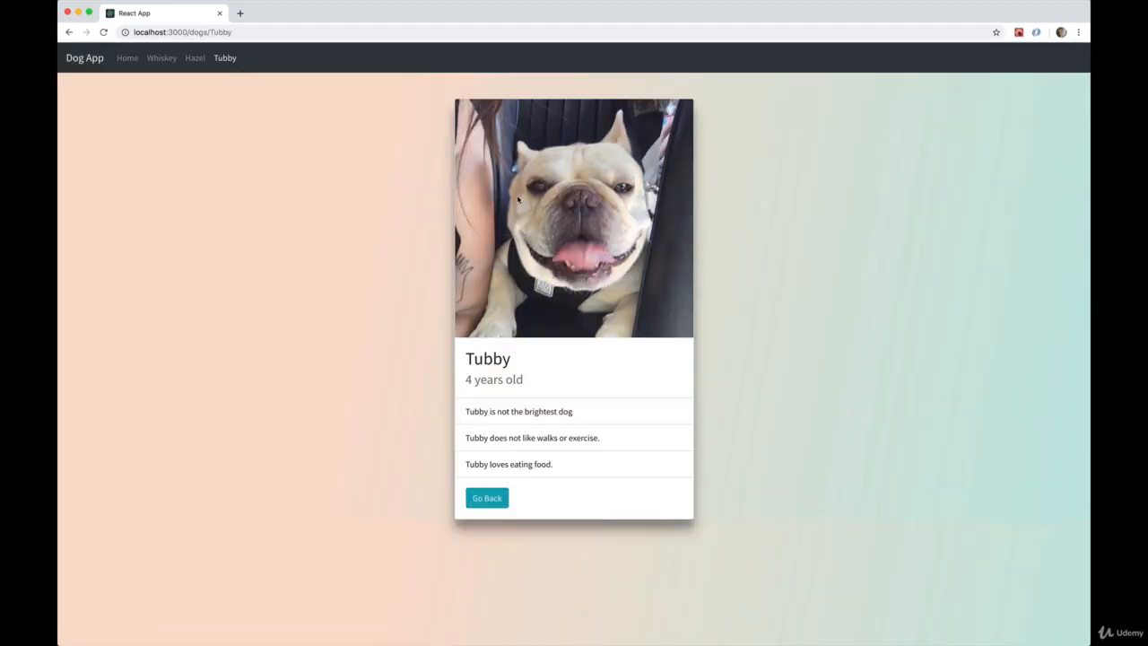
pyautogui.write('/as')
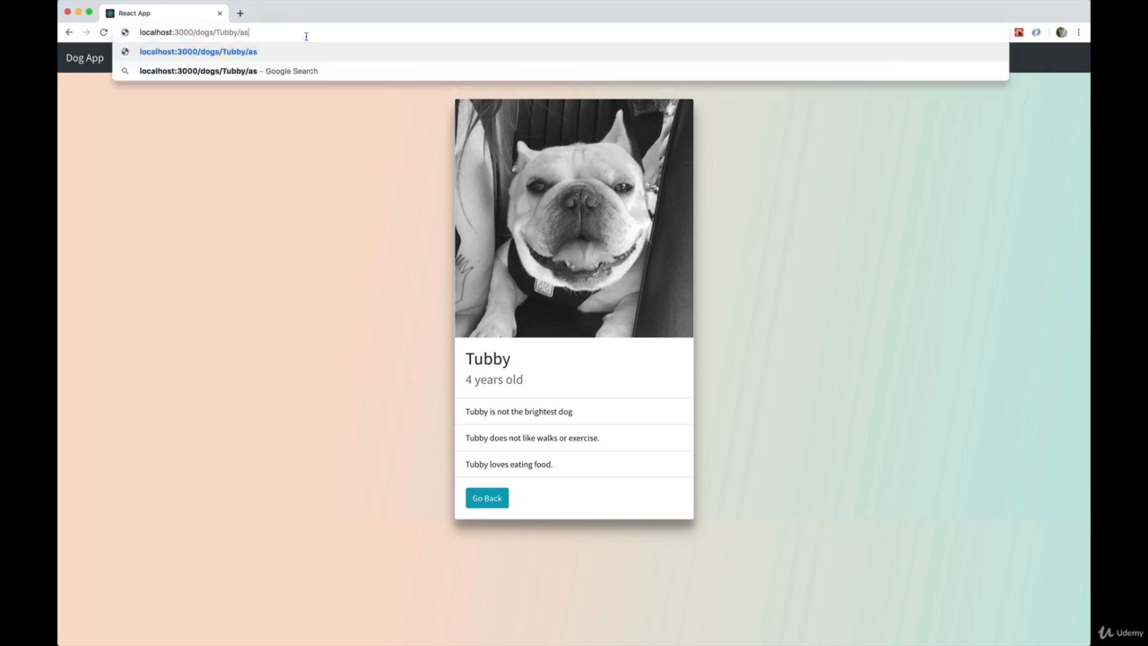